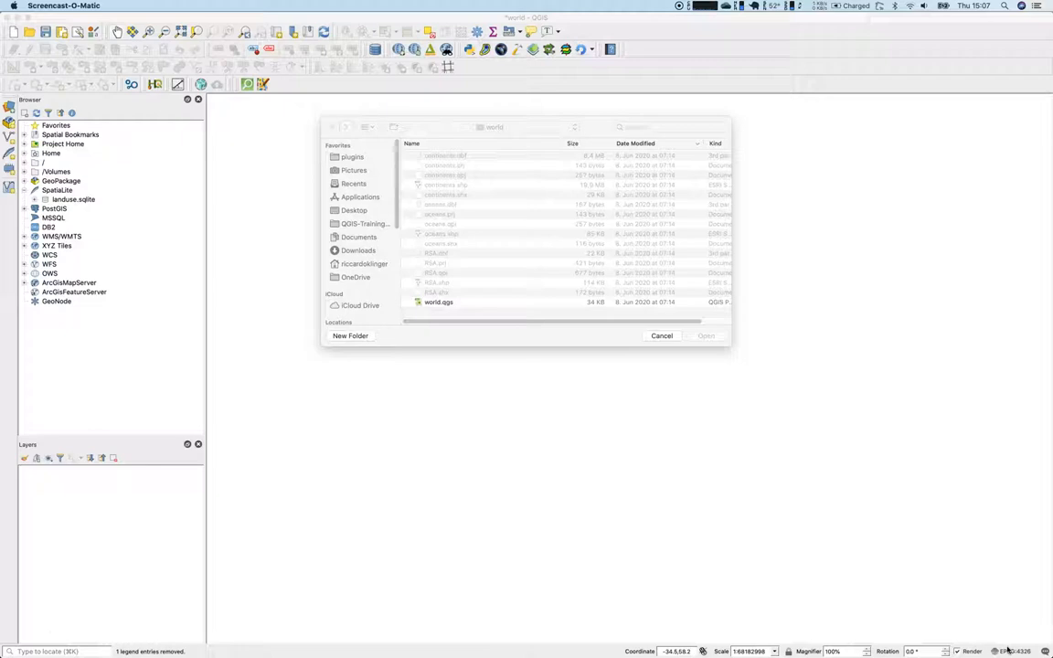
mouse_move(517, 364)
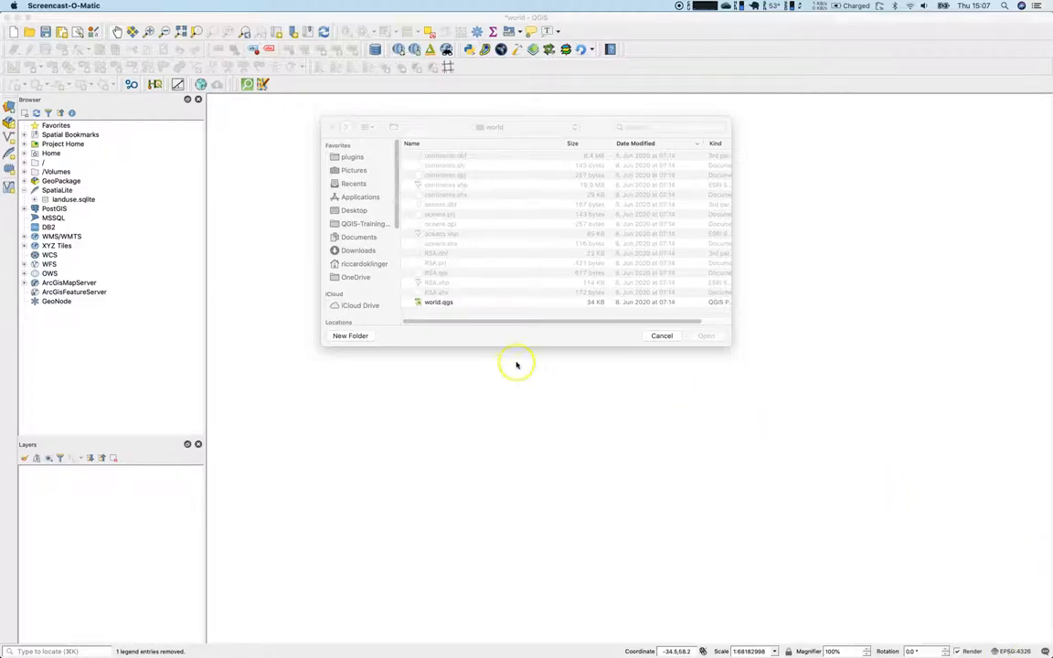
Open the world.qgs project and dismiss the 'Project file is older' warning
left_click(439, 301)
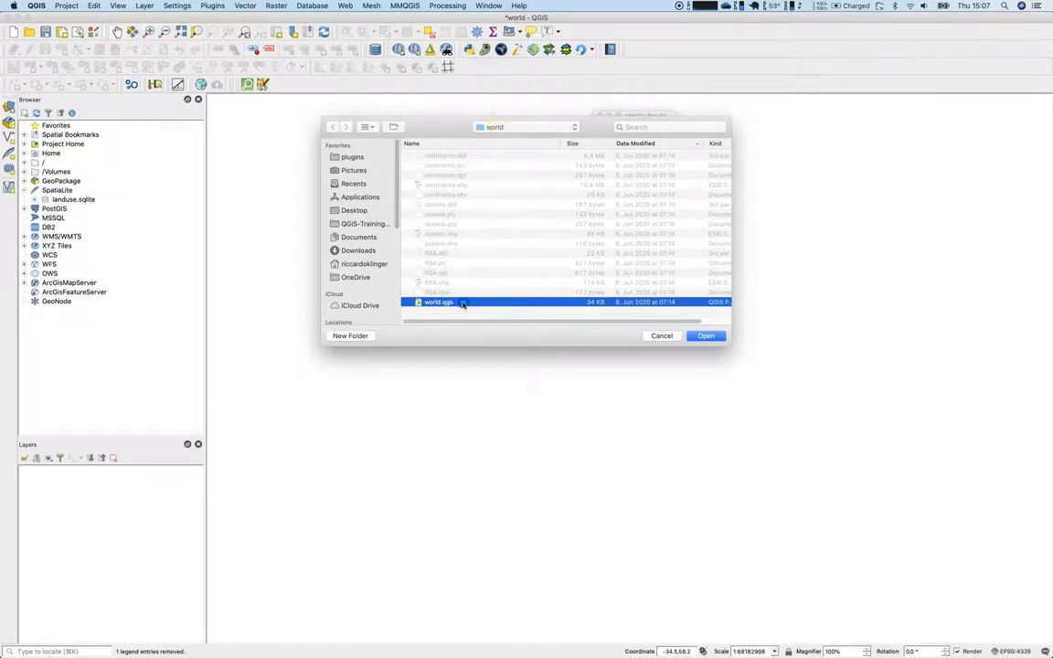
left_click(705, 335)
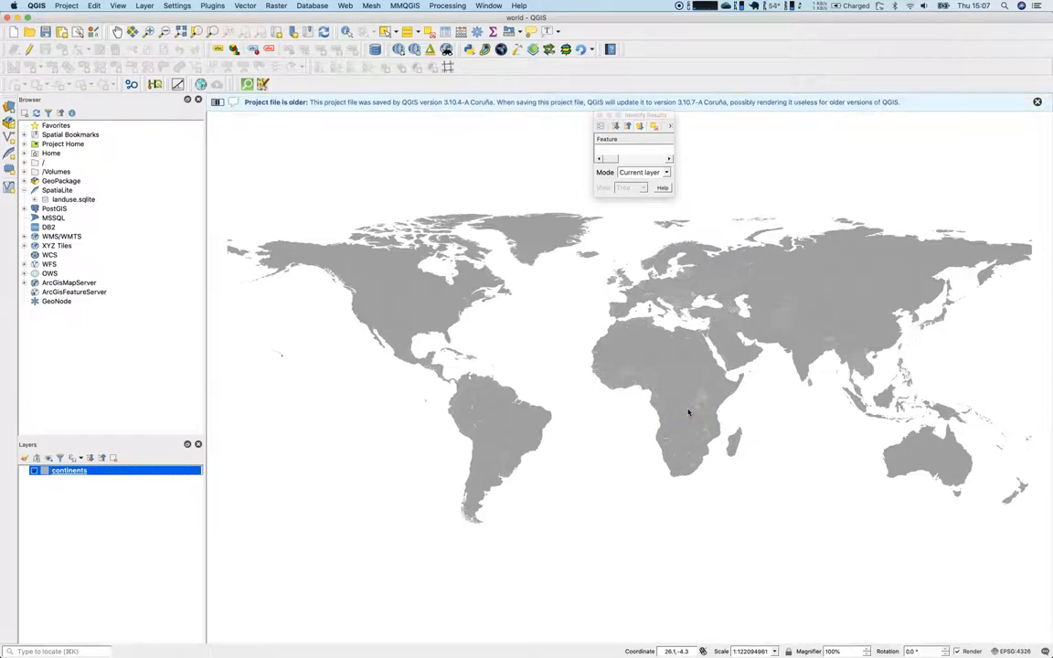
left_click(1037, 101)
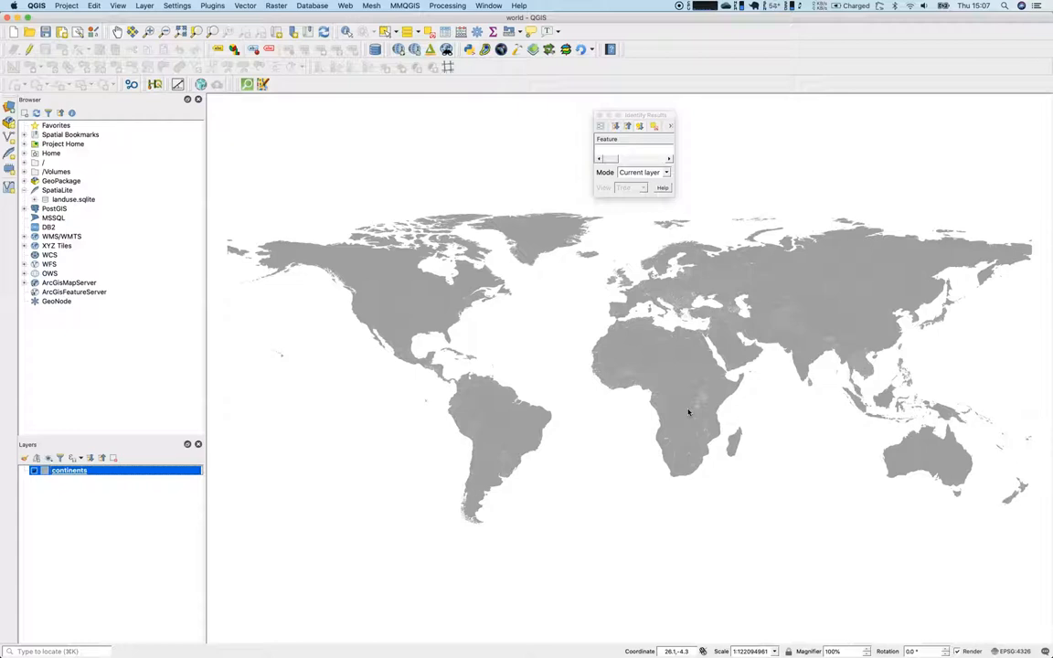
left_click(540, 262)
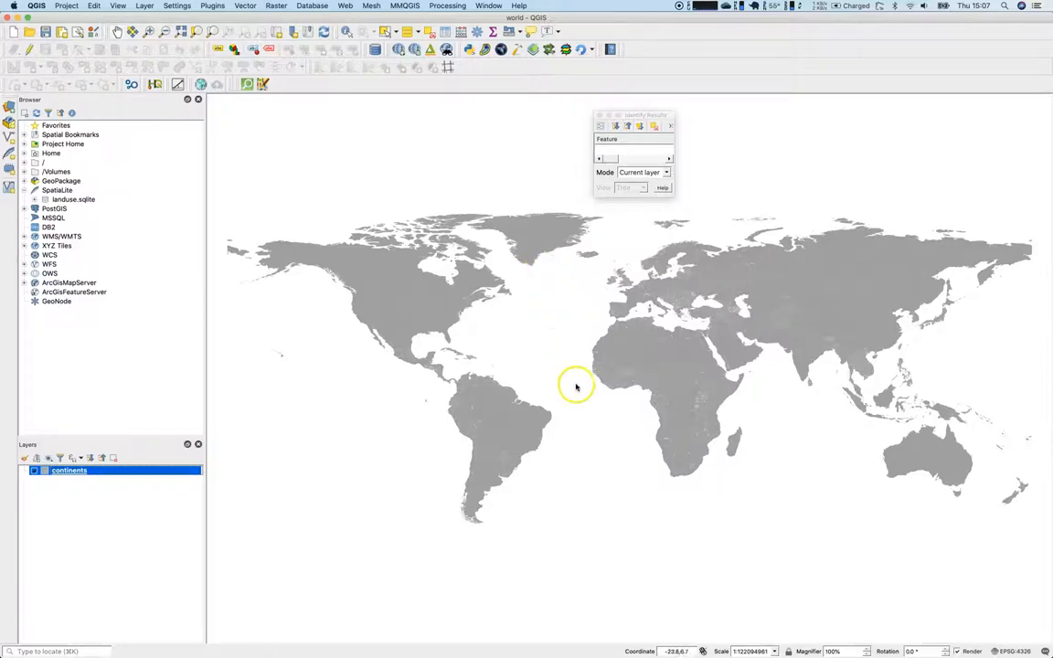
mouse_move(868, 522)
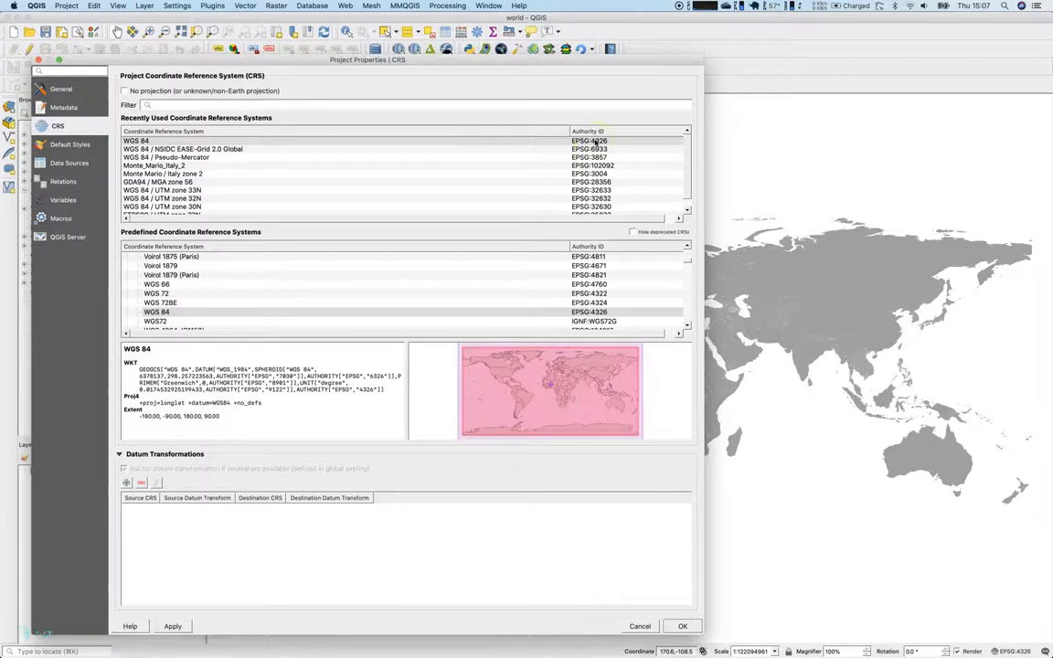
Switch the project CRS to WGS 84 / Pseudo-Mercator (EPSG:3857)
type("385")
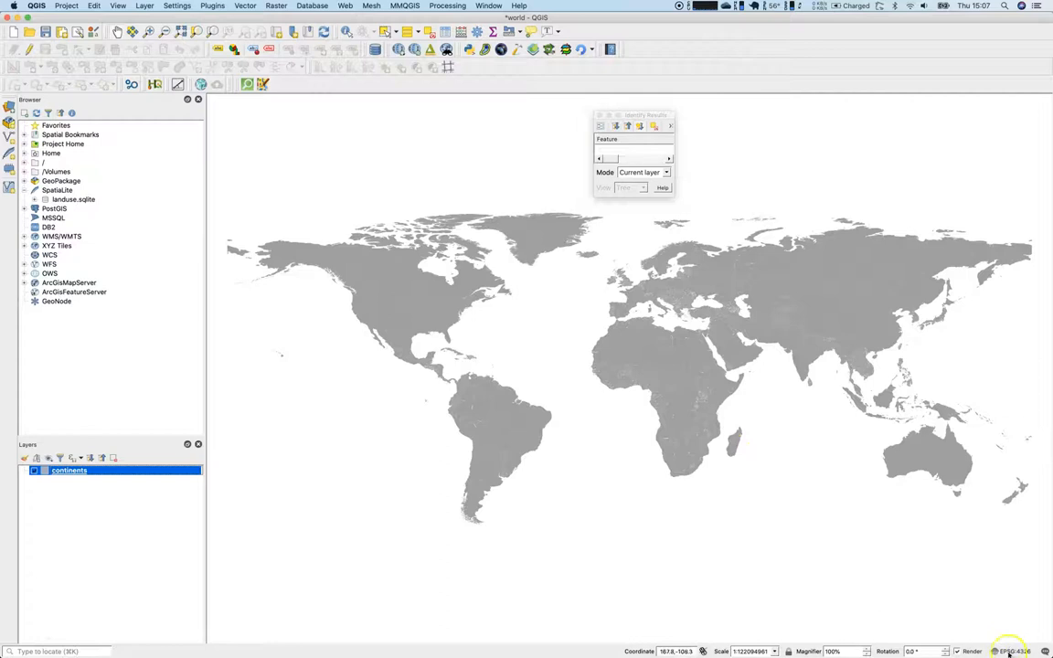
left_click(1009, 650)
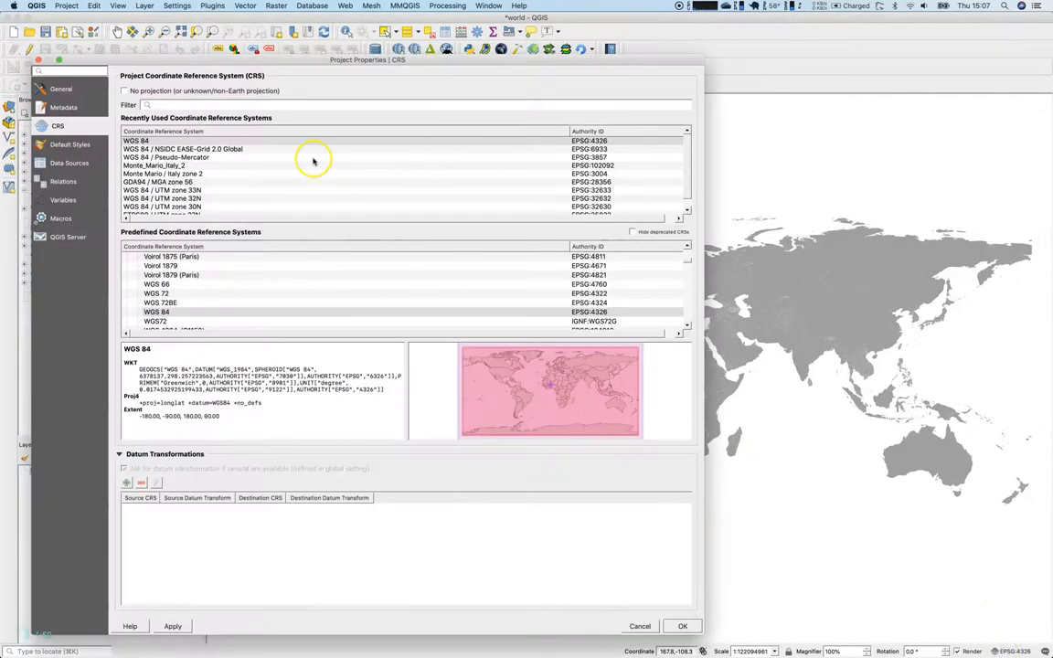
type("3")
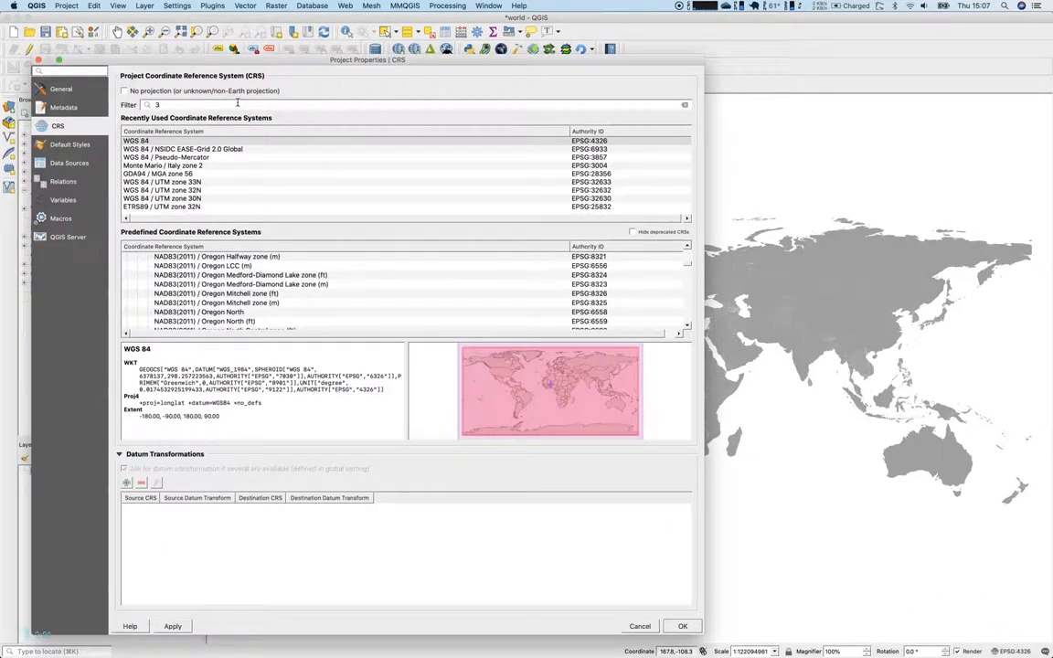
type("857")
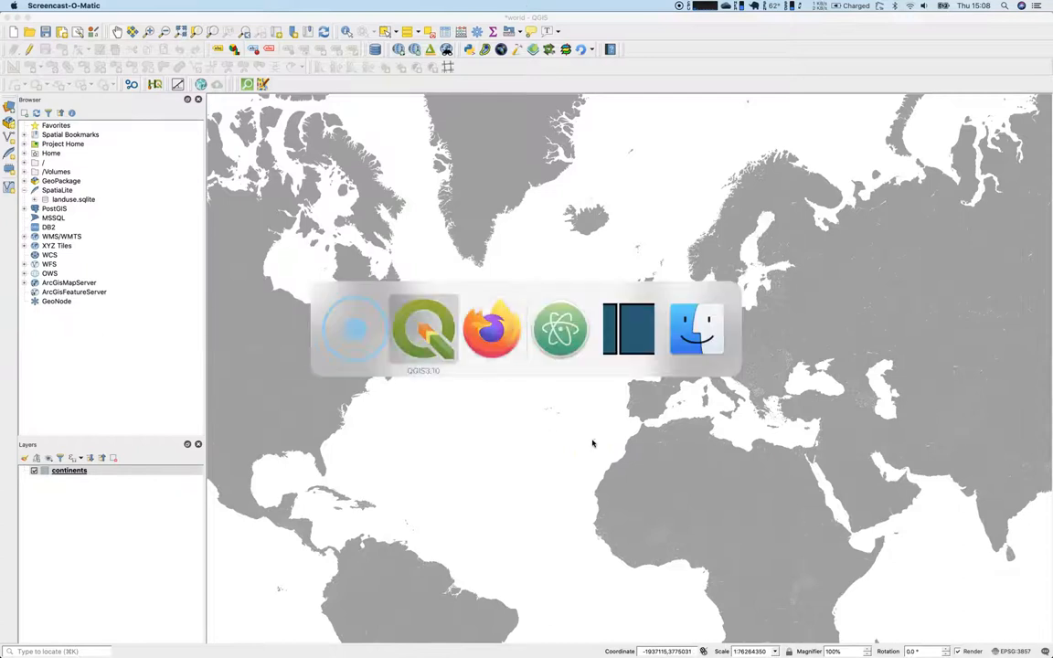
In Firefox, leave the outdated QGIS 2.2 page for the QGIS 3.10 documentation index
left_click(493, 329)
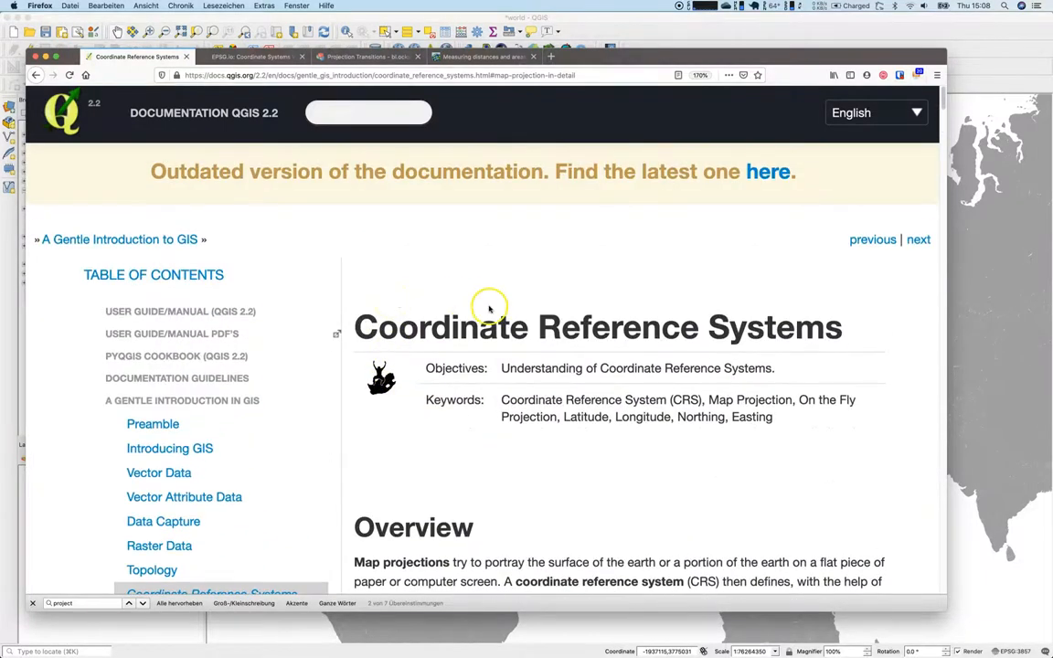
mouse_move(555, 364)
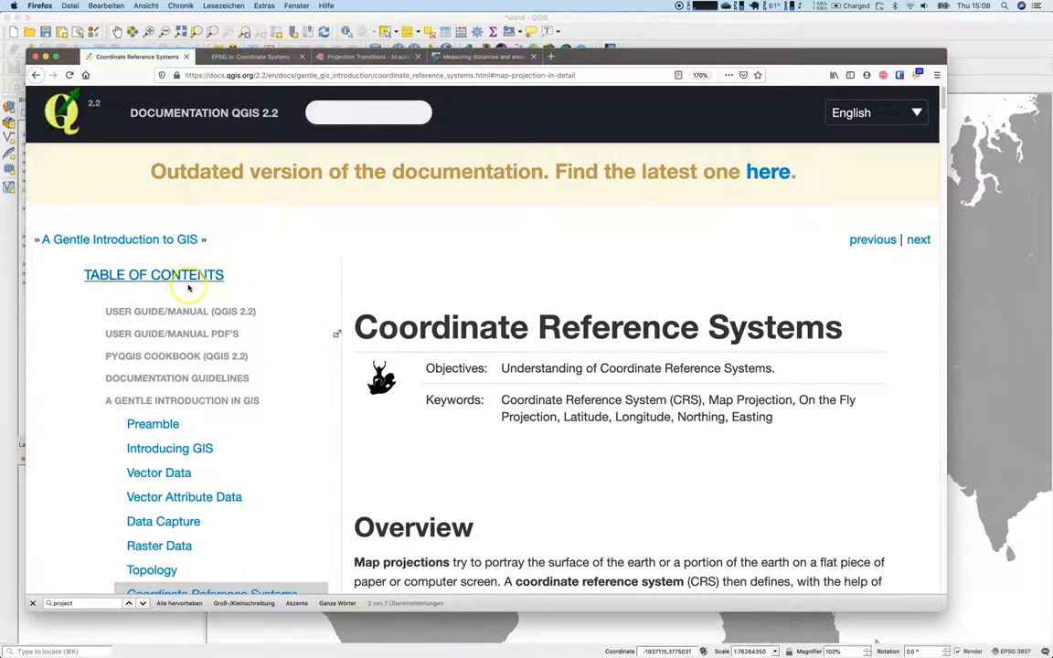
mouse_move(590, 262)
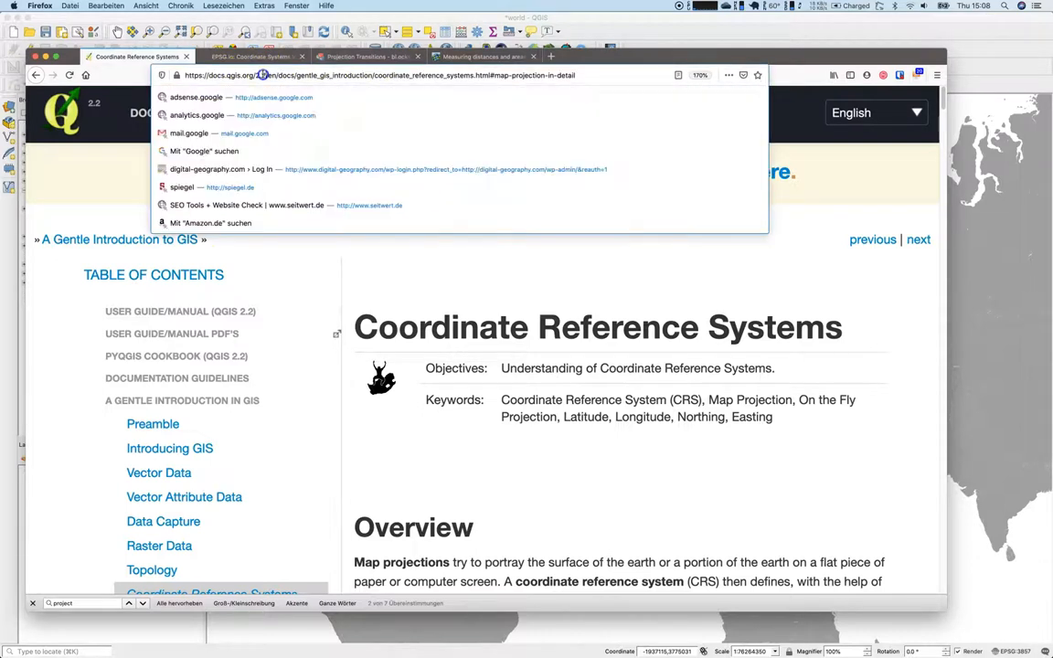
mouse_move(439, 270)
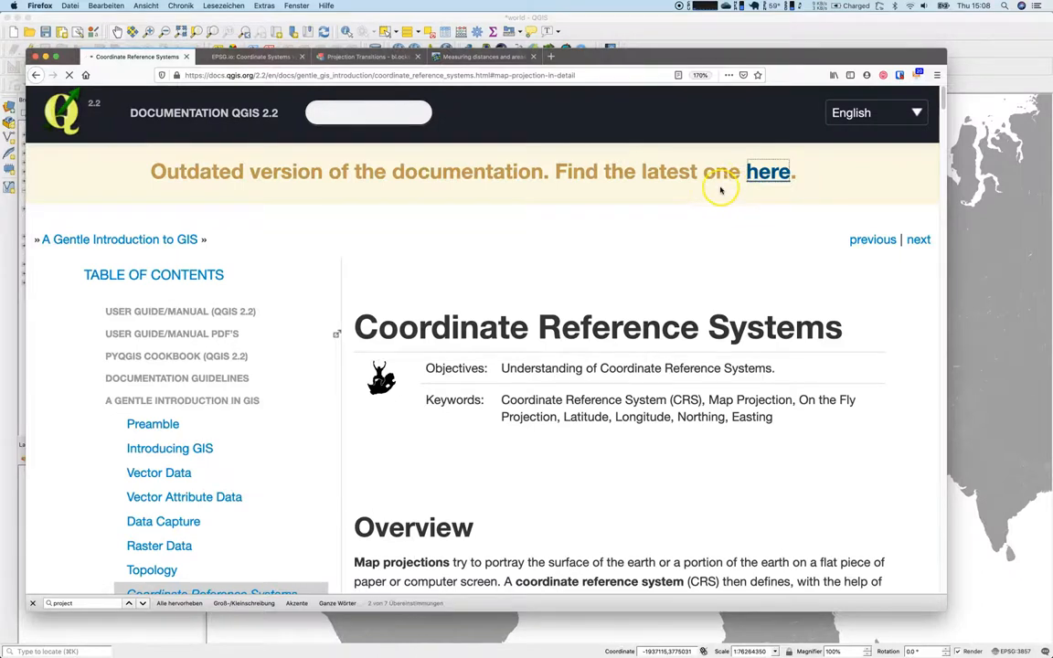
left_click(769, 171)
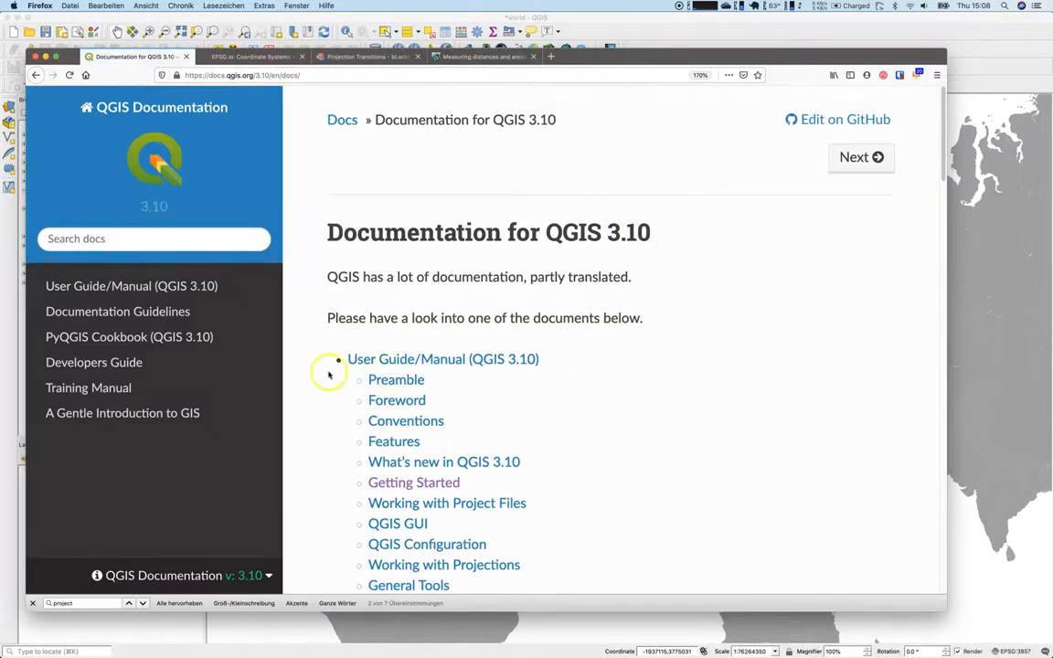
scroll("down", 3)
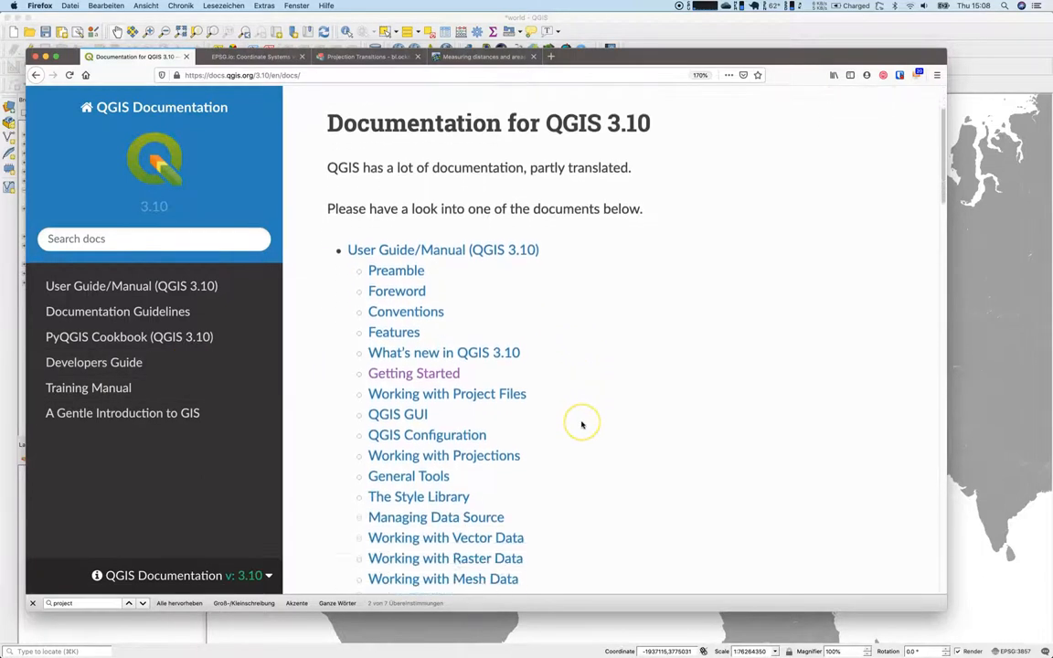
scroll("down", 3)
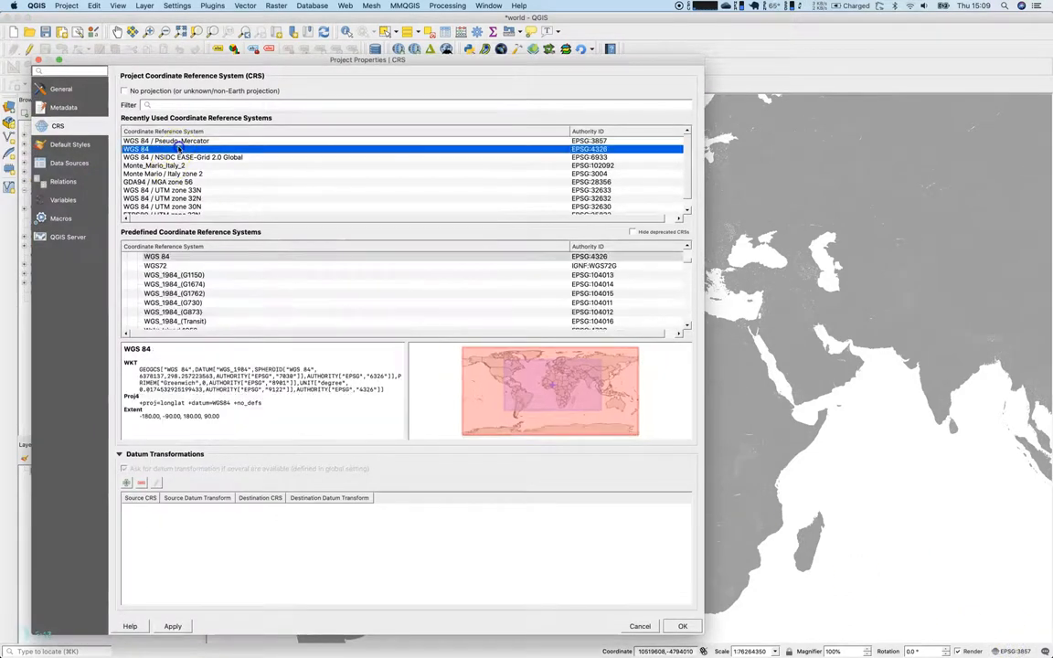
Pick WGS 84 (EPSG:4326) from the recently used CRS list
left_click(682, 626)
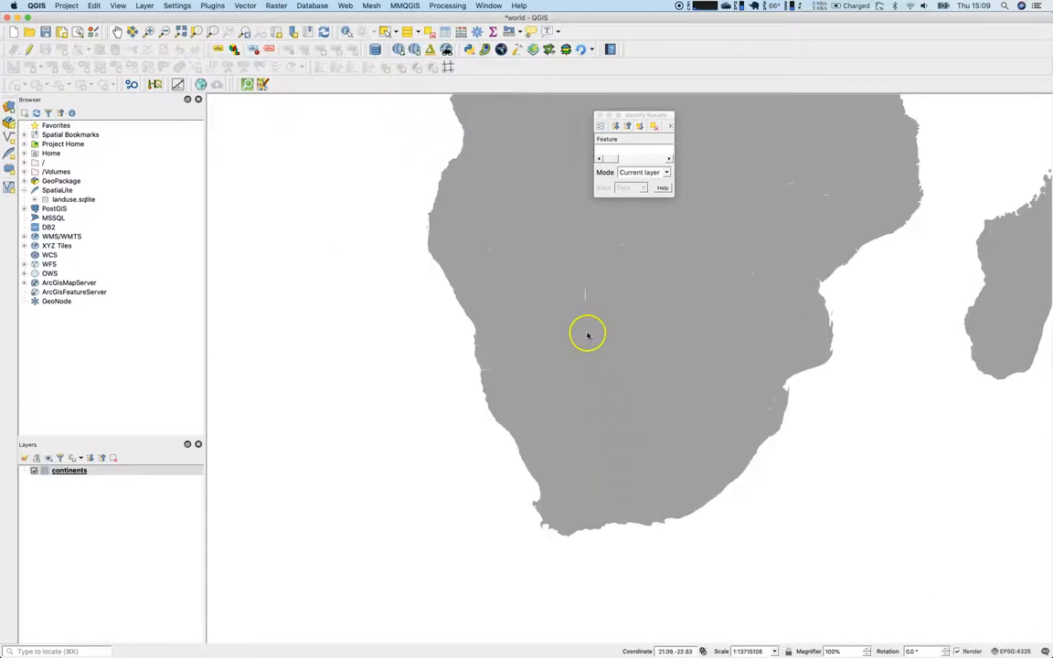
mouse_move(600, 254)
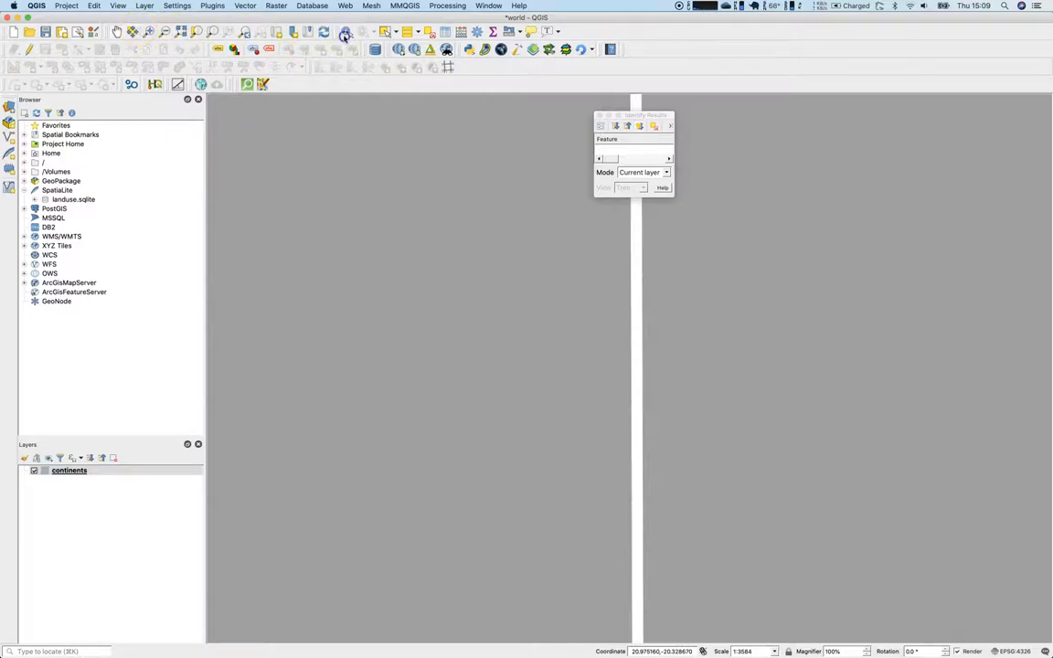
Activate the Identify Features tool to inspect country attributes like Namibia and Botswana
left_click(719, 379)
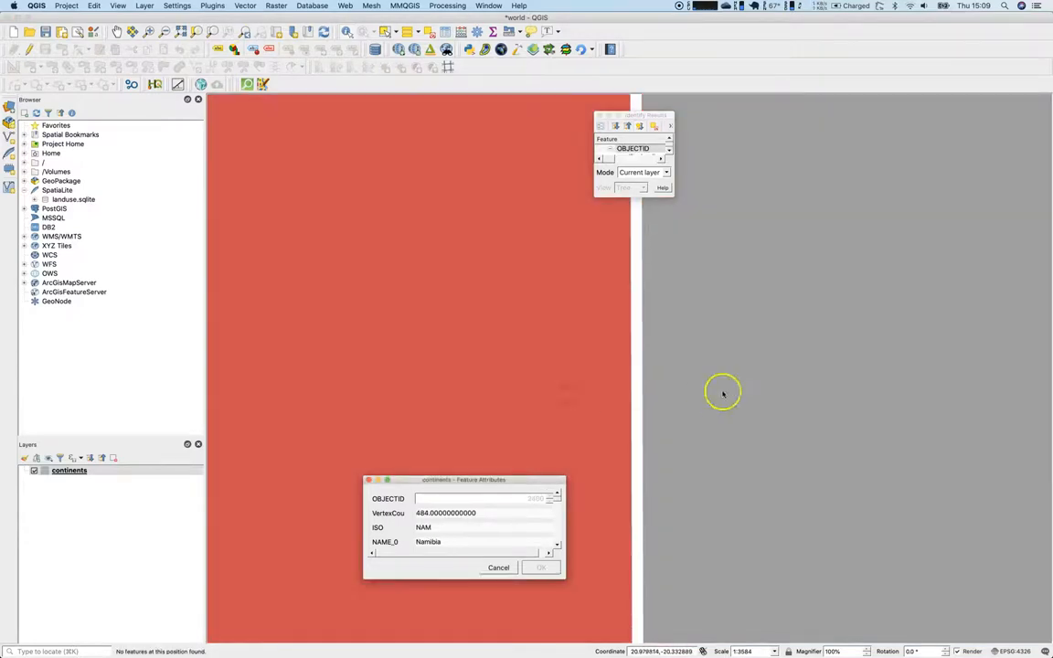
mouse_move(609, 380)
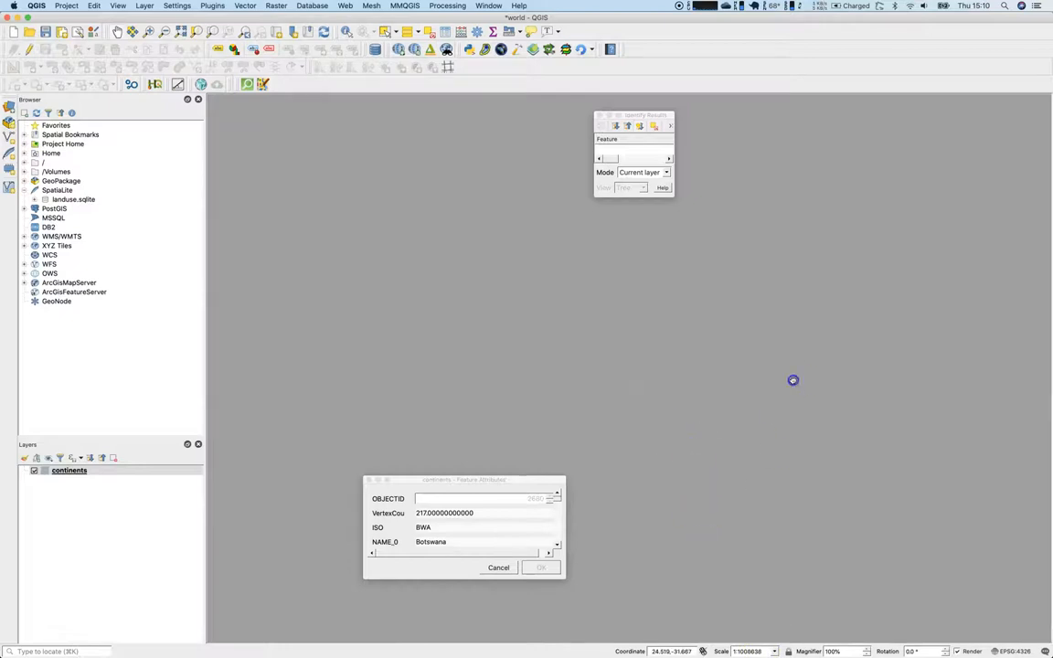
mouse_move(810, 487)
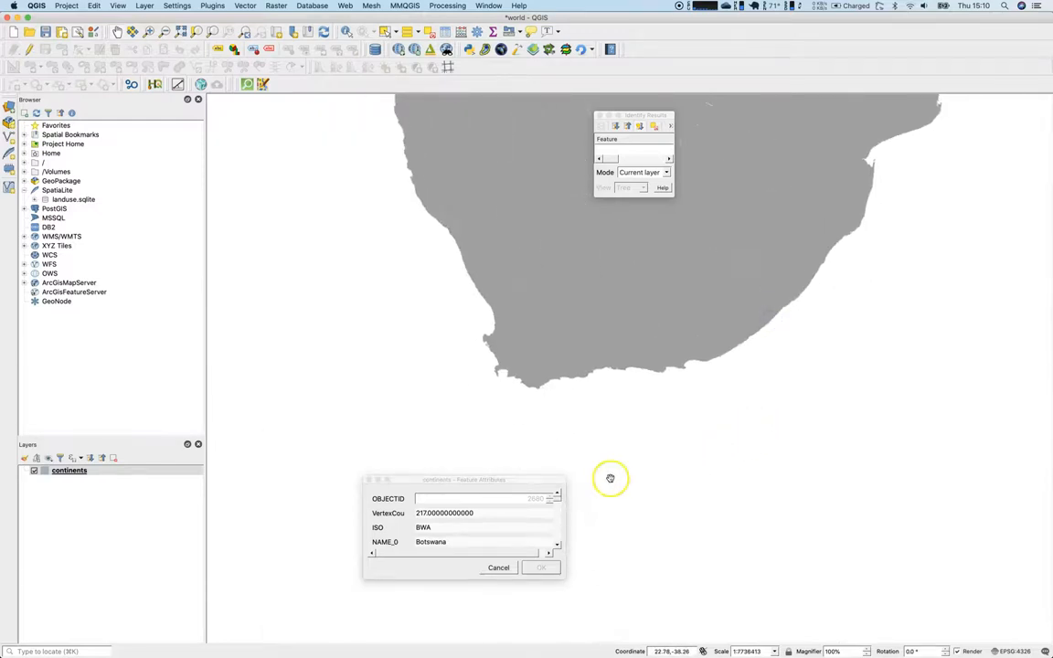
mouse_move(1029, 650)
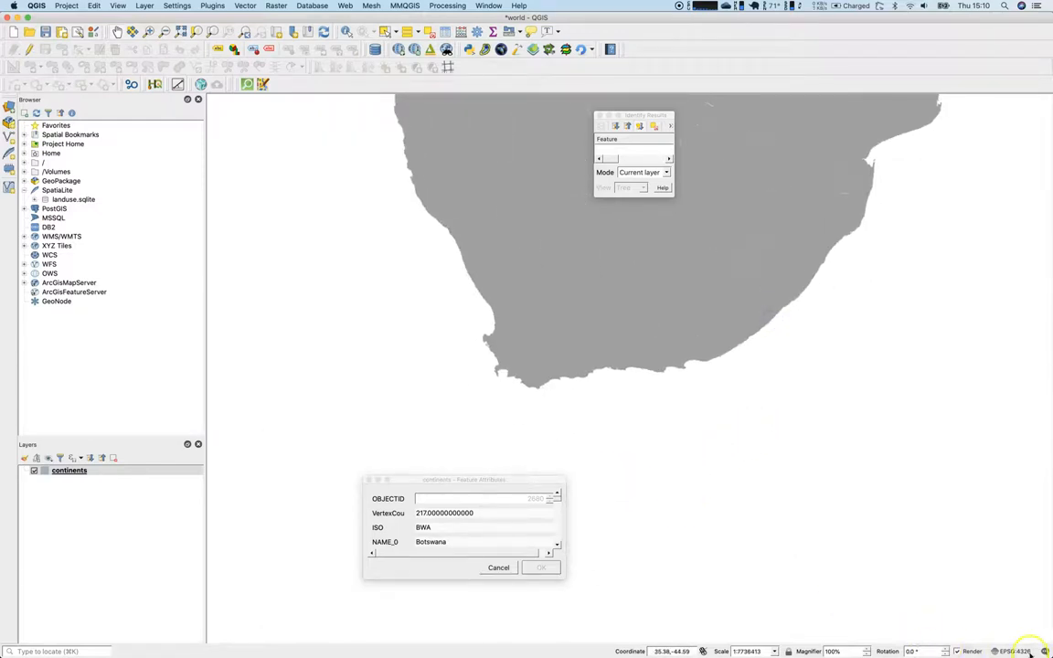
mouse_move(704, 587)
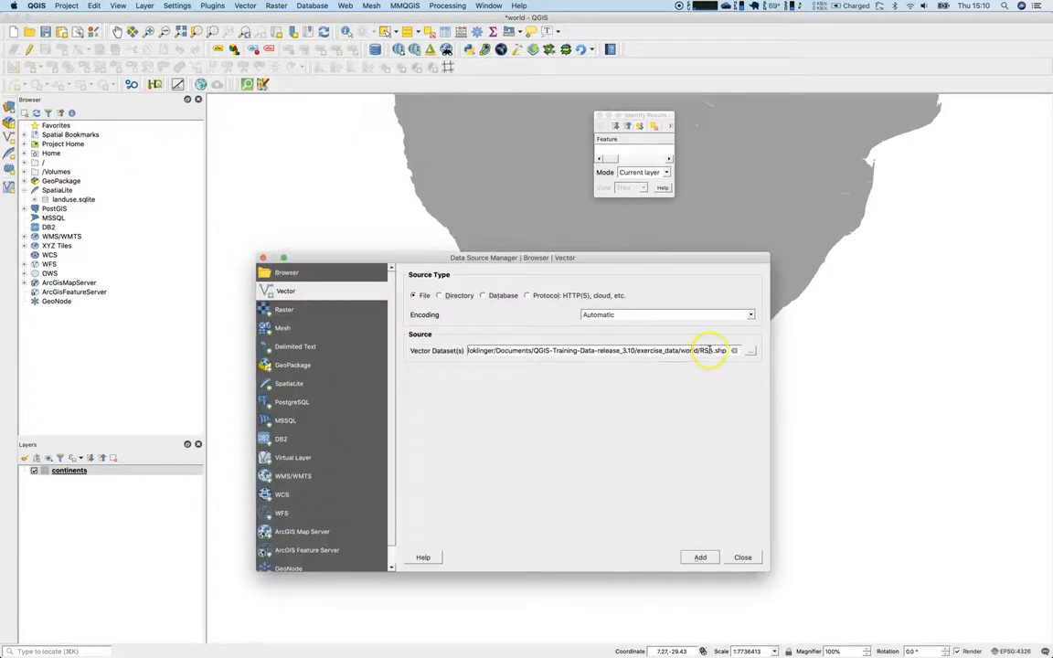
Add RSA.shp as a vector layer and close the Data Source Manager
left_click(700, 556)
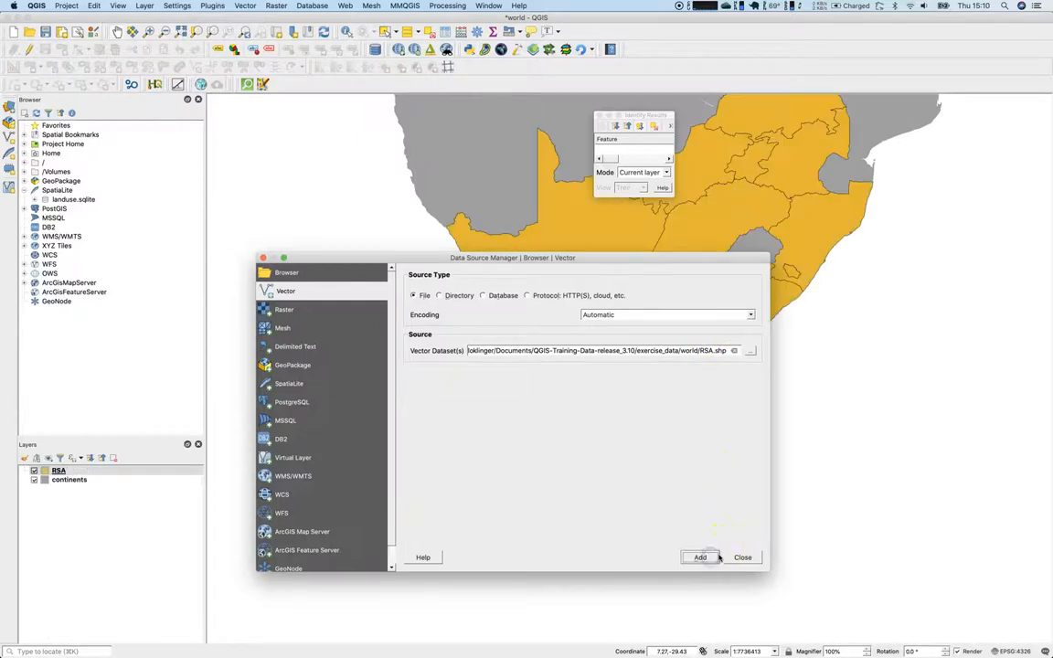
left_click(701, 557)
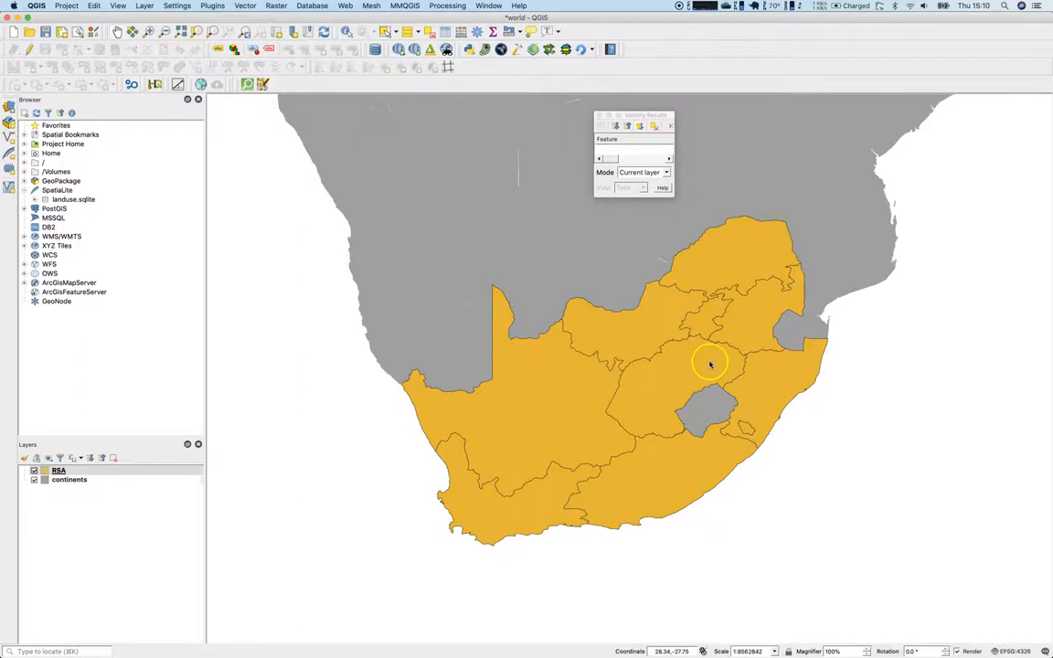
mouse_move(546, 447)
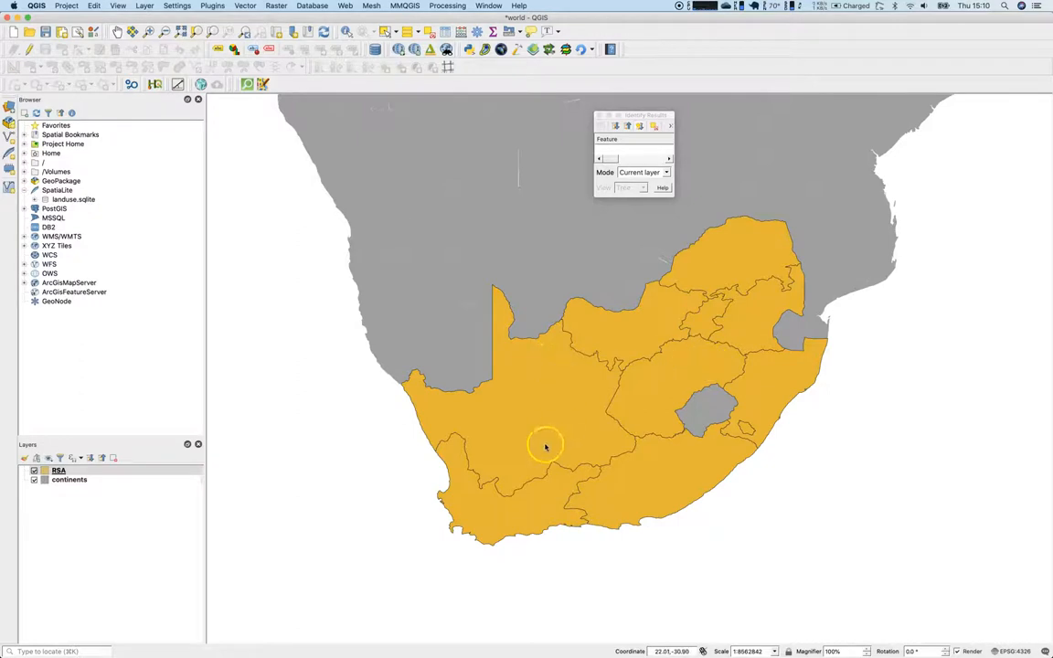
mouse_move(60, 382)
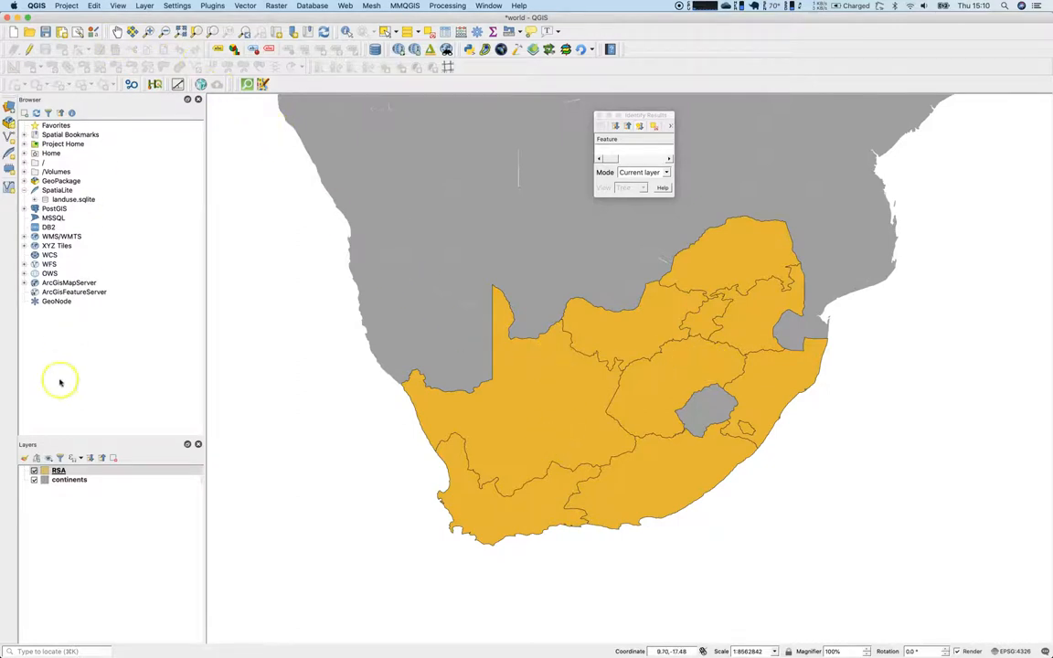
mouse_move(58, 471)
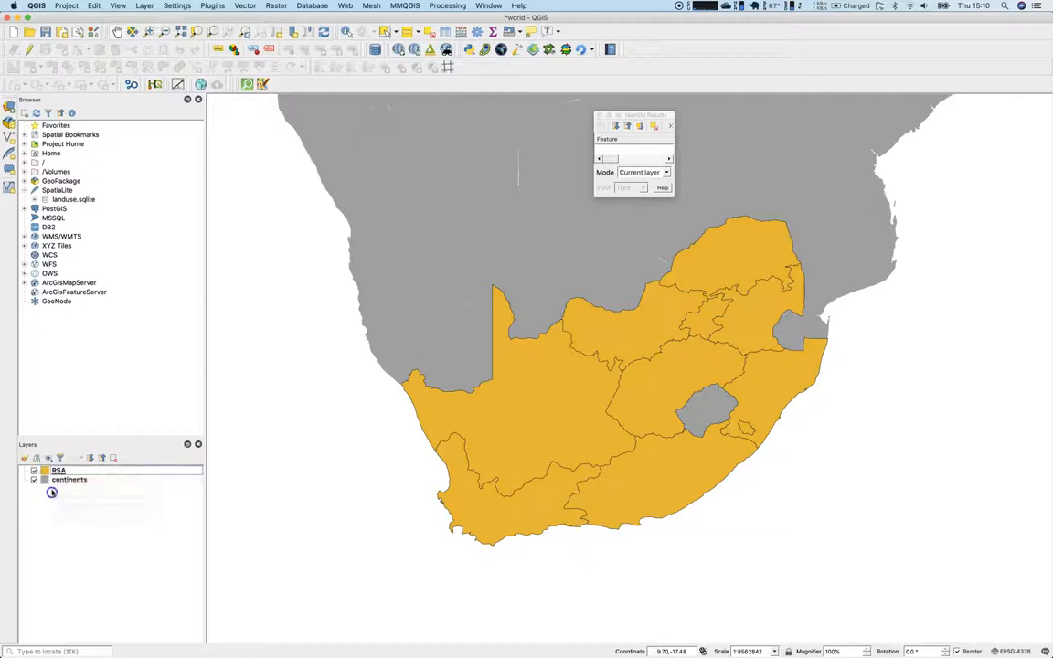
mouse_move(68, 479)
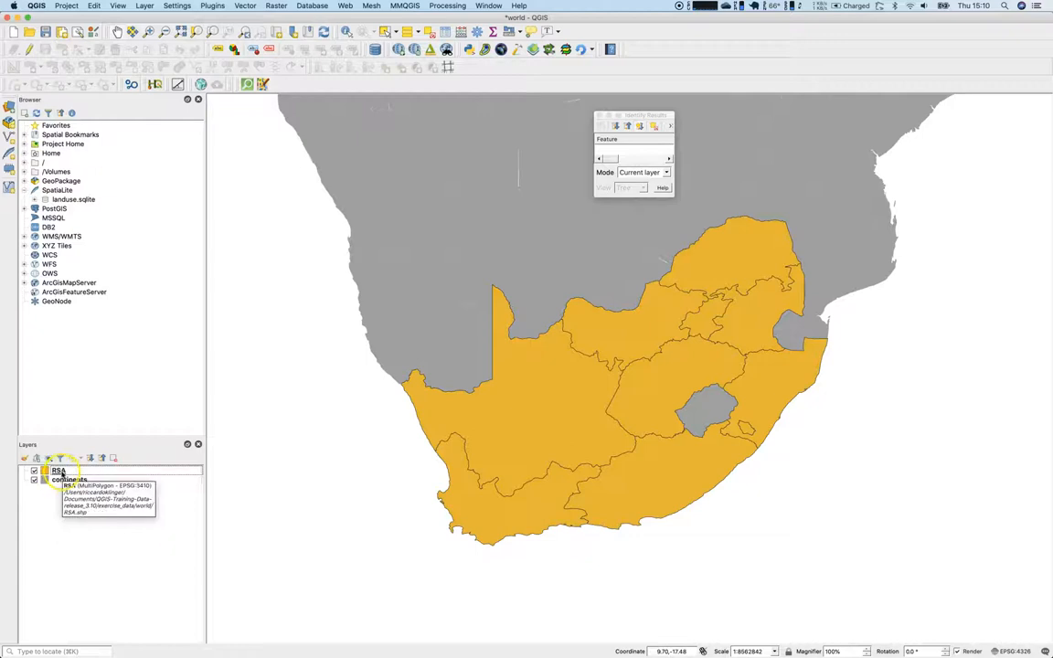
mouse_move(100, 458)
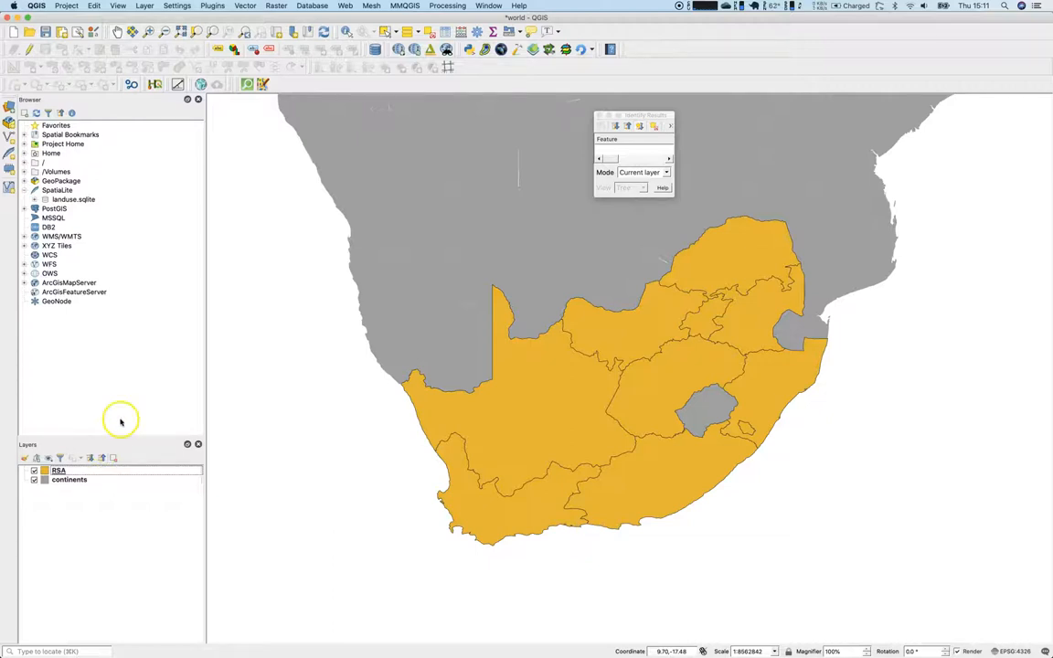
mouse_move(210, 457)
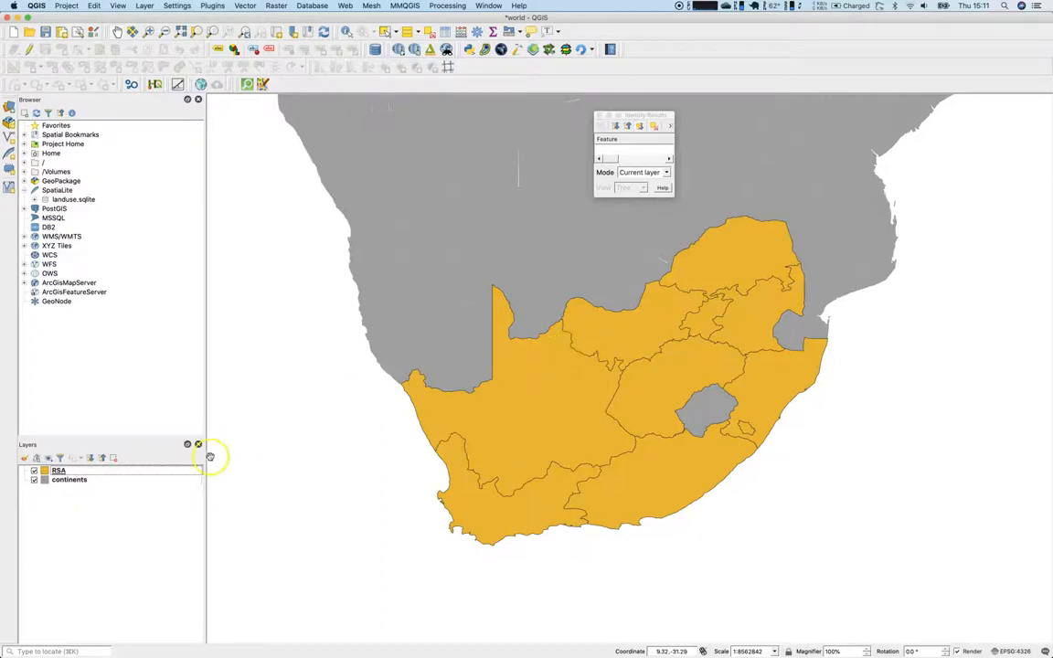
Start a Save Features As export of the RSA layer with GeoJSON format
right_click(58, 470)
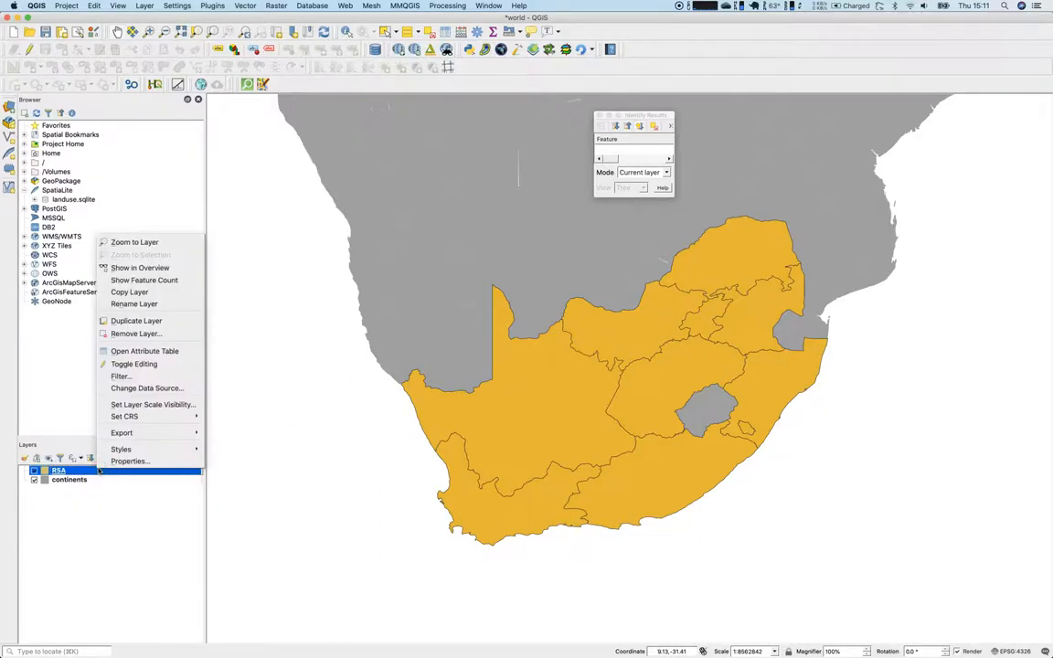
left_click(121, 432)
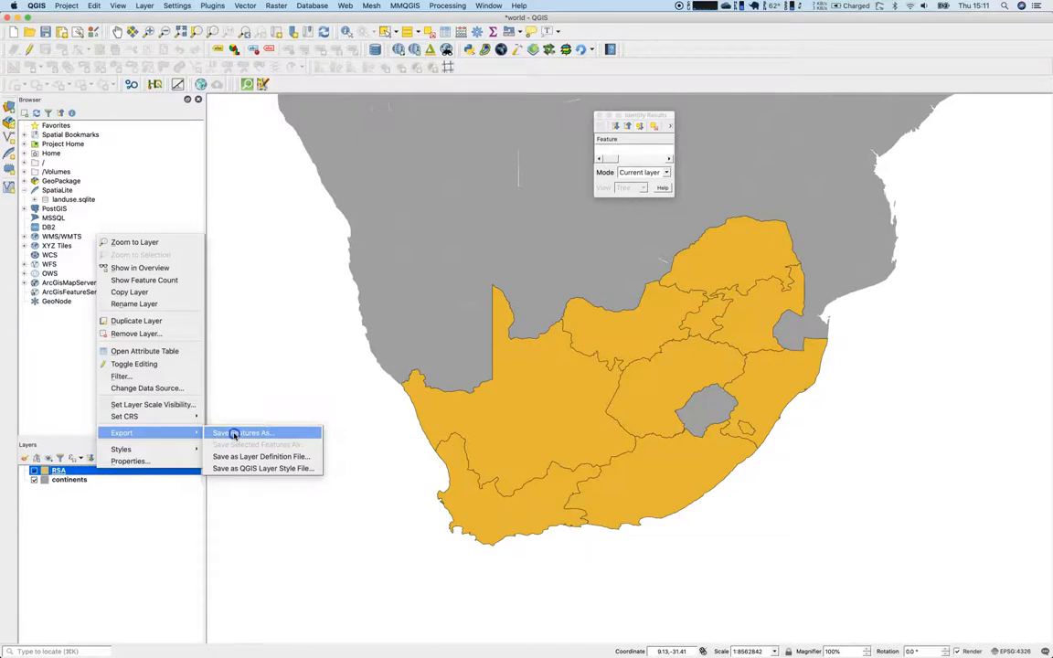
left_click(242, 432)
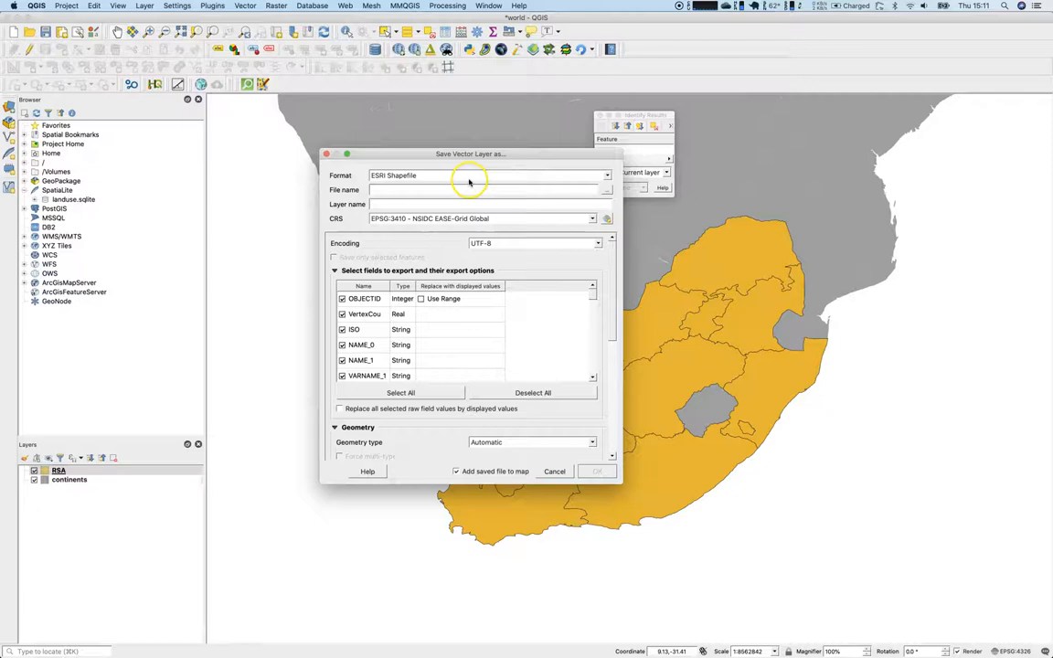
mouse_move(608, 189)
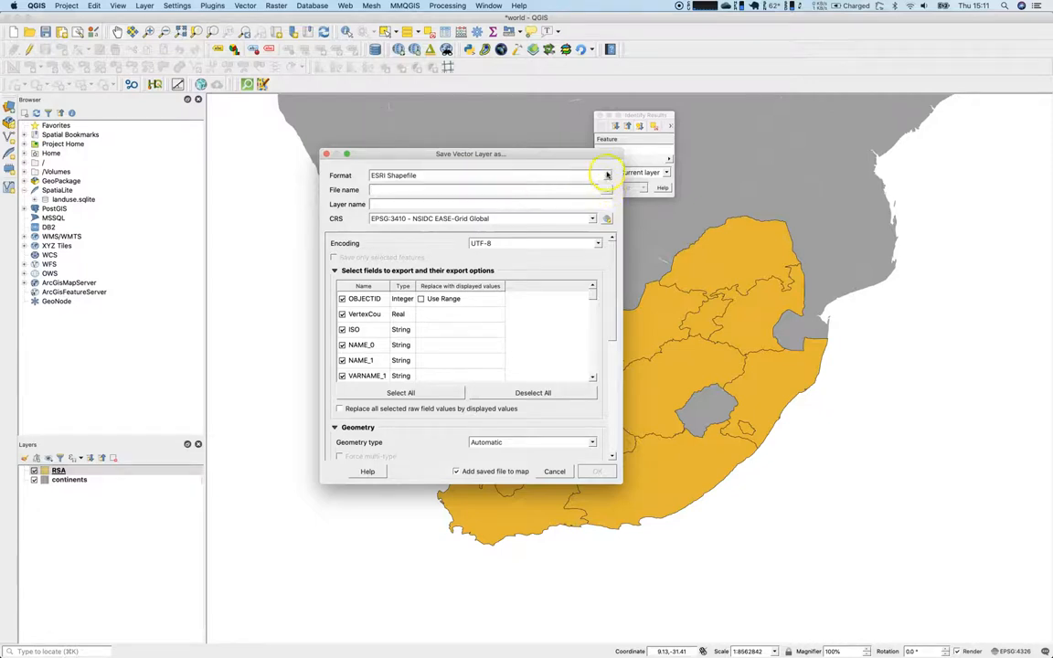
left_click(607, 174)
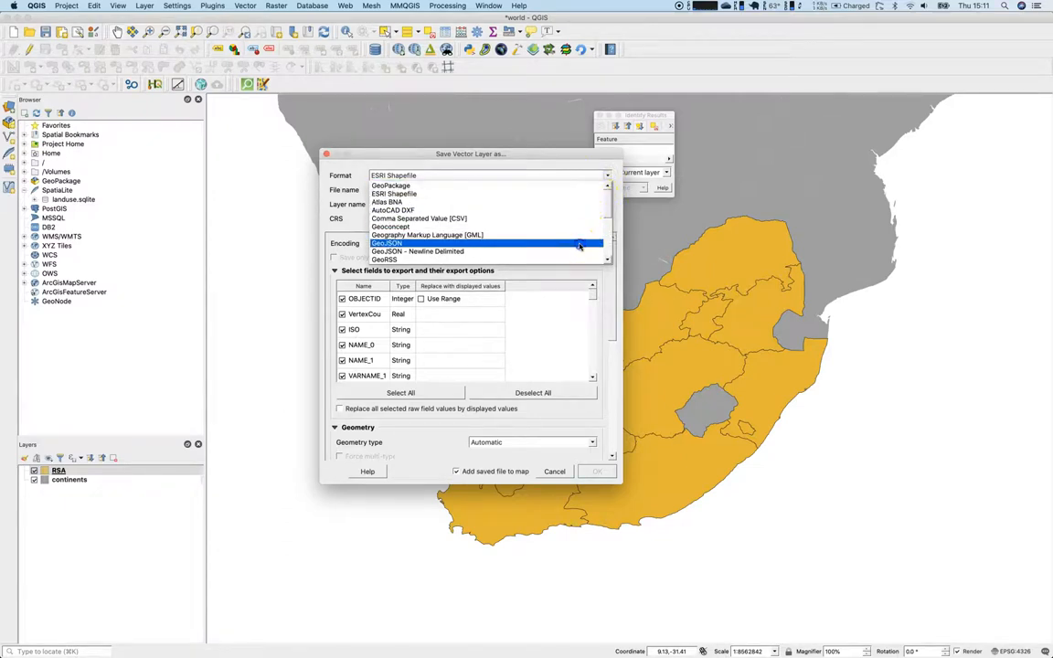
left_click(386, 243)
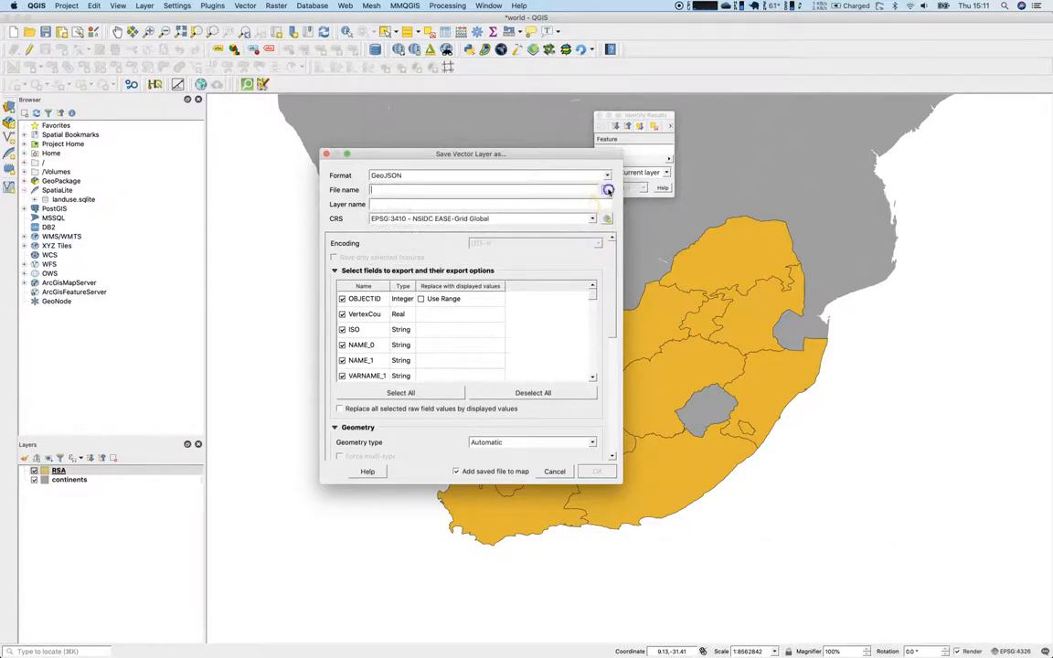
left_click(607, 190)
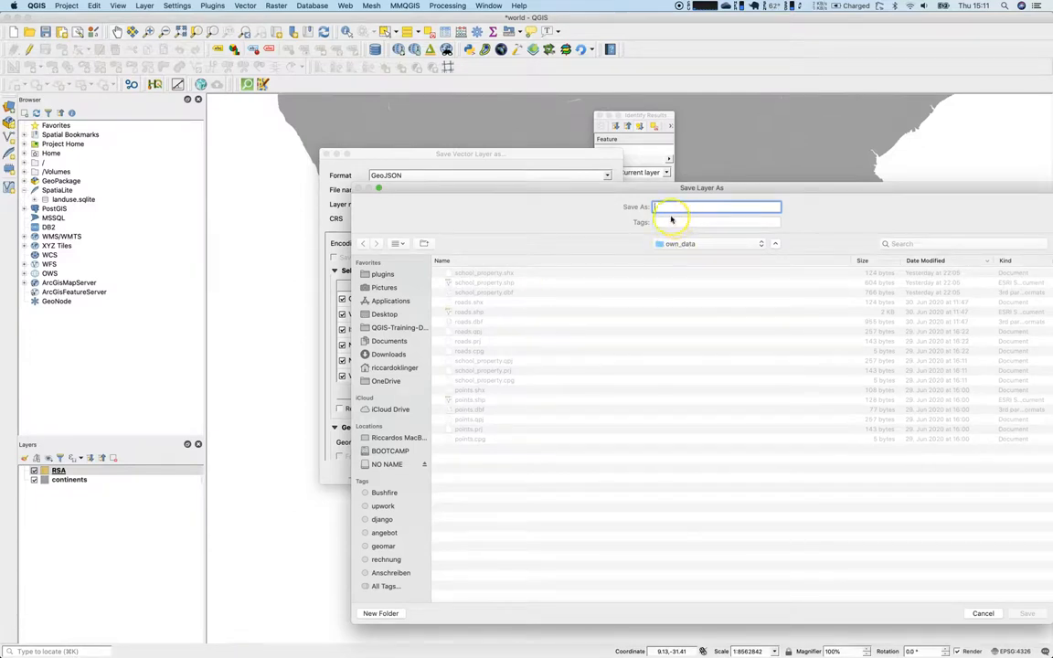
Name the export file rsa_geojs_4326 in the own_data folder
type("rsa_")
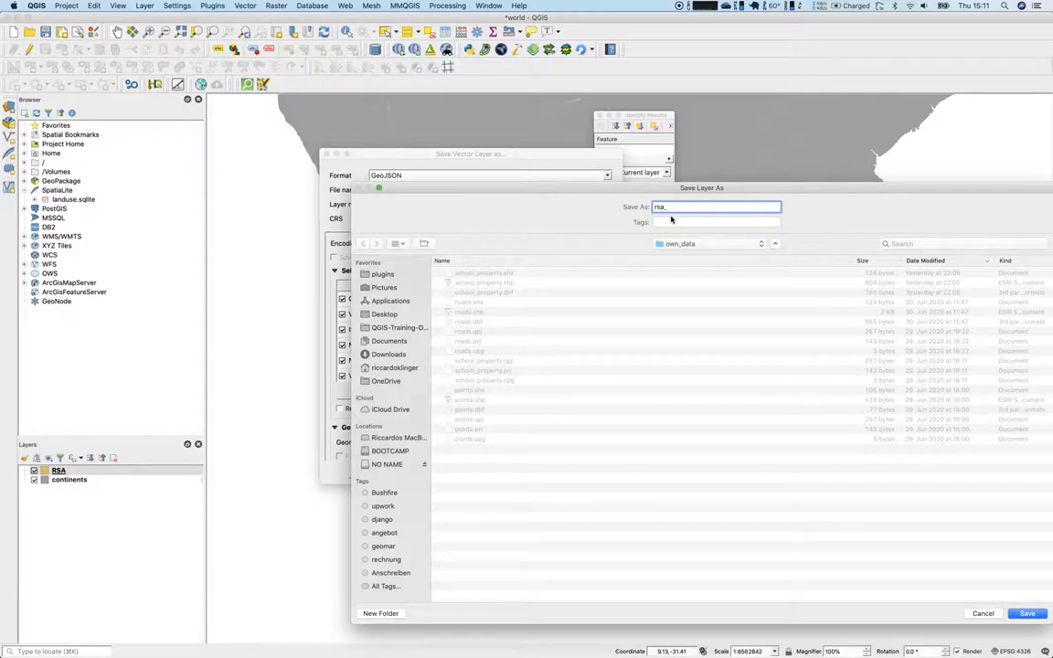
type("geojs_4326")
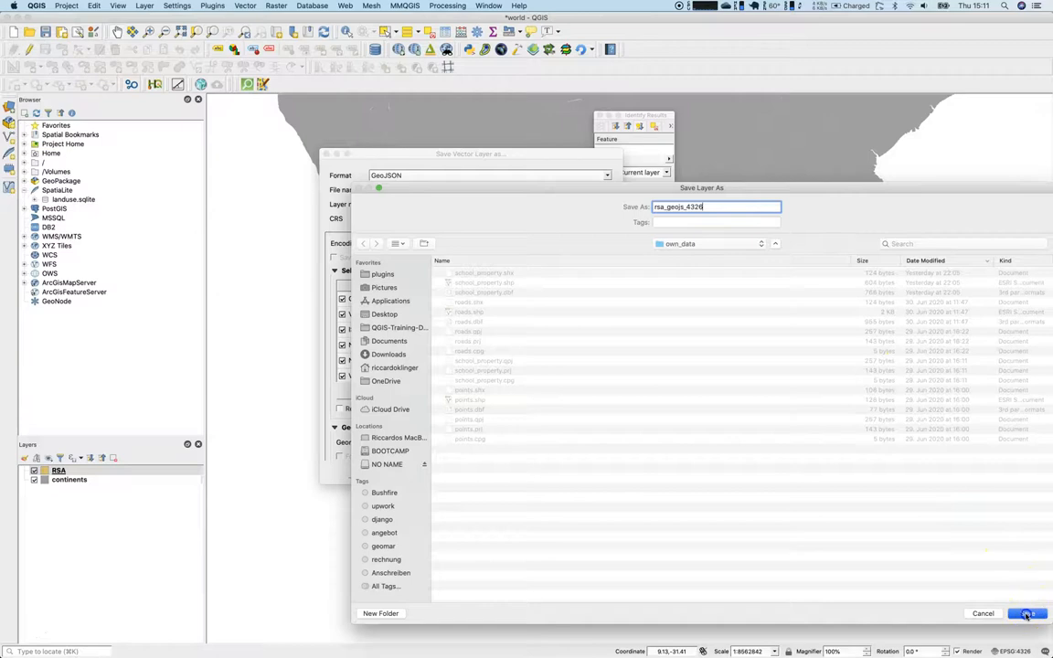
left_click(1026, 613)
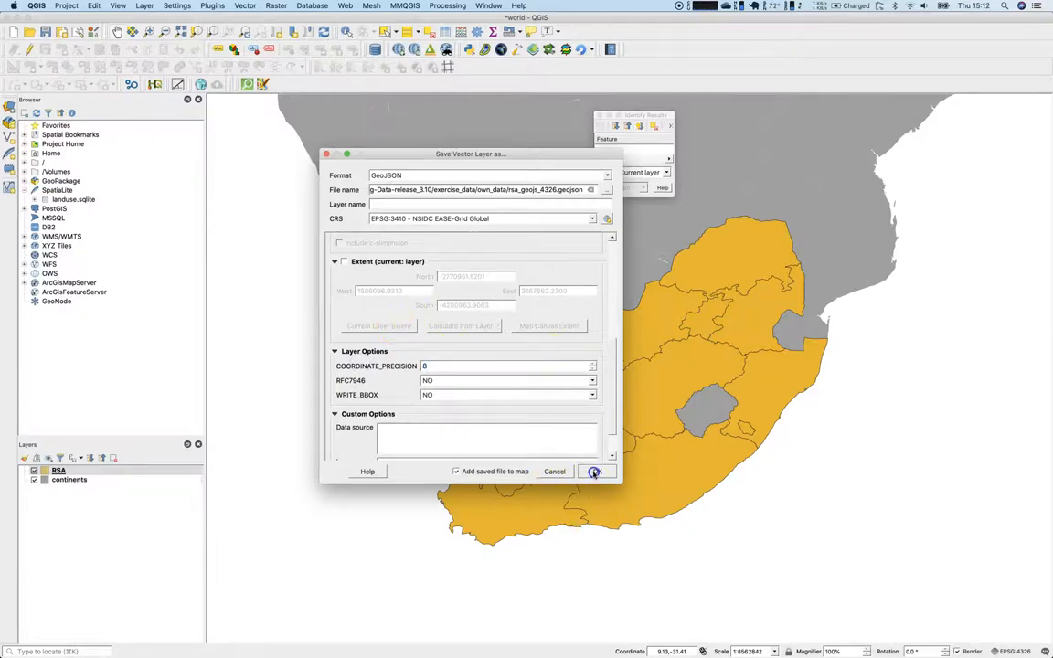
Export RSA in Project CRS EPSG:4326 - WGS 84 and add it to the map
left_click(593, 219)
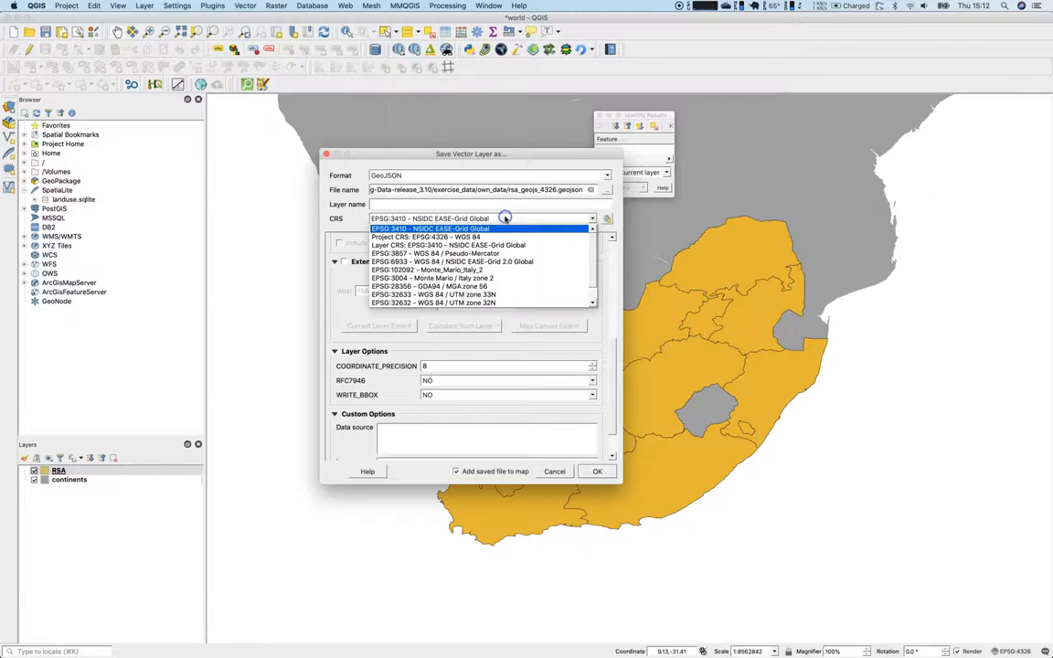
mouse_move(517, 212)
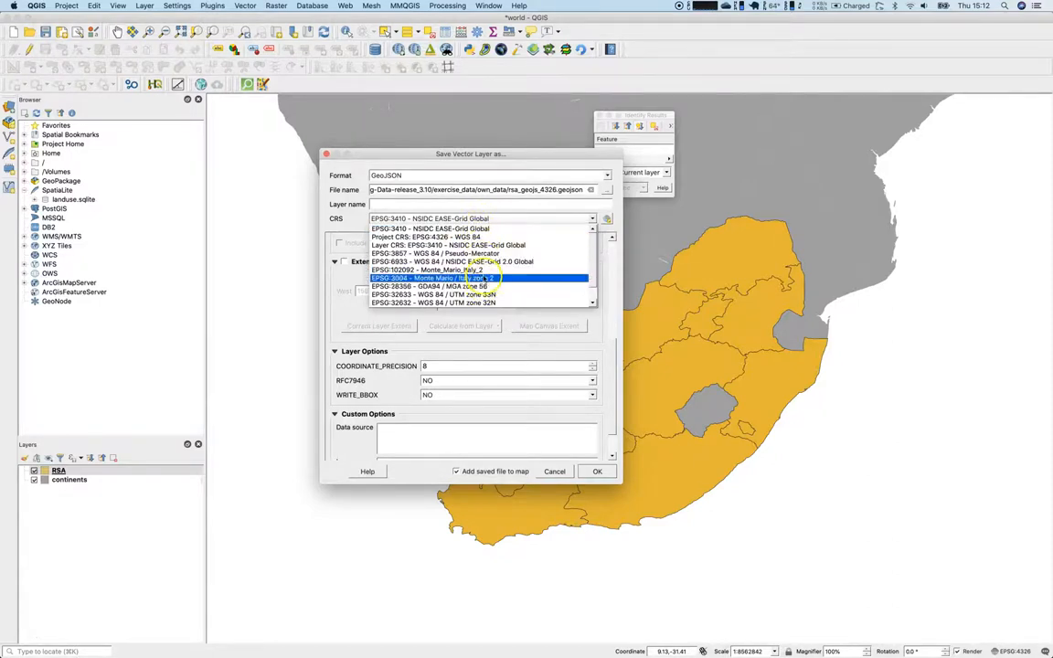
left_click(424, 237)
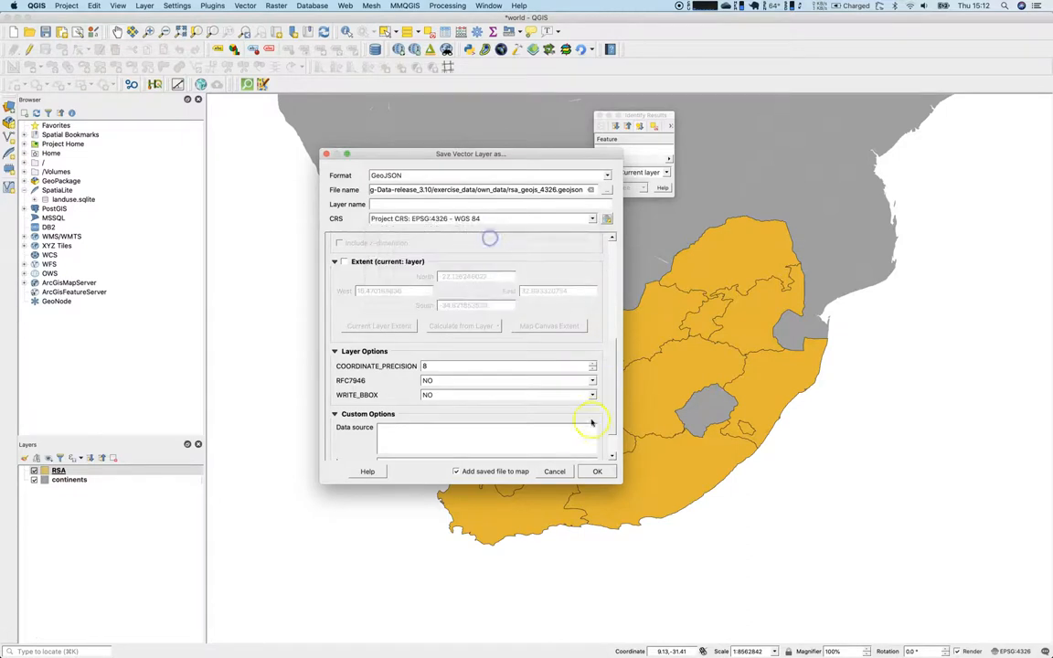
left_click(597, 471)
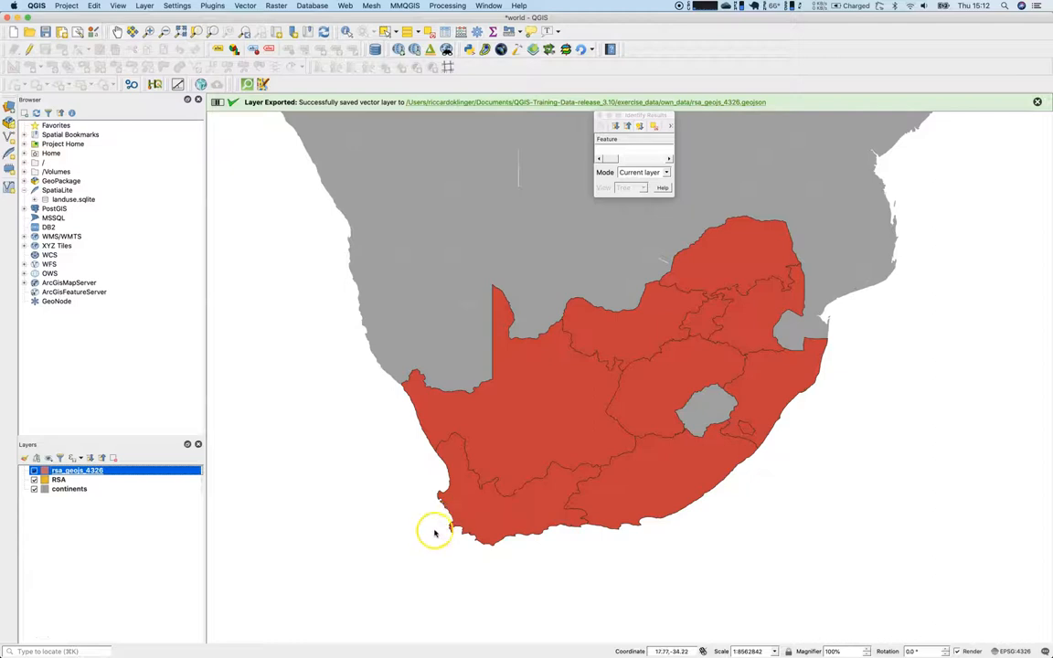
mouse_move(293, 552)
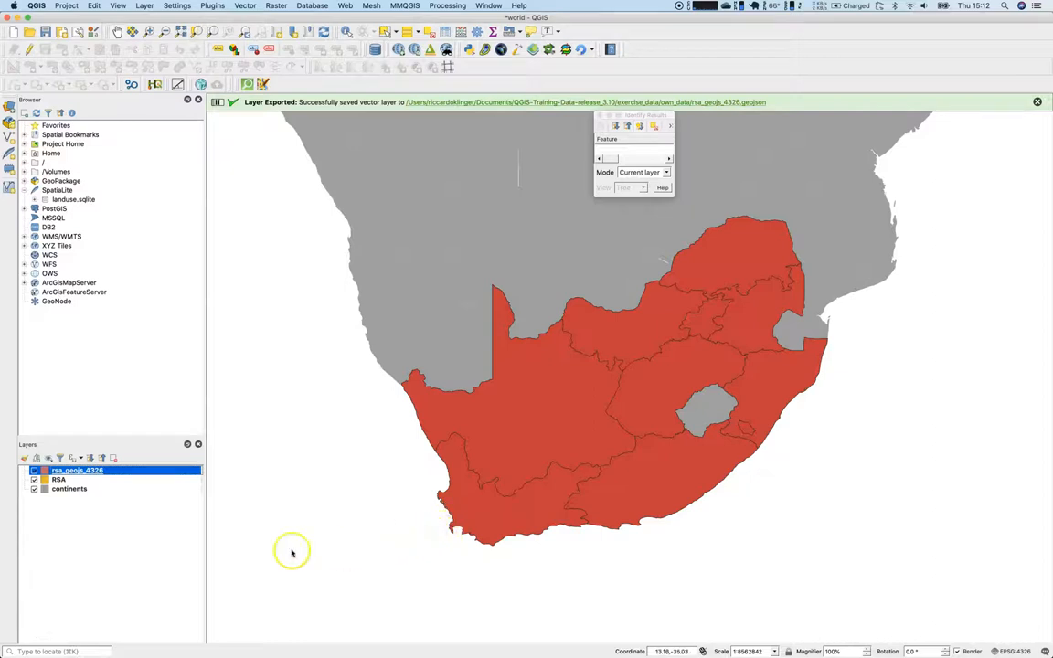
mouse_move(104, 494)
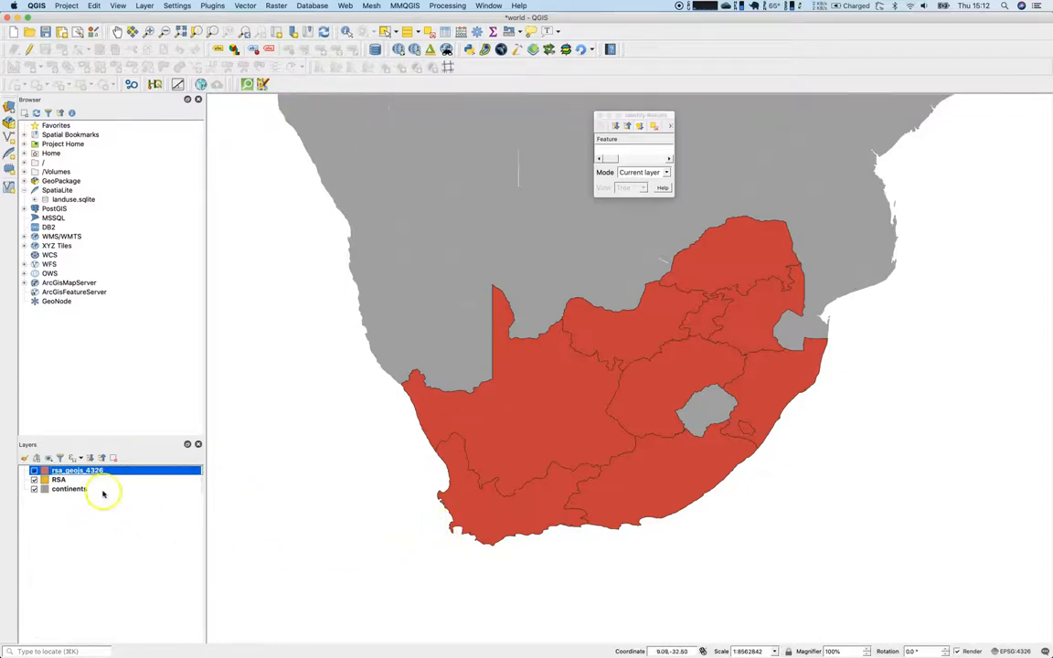
left_click(34, 480)
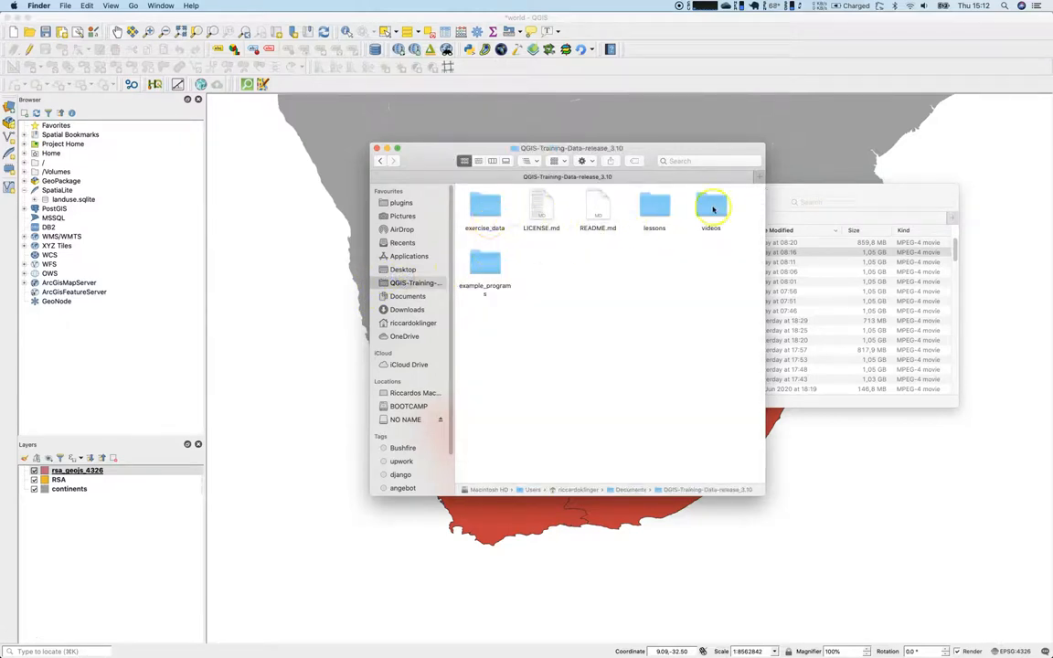
Browse exercise_data in Finder to find rsa_geojs_4326.geojson in own_data
double_click(484, 208)
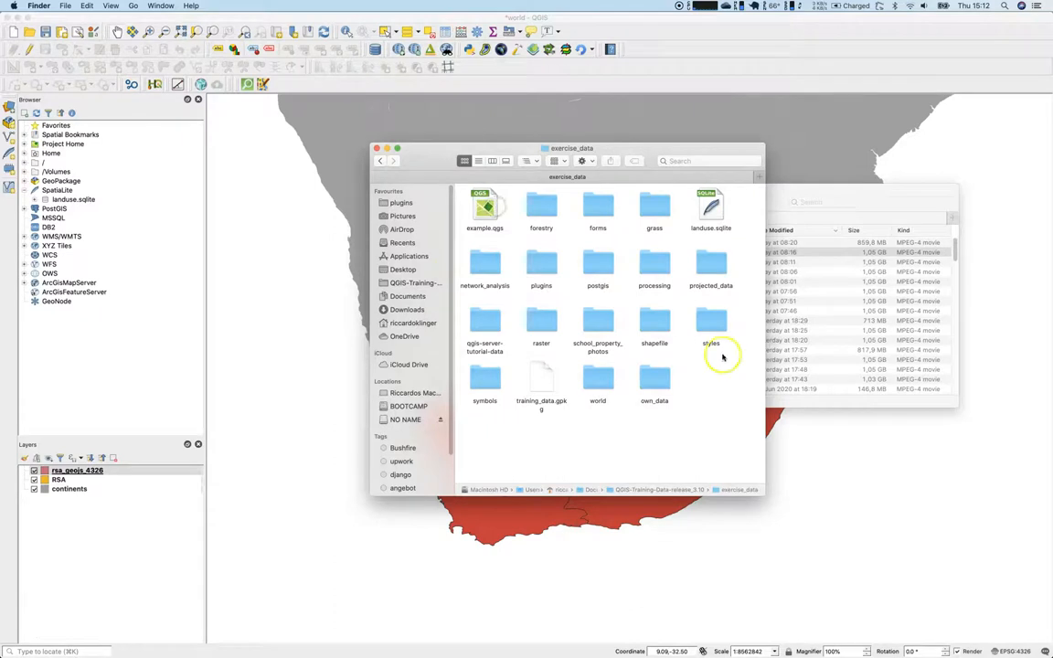
mouse_move(571, 411)
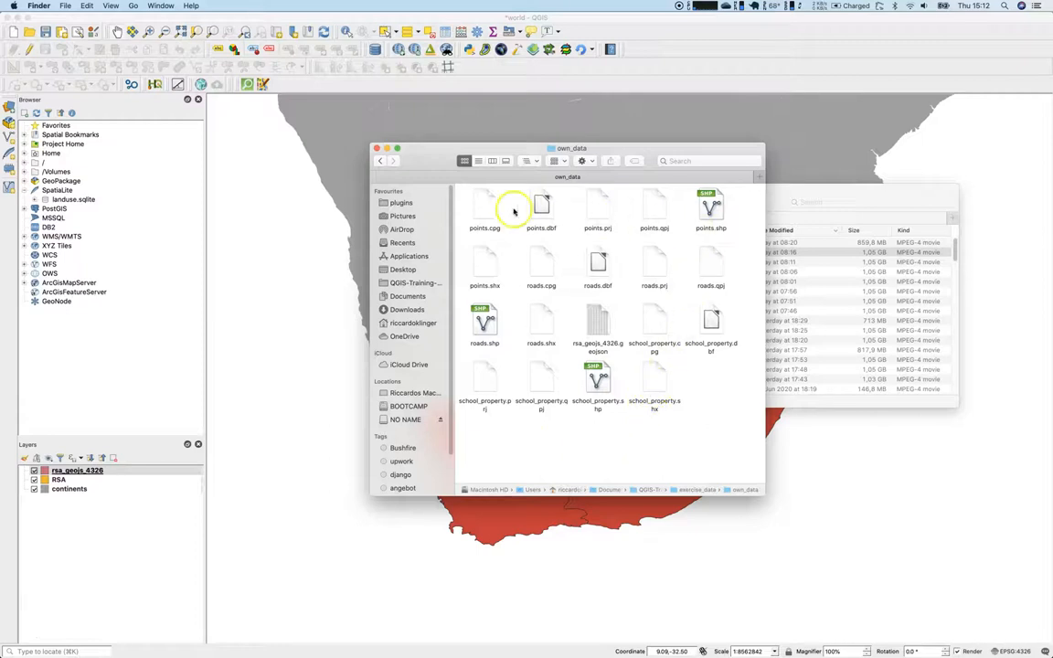
right_click(598, 324)
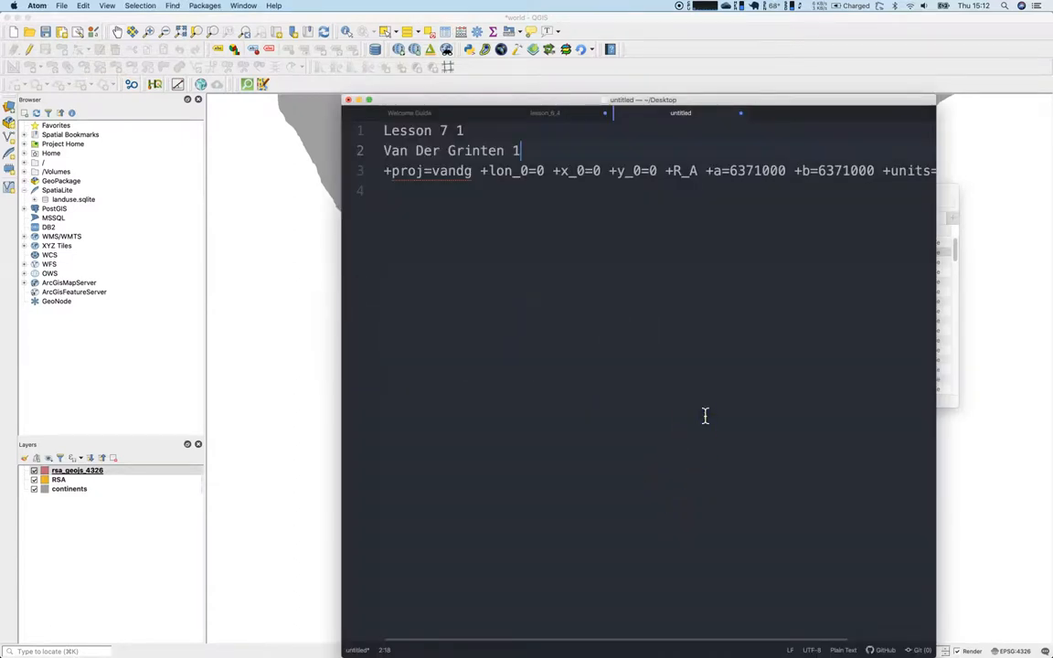
left_click(814, 112)
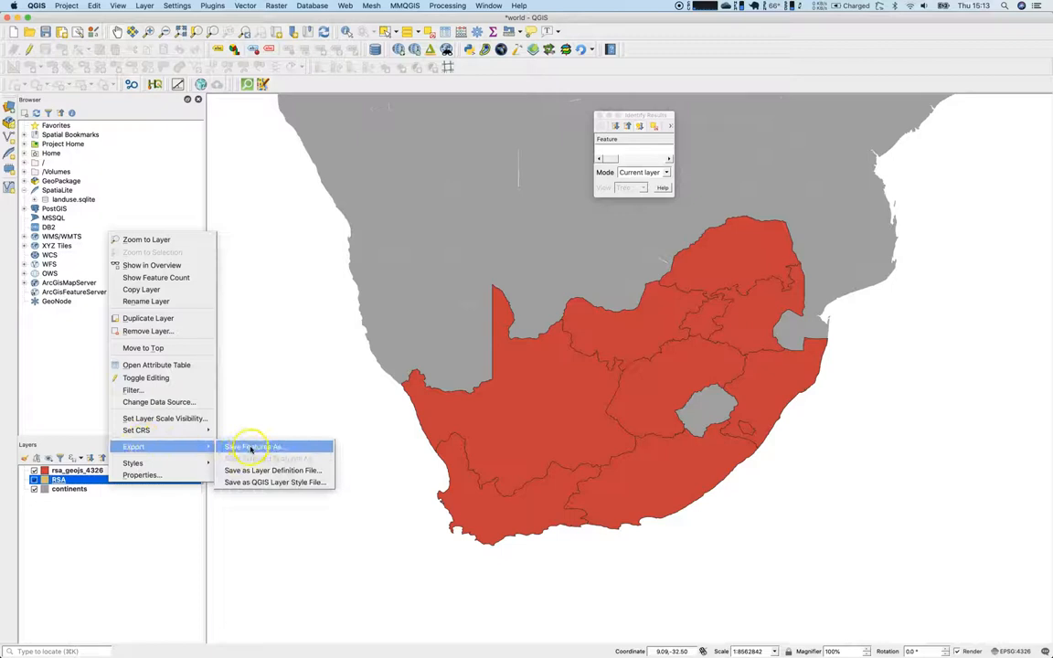
Set the RSA Save Features As export to write rsa_geojs_34s.geojson in own_data
left_click(253, 446)
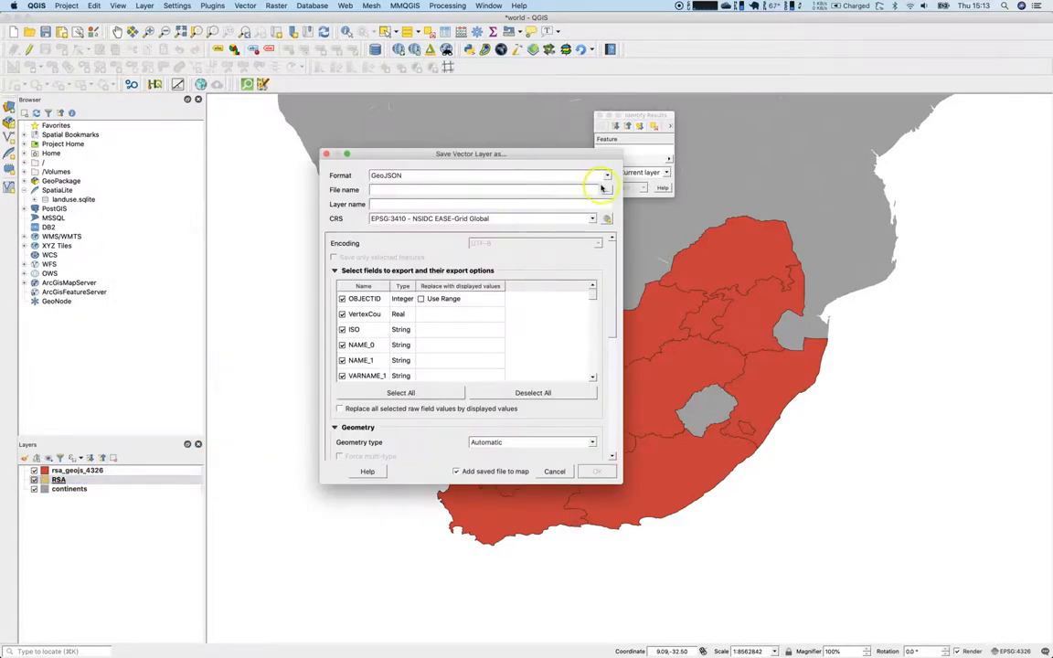
left_click(601, 190)
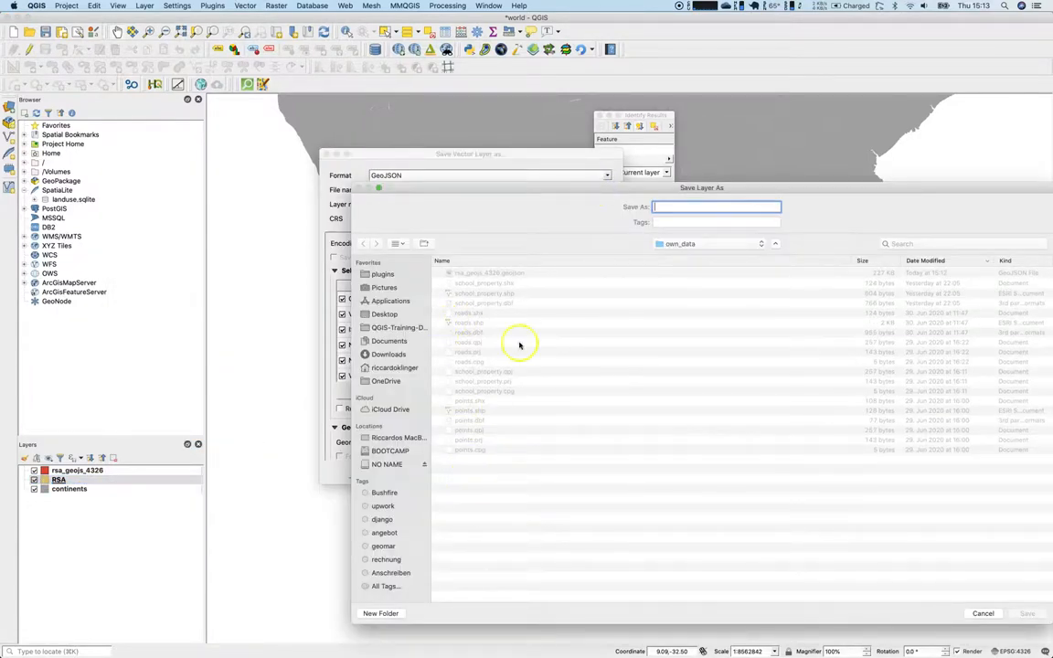
type("rsa_geojs_")
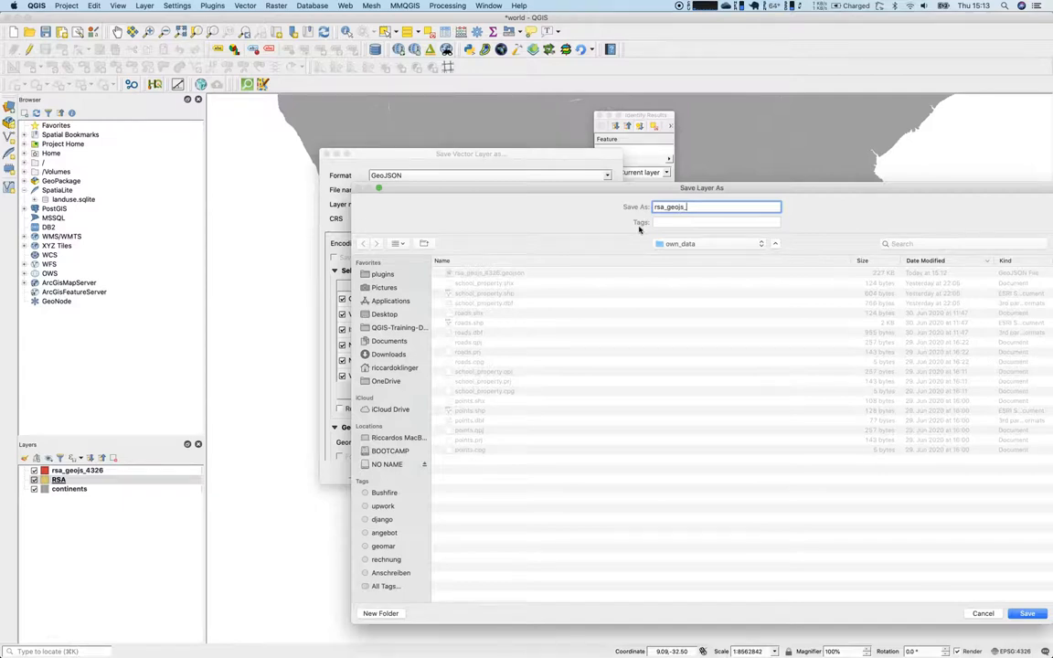
type("34s")
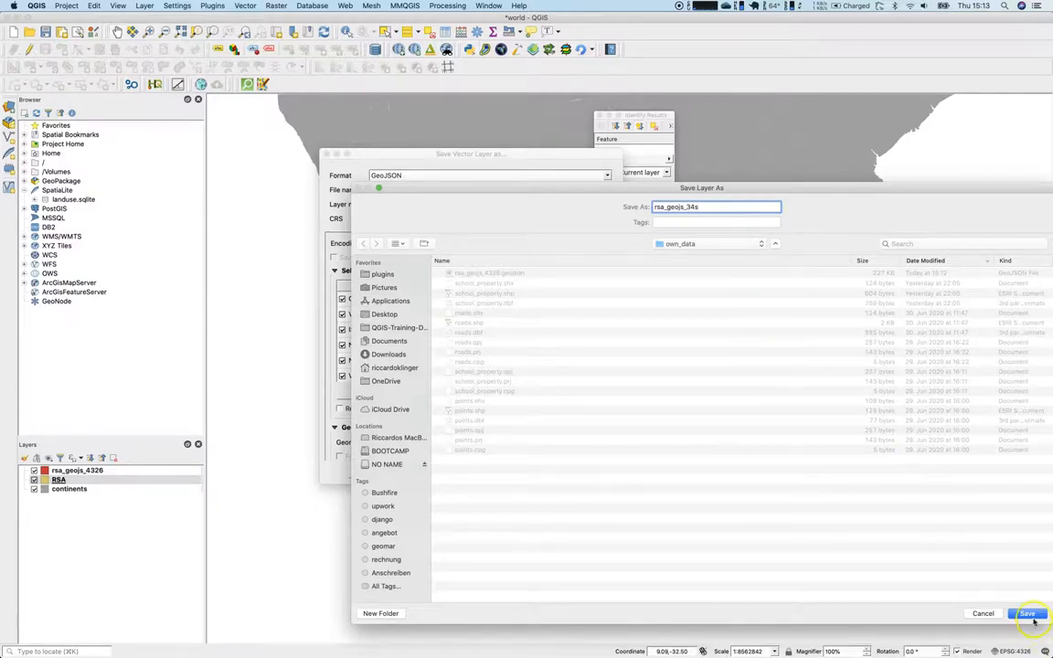
left_click(1027, 613)
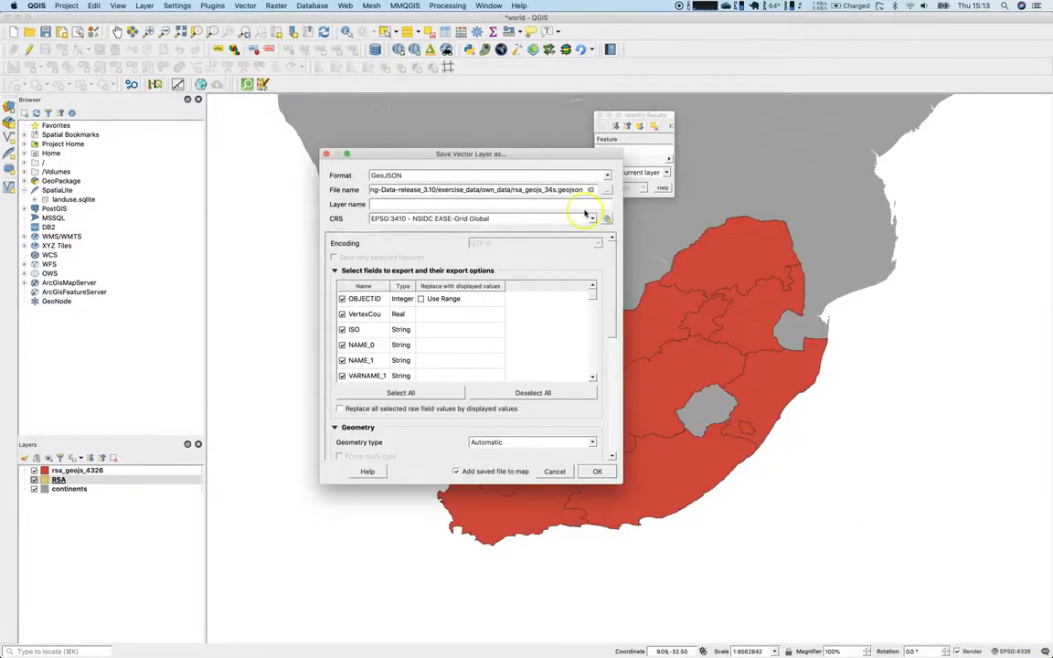
left_click(606, 219)
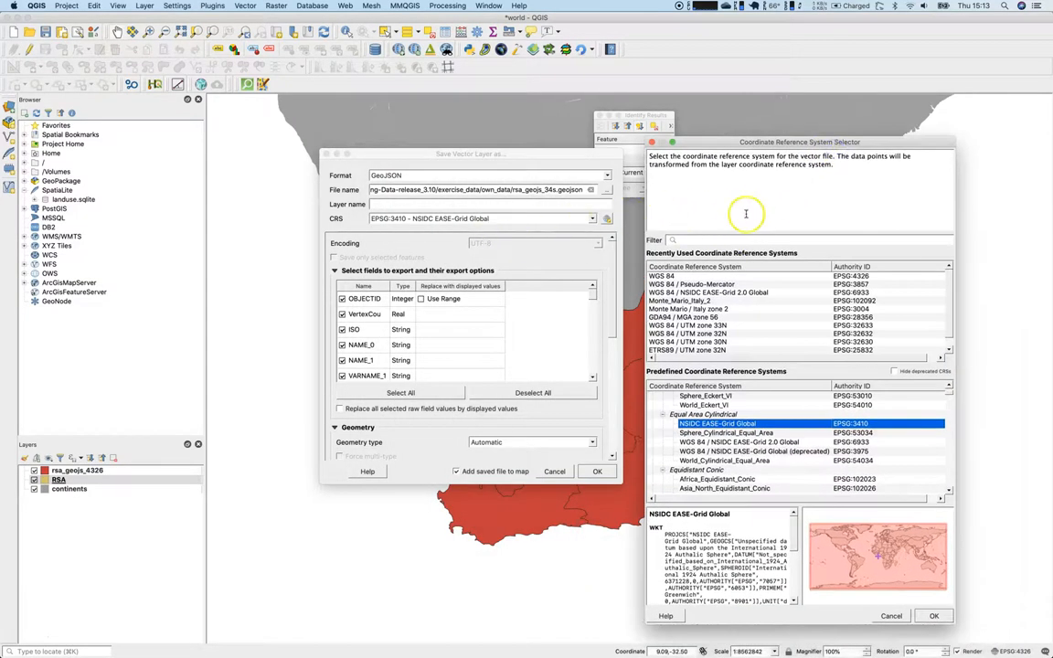
Filter the CRS selector by '34s' to list WGS 84 / UTM zone 34S systems
type("34s")
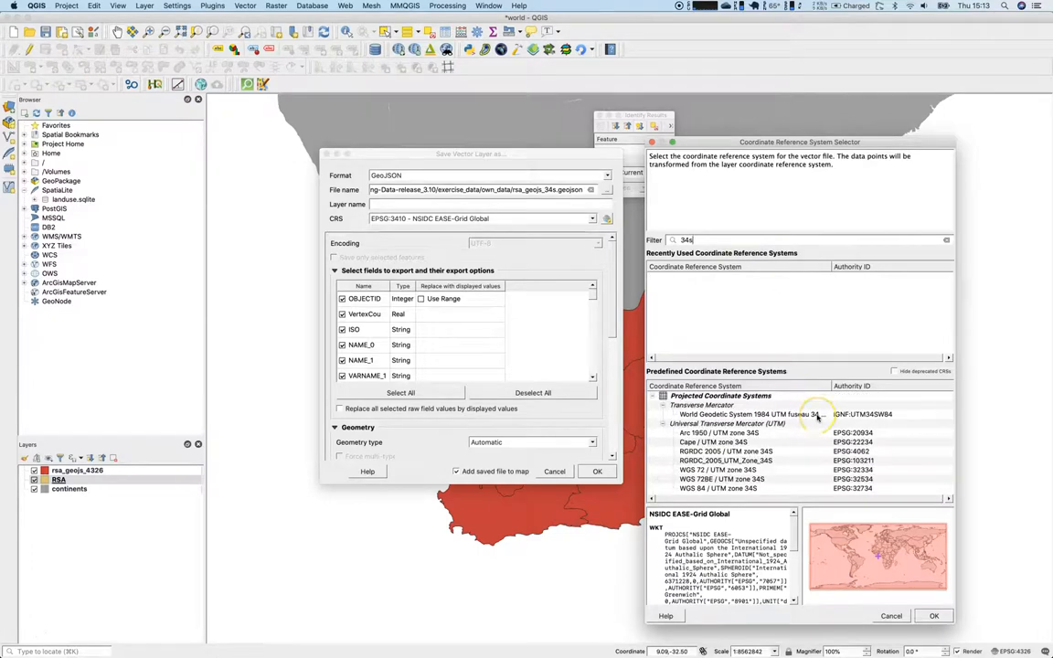
mouse_move(807, 478)
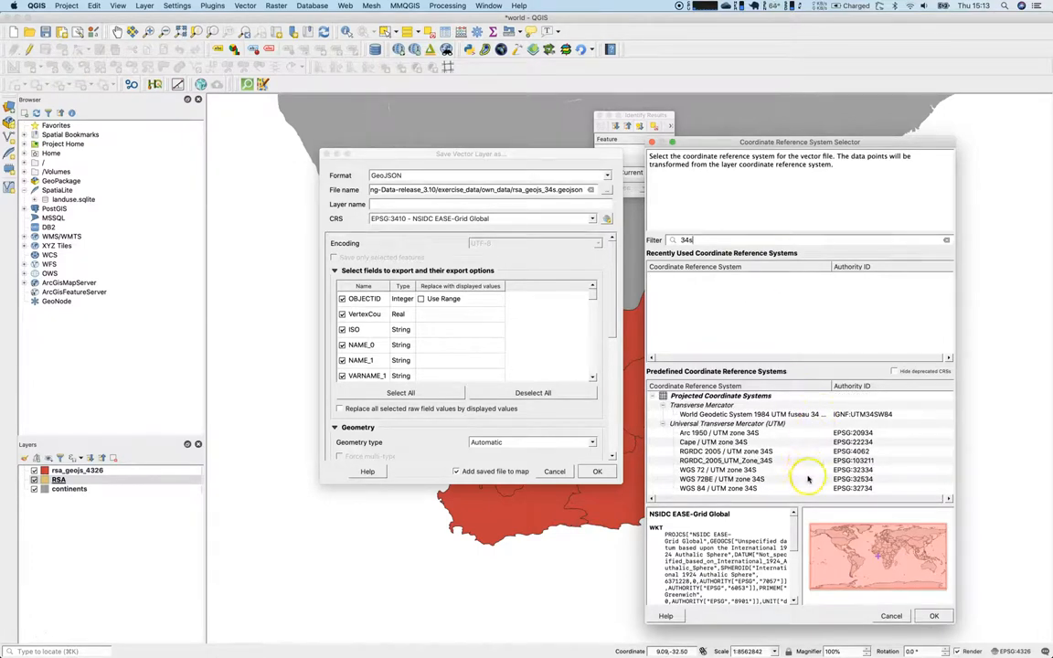
mouse_move(795, 492)
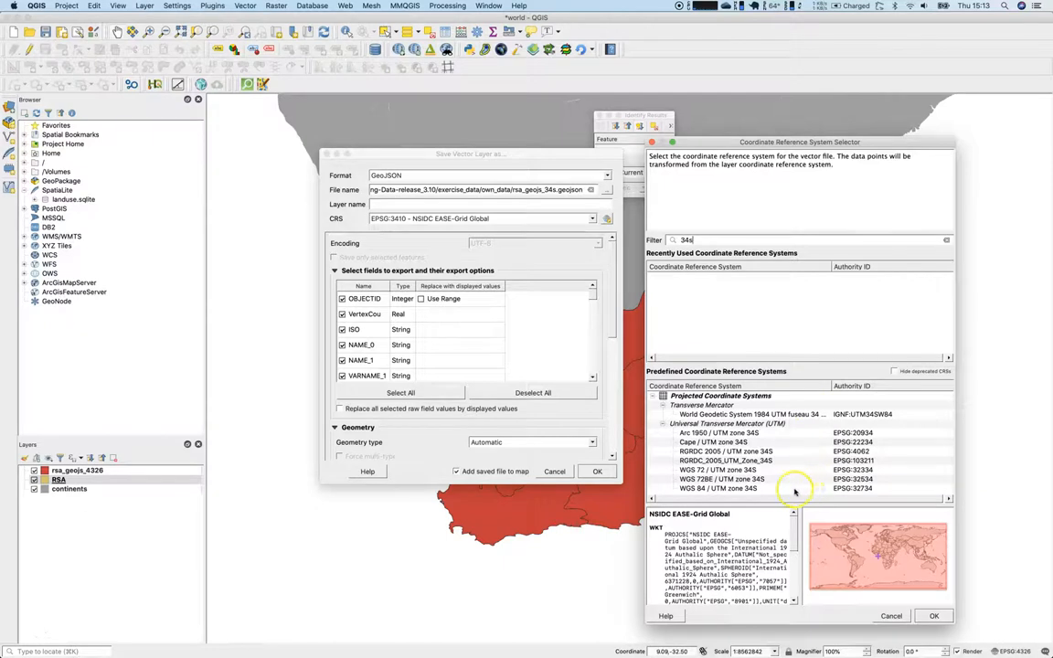
left_click(718, 489)
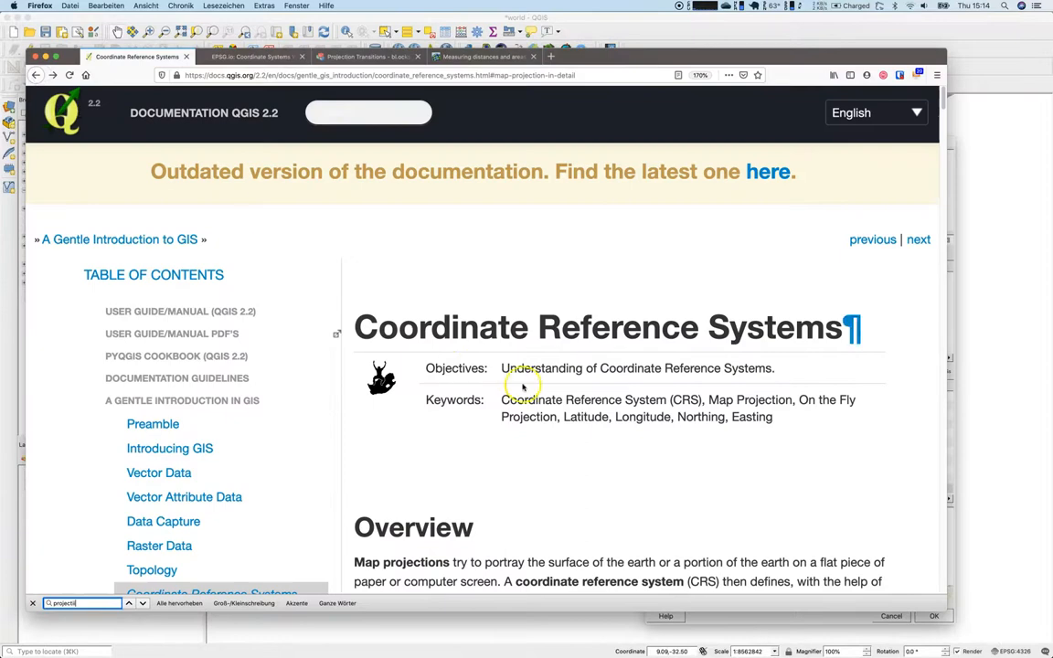
Scroll the QGIS CRS documentation to the Map Projection Families figure
scroll("down", 3)
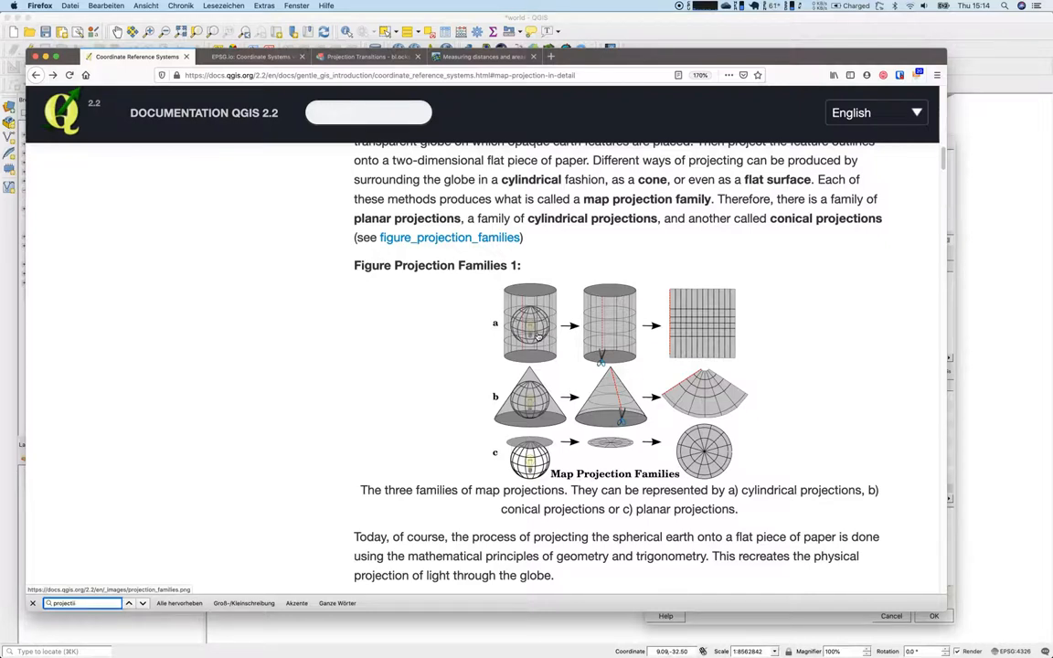
mouse_move(563, 260)
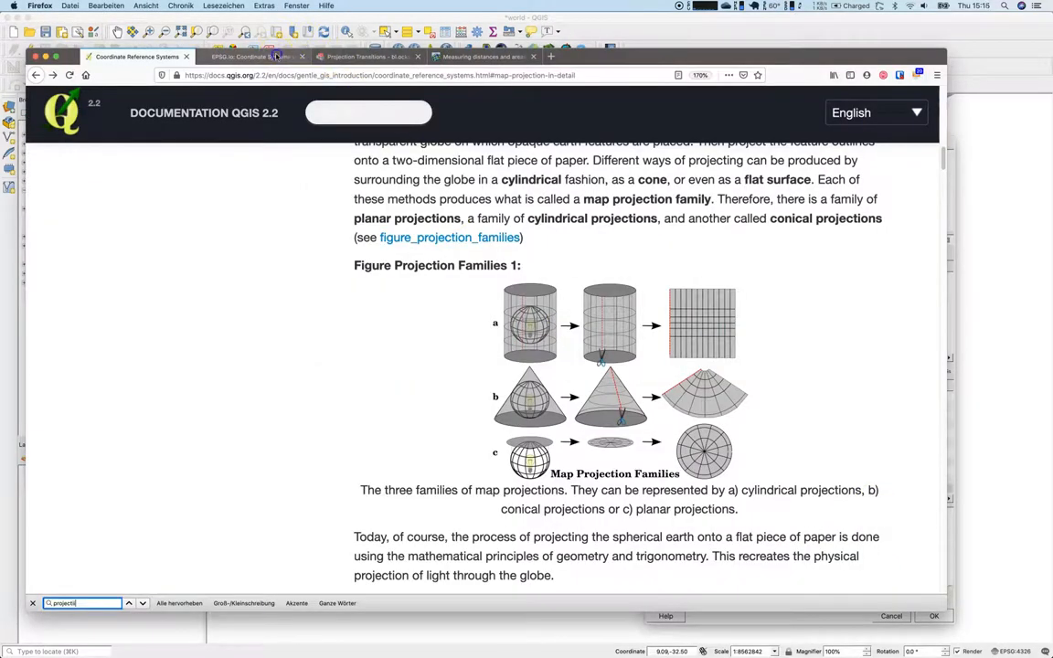
Search epsg.io for 32734 and highlight its 18°E–24°E area of use
left_click(251, 56)
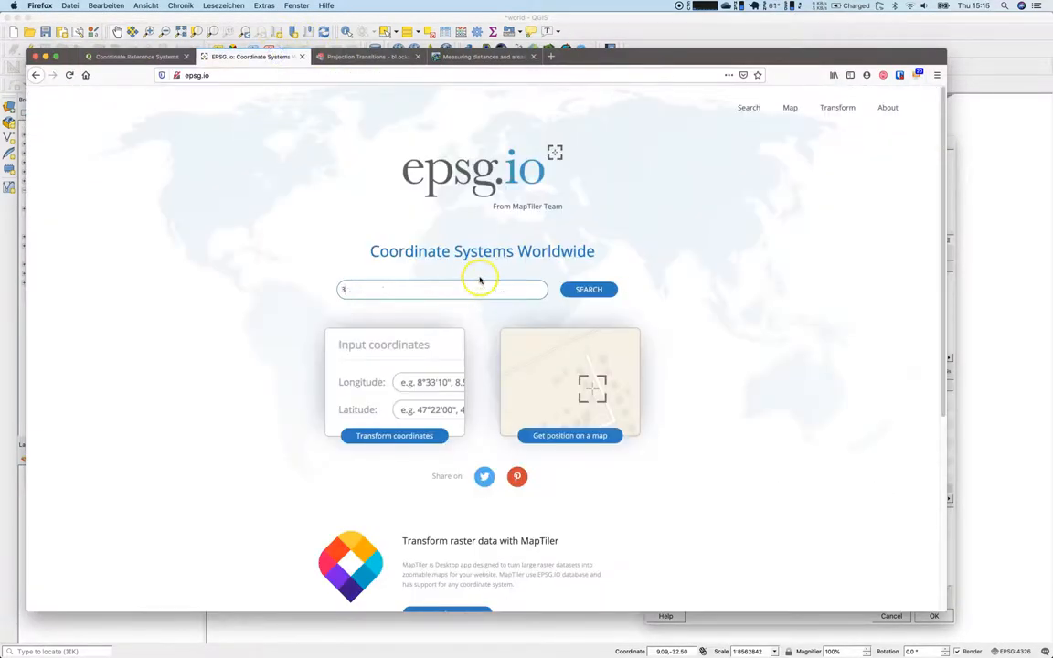
type("2734")
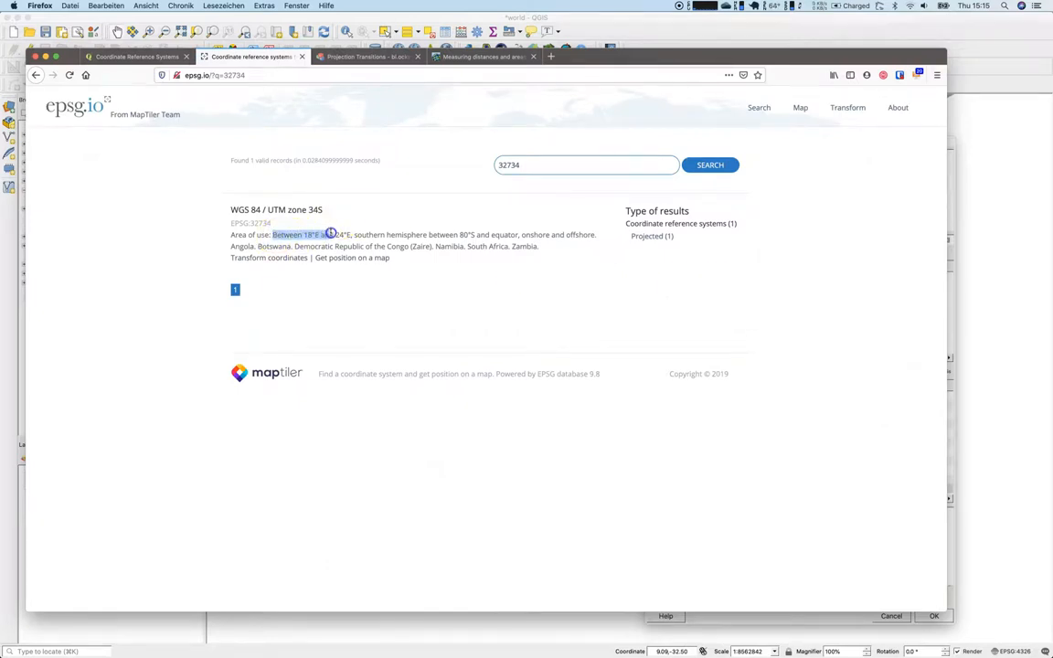
left_click_drag(329, 234, 354, 235)
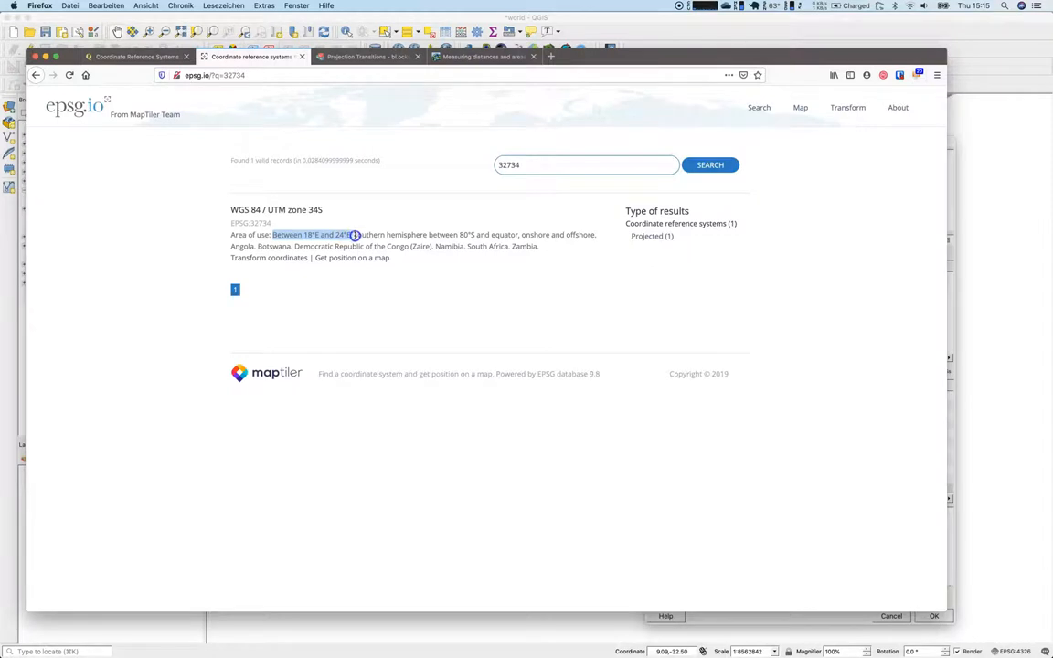
left_click_drag(355, 235, 494, 258)
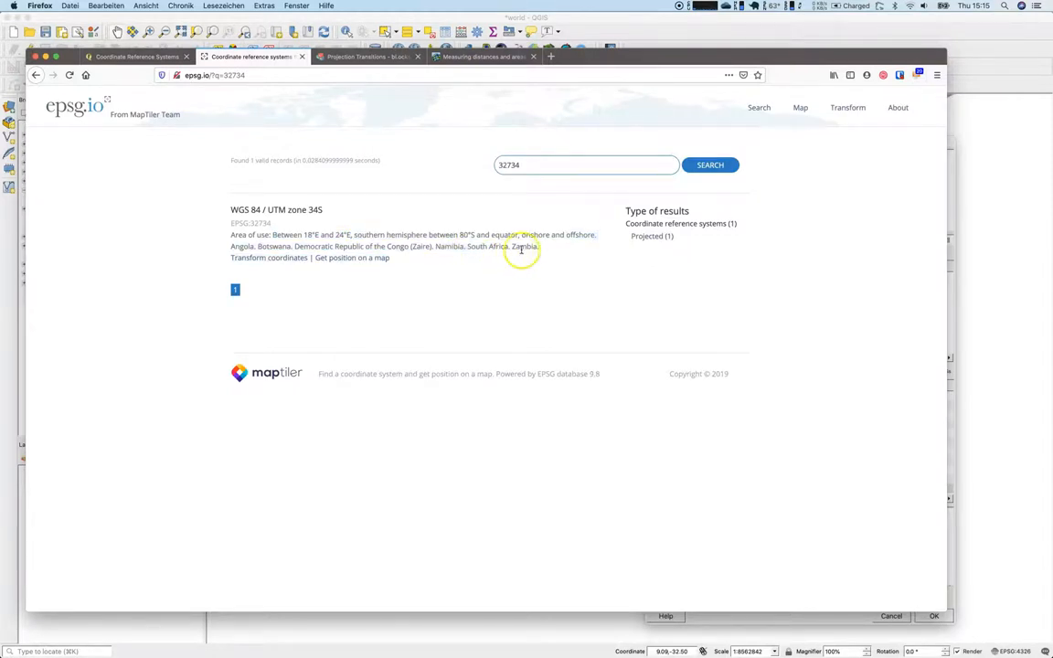
mouse_move(501, 262)
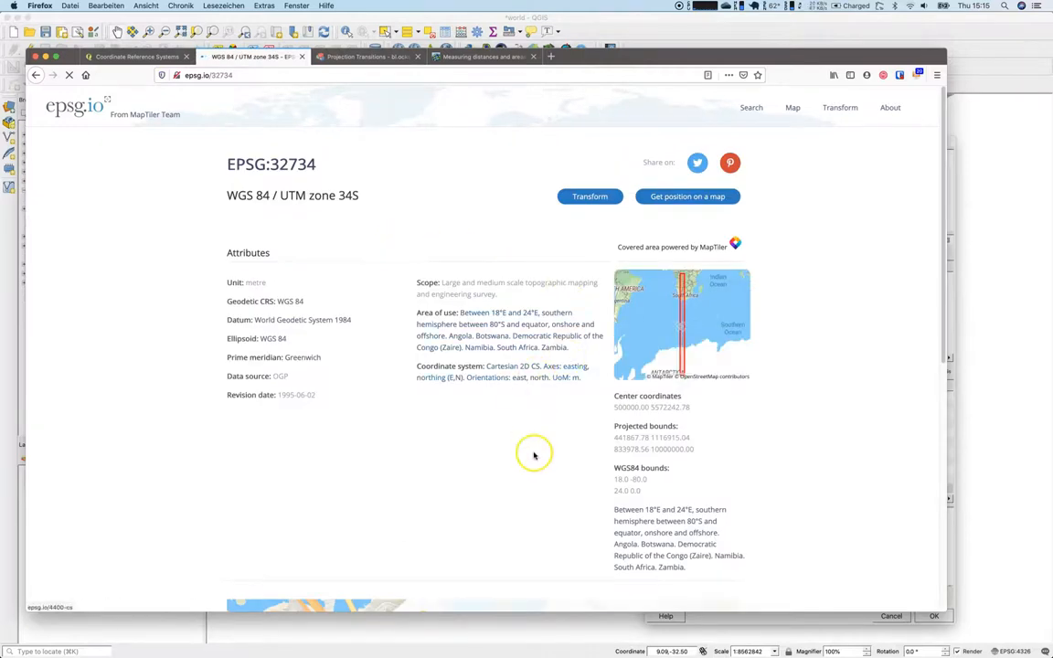
mouse_move(537, 466)
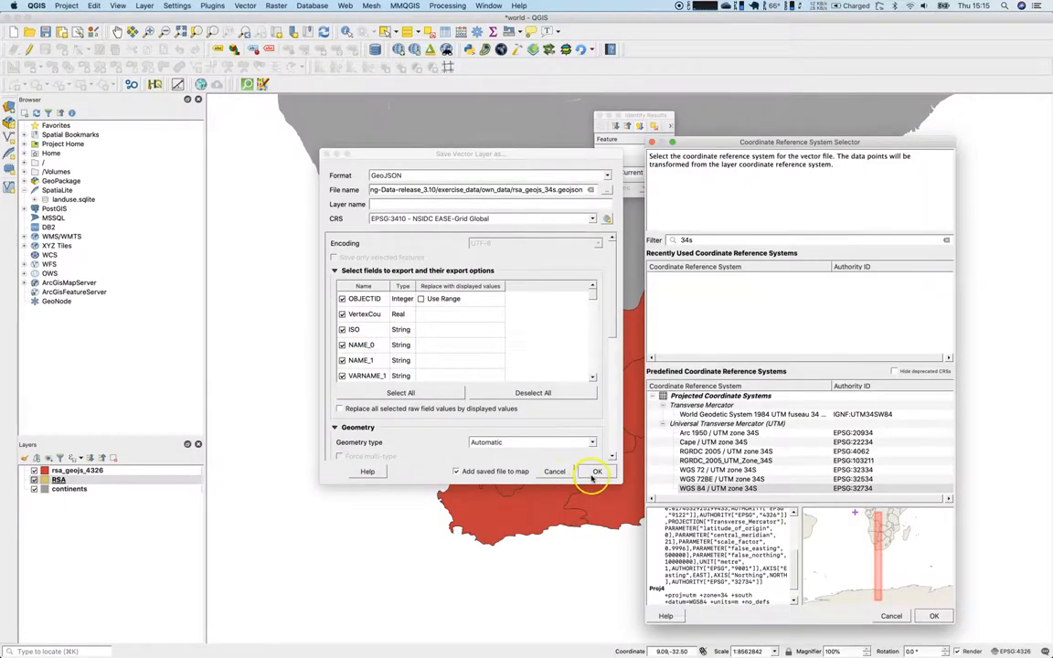
Accept WGS 84 / UTM zone 34S (EPSG:32734) and save rsa_geojs_34s.geojson
left_click(595, 471)
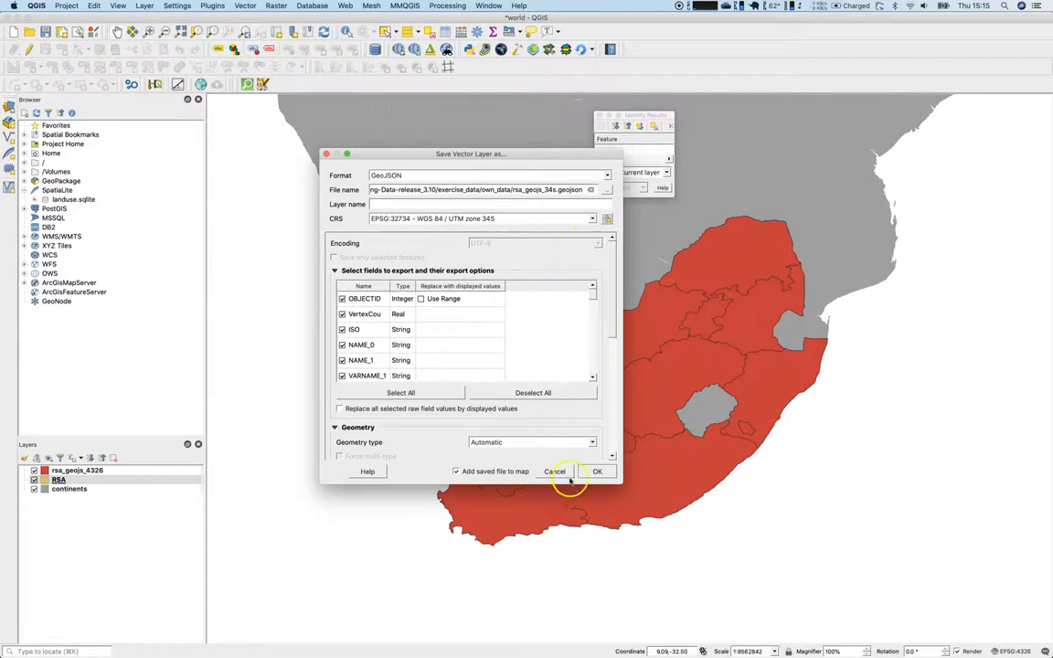
left_click(597, 470)
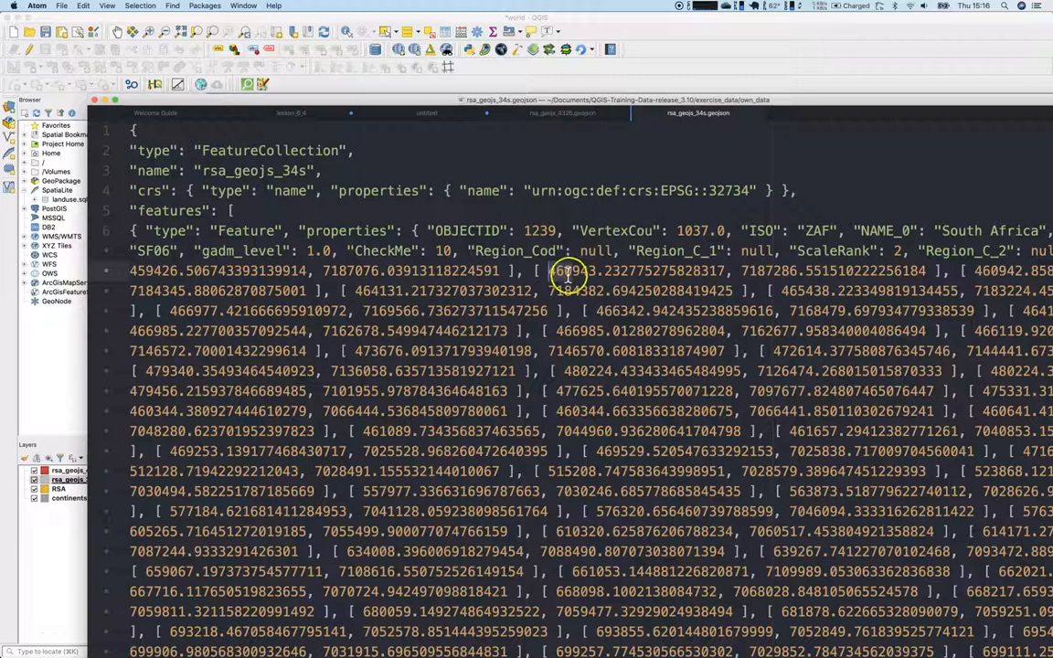
mouse_move(755, 270)
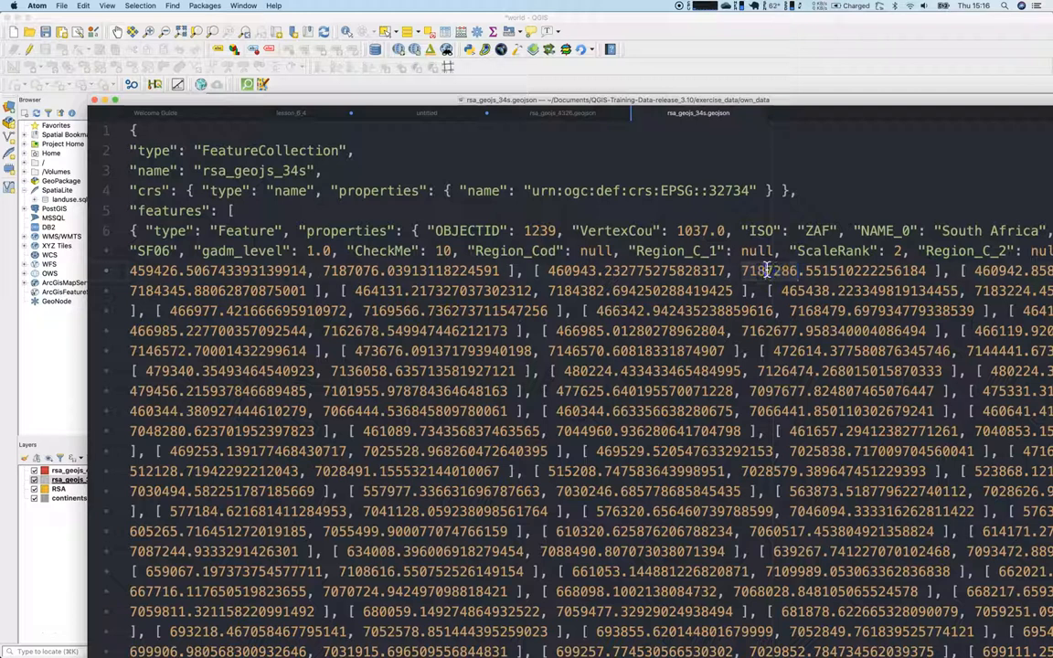
mouse_move(427, 259)
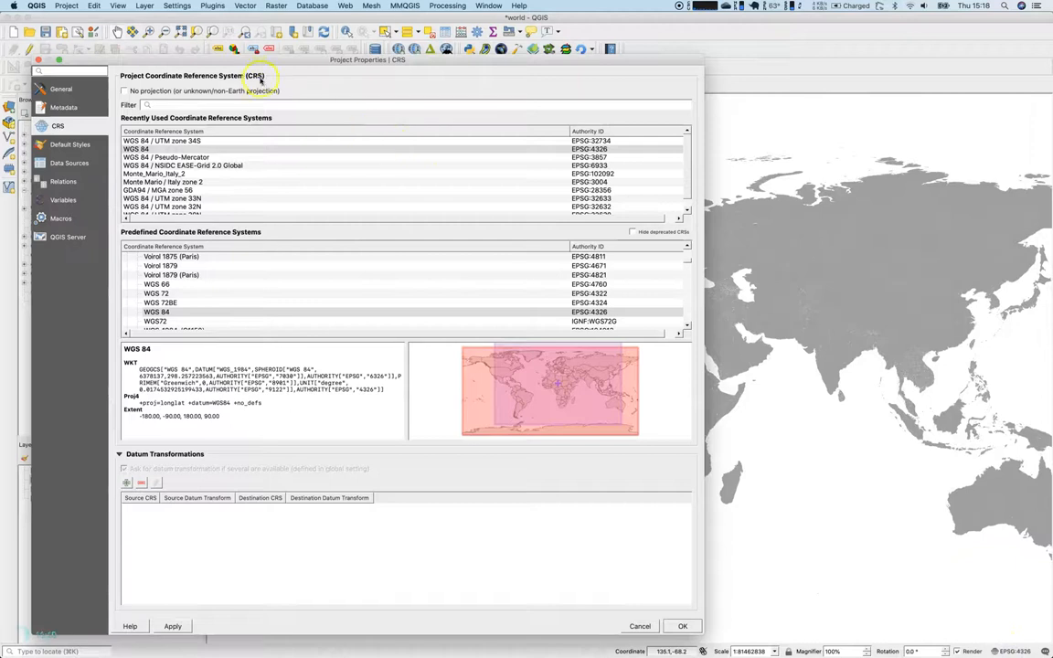
Filter project CRS by 6933 and apply WGS 84 / NSIDC EASE-Grid 2.0 Global
type("6")
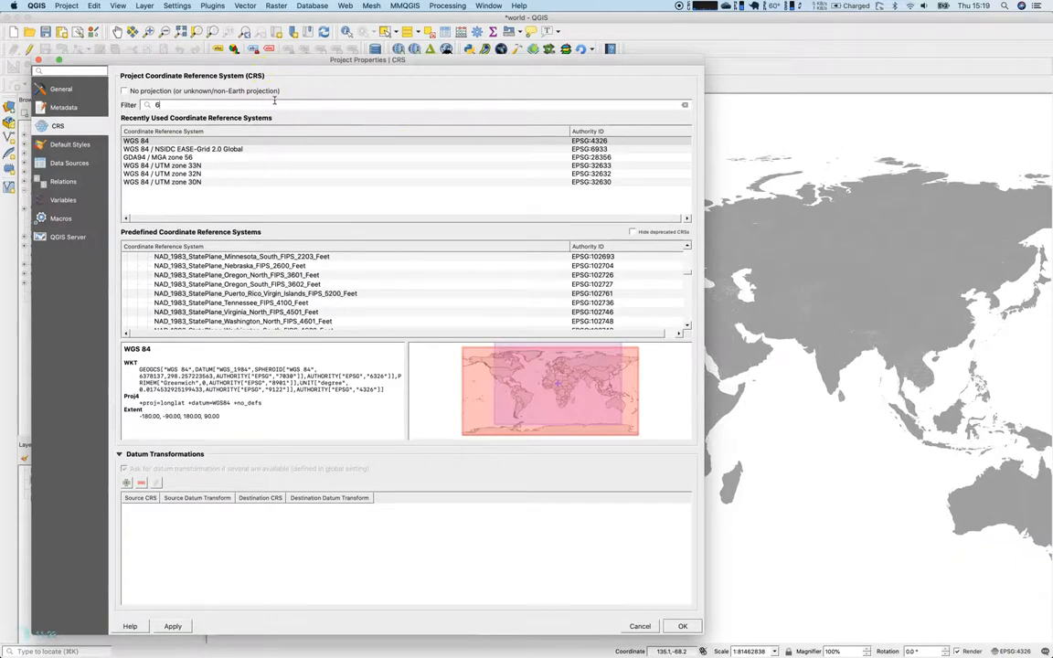
type("933")
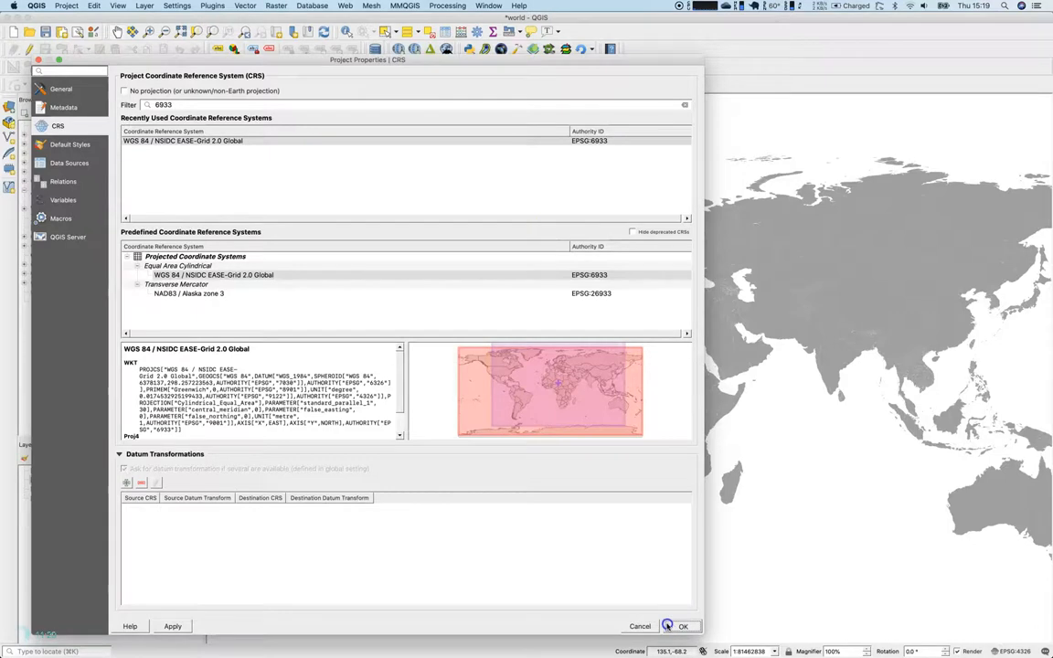
left_click(682, 626)
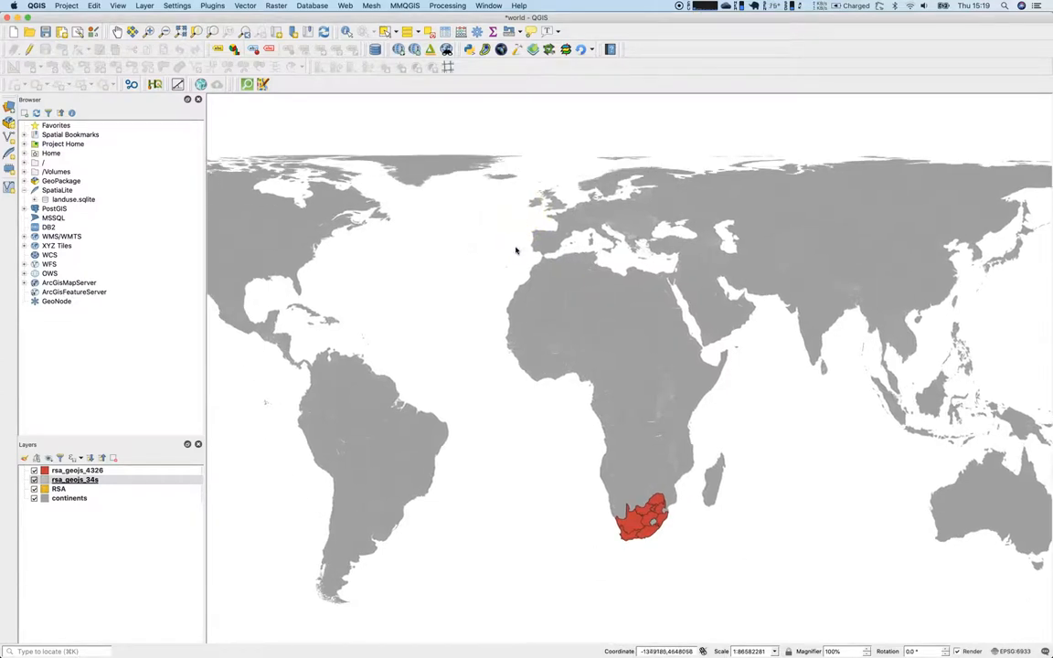
Zoom into western Europe, pan north, then select the continents layer
left_click(522, 240)
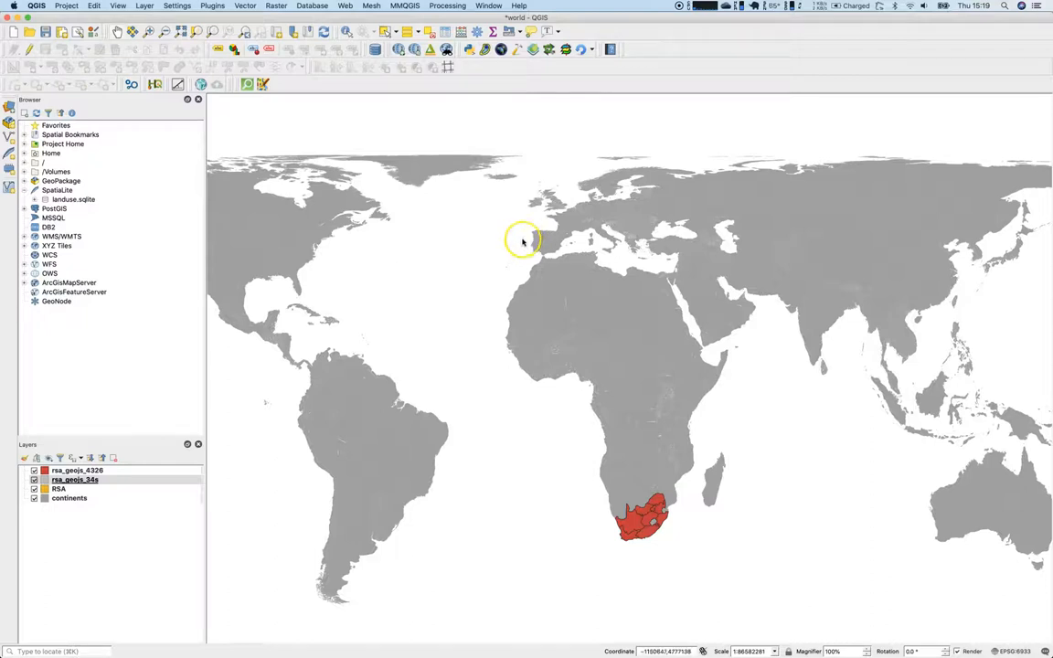
mouse_move(528, 245)
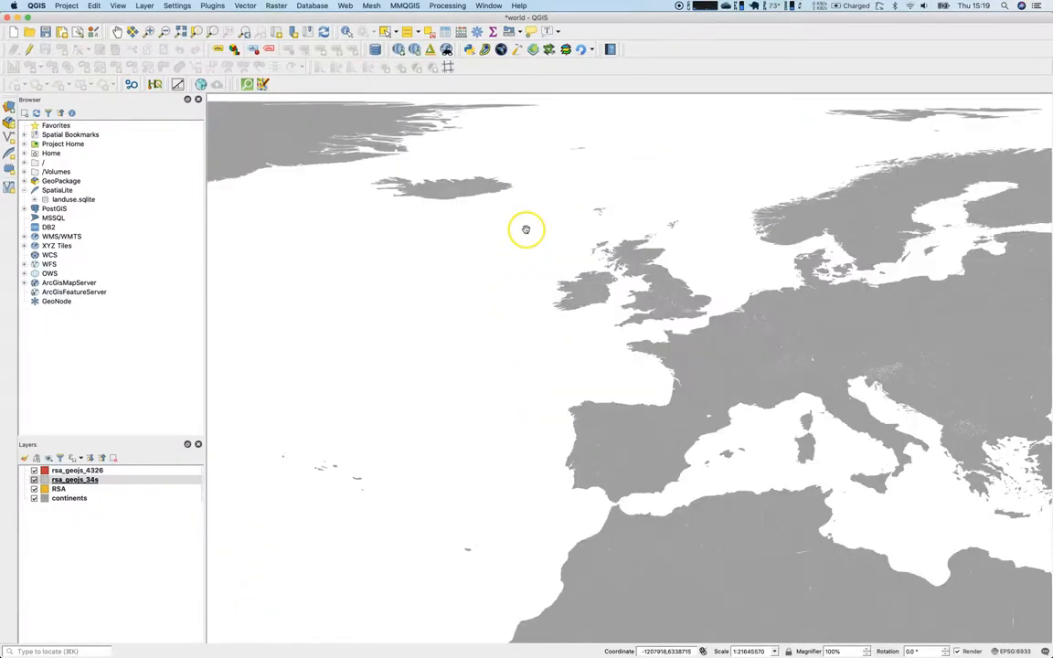
left_click_drag(526, 228, 560, 406)
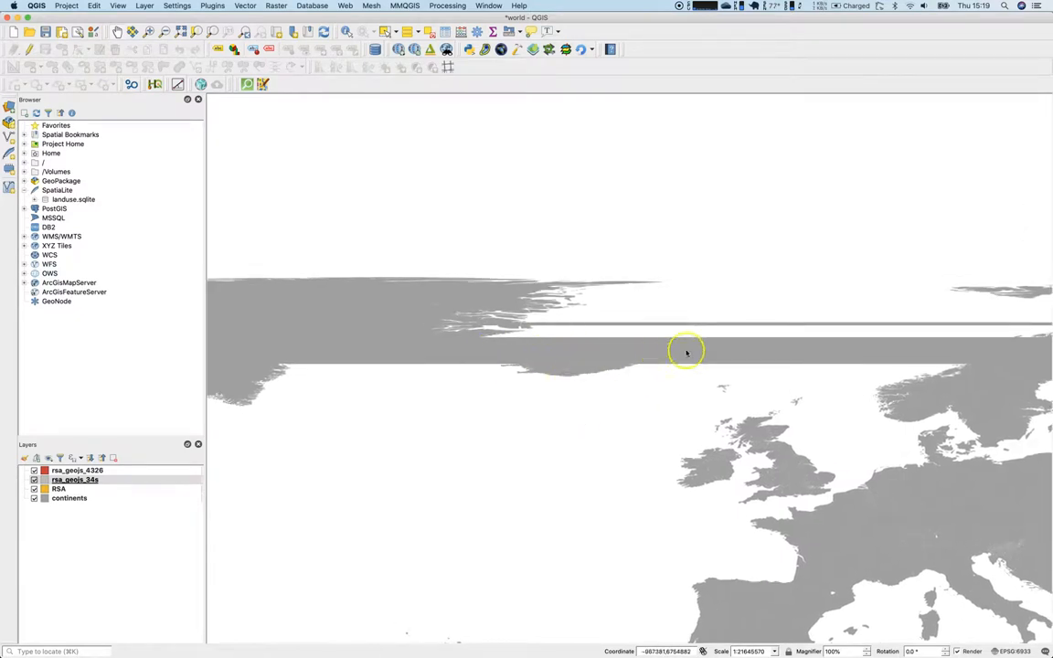
mouse_move(445, 88)
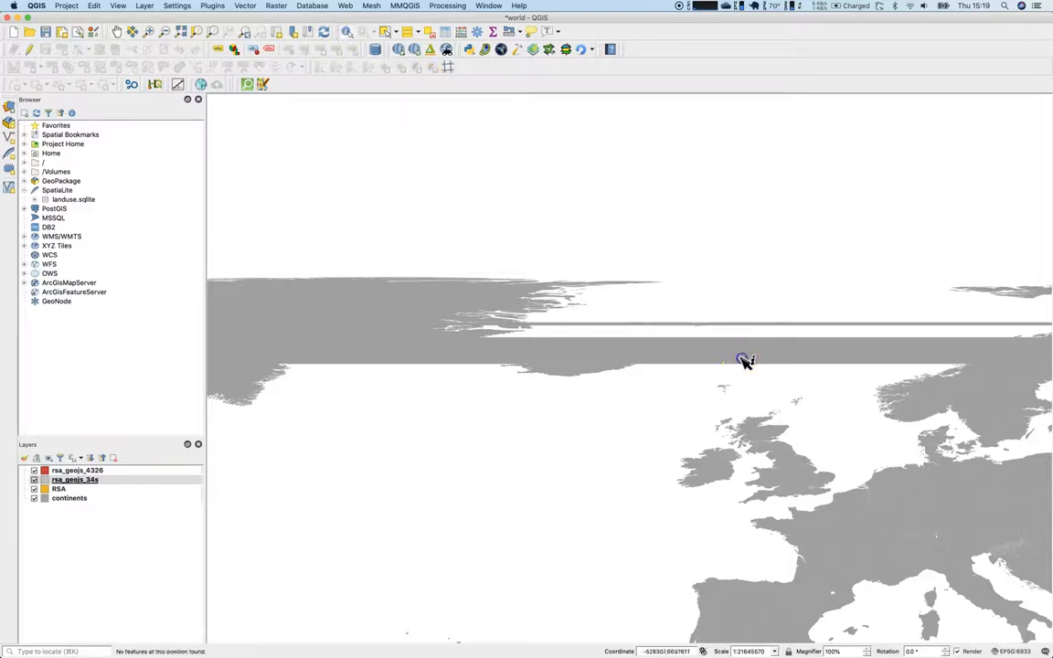
mouse_move(769, 357)
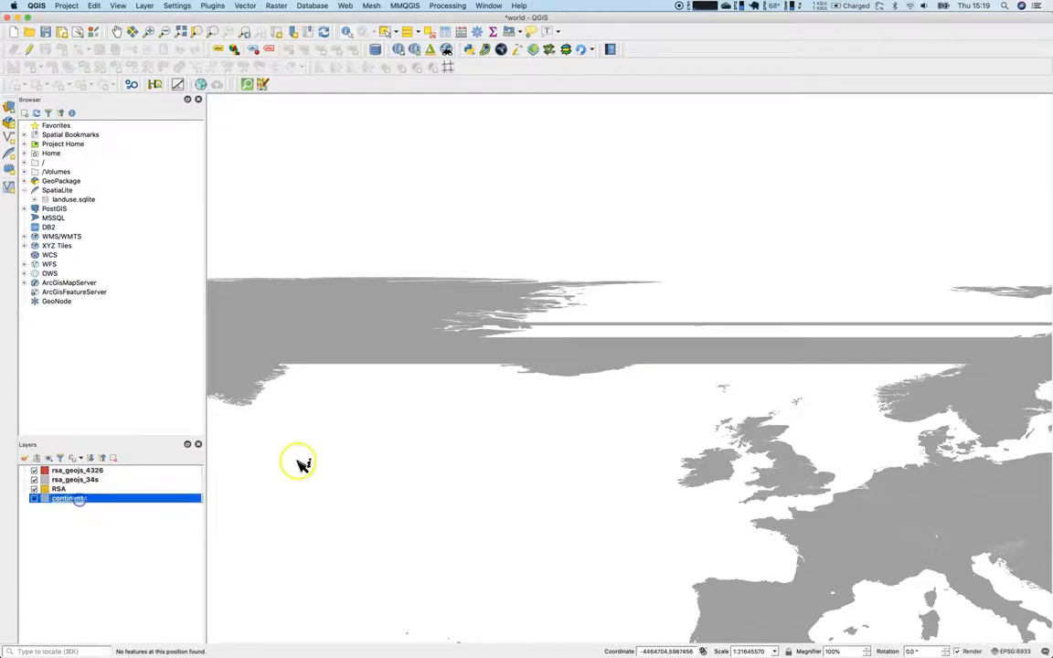
left_click(585, 361)
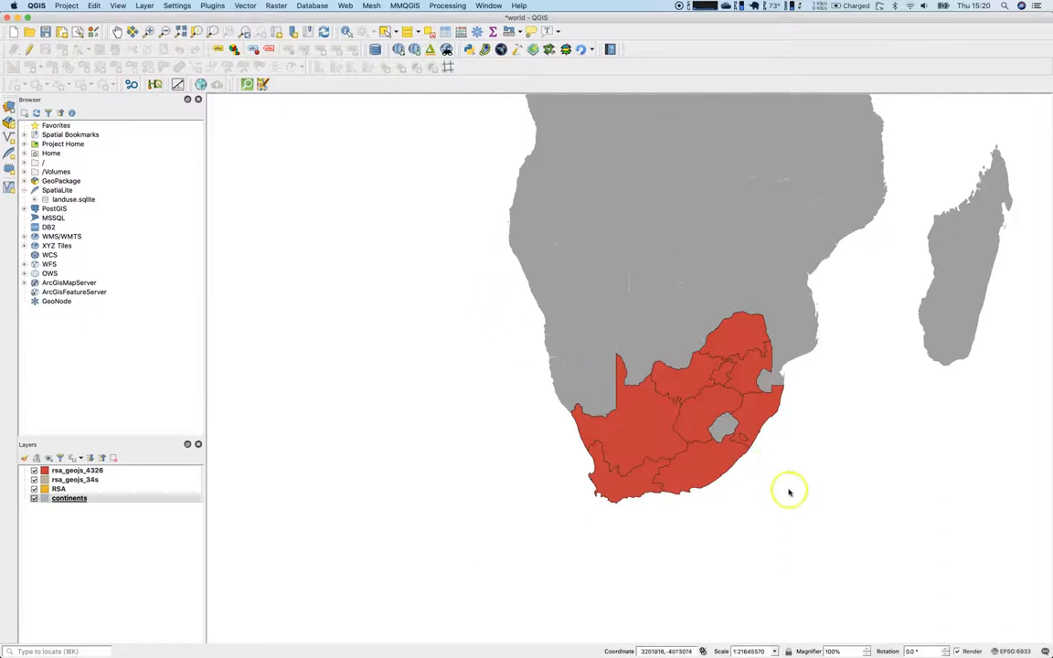
mouse_move(977, 560)
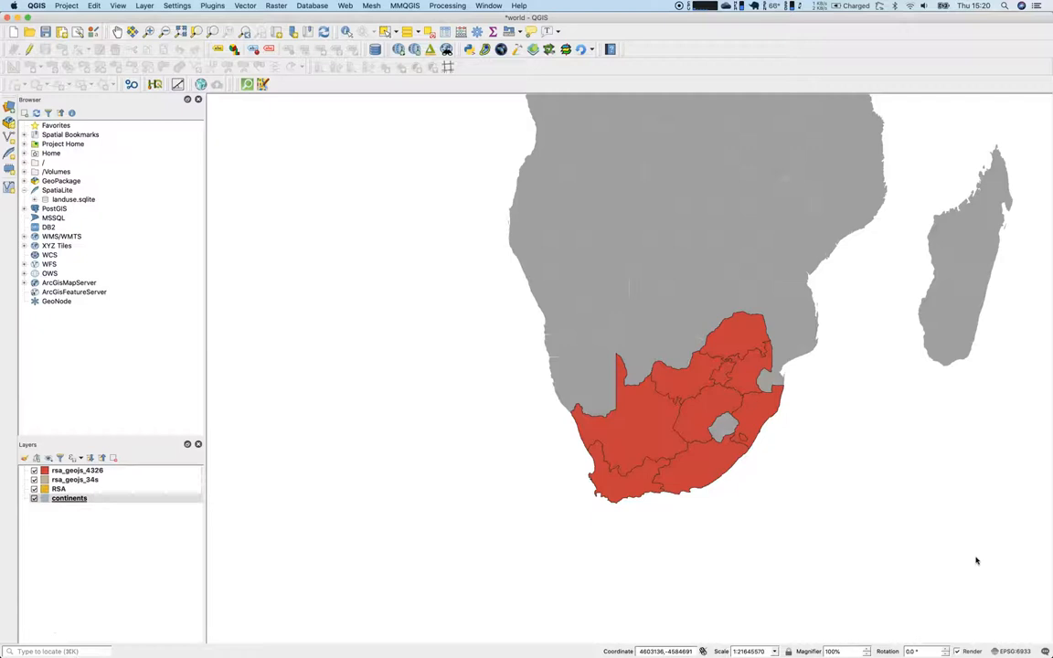
mouse_move(1022, 502)
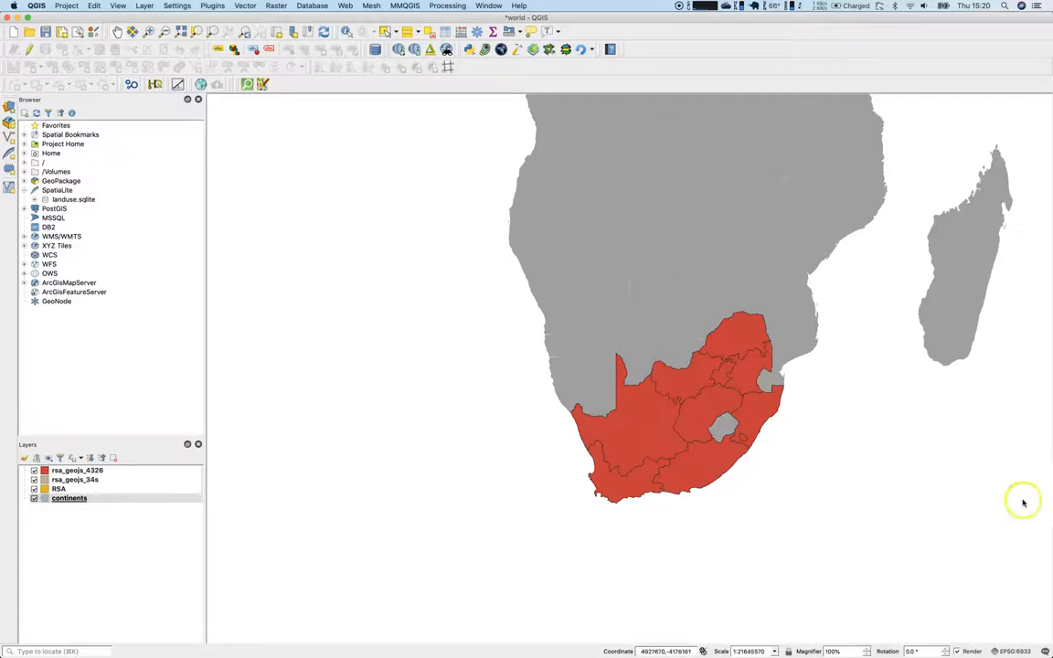
mouse_move(1046, 429)
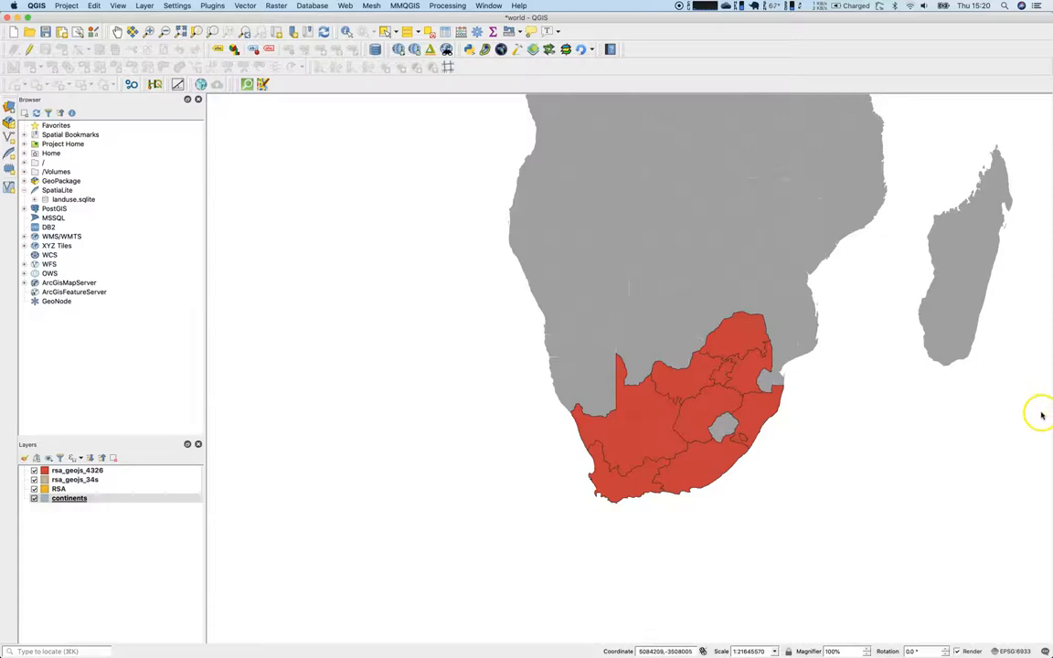
mouse_move(1040, 410)
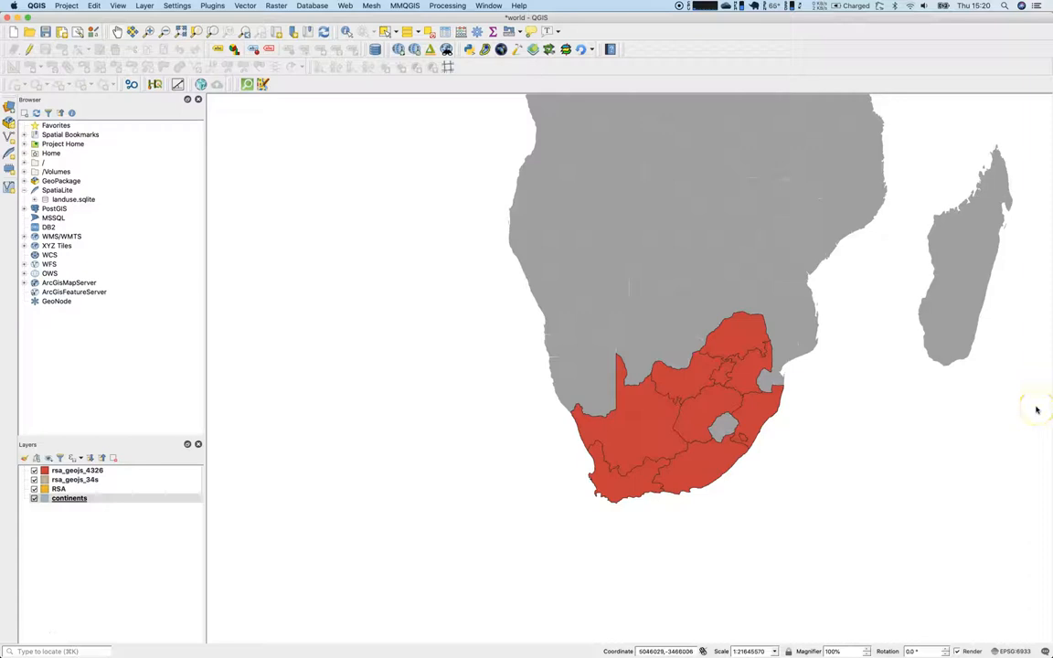
mouse_move(920, 416)
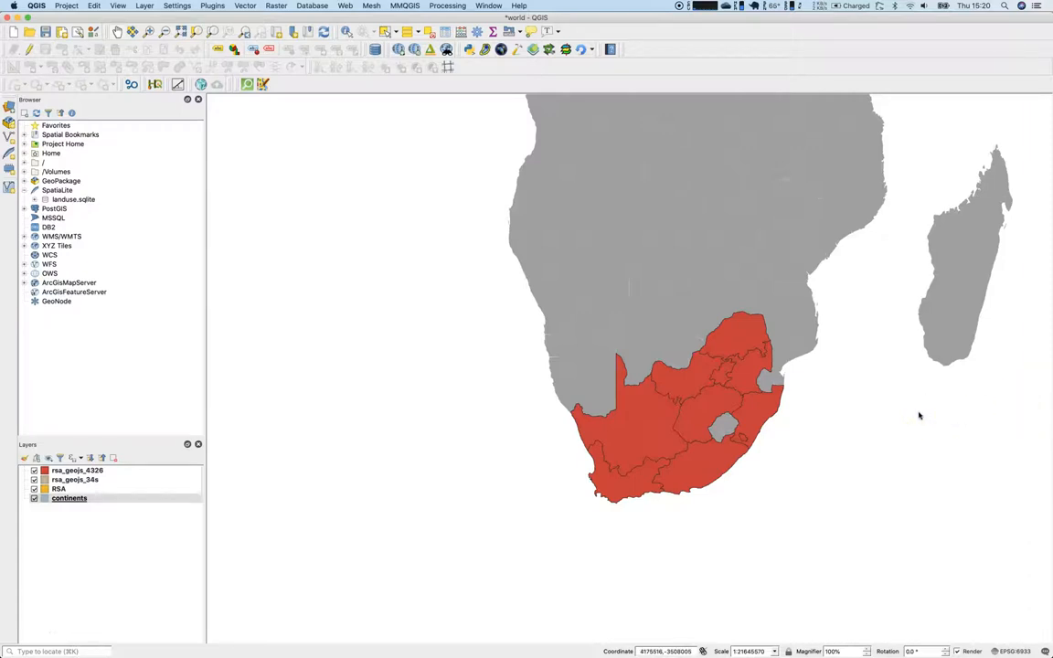
mouse_move(917, 418)
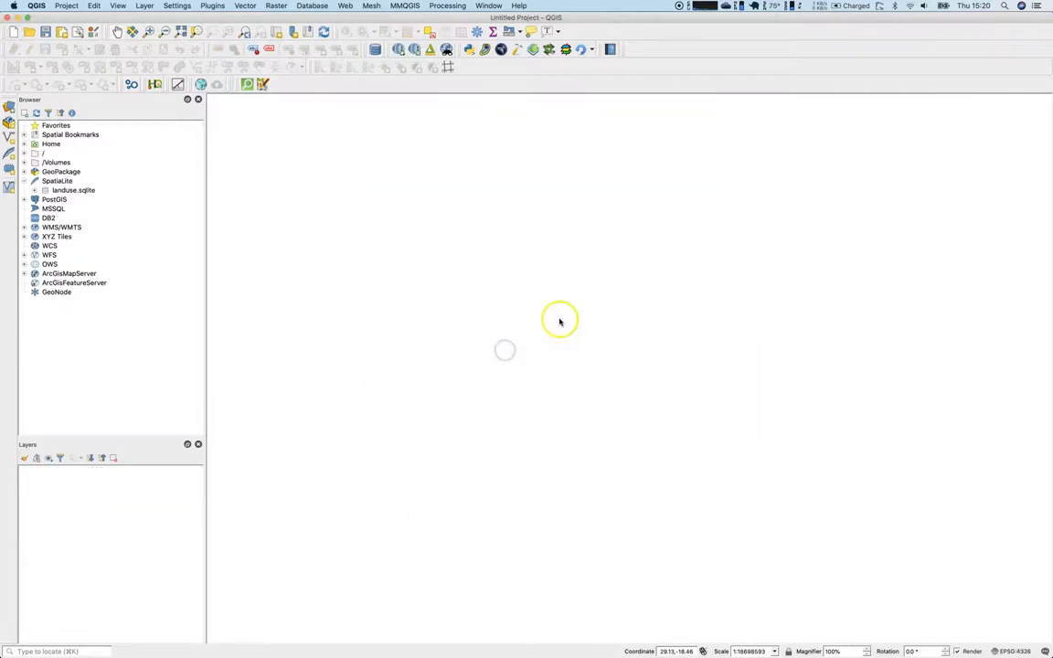
Add oceans.shp to the new project through the Data Source Manager's Vector page
left_click(14, 49)
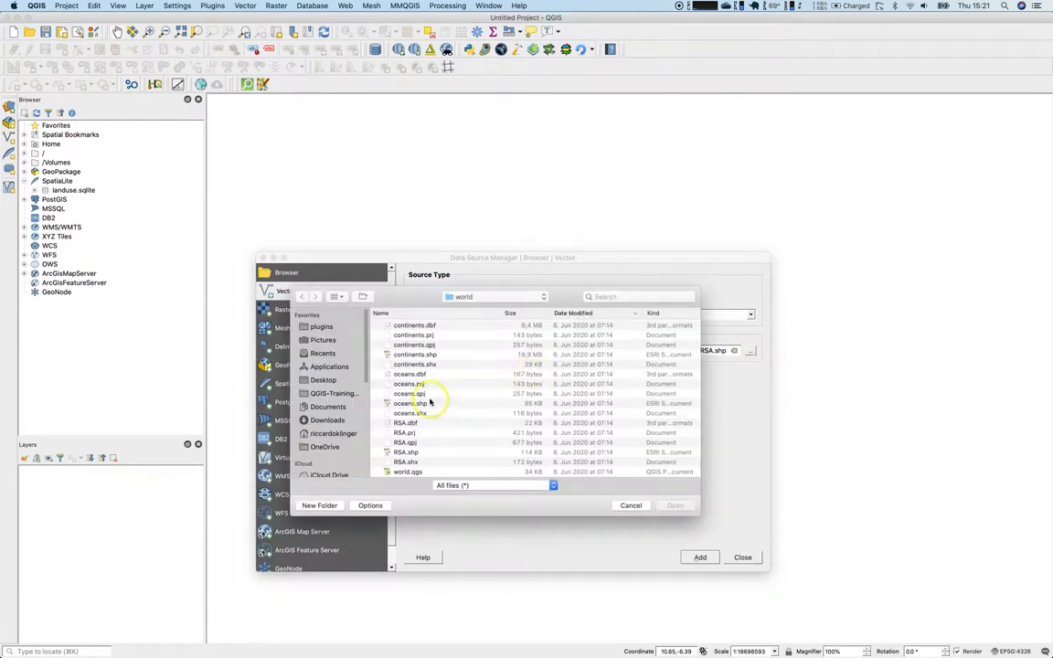
left_click(675, 506)
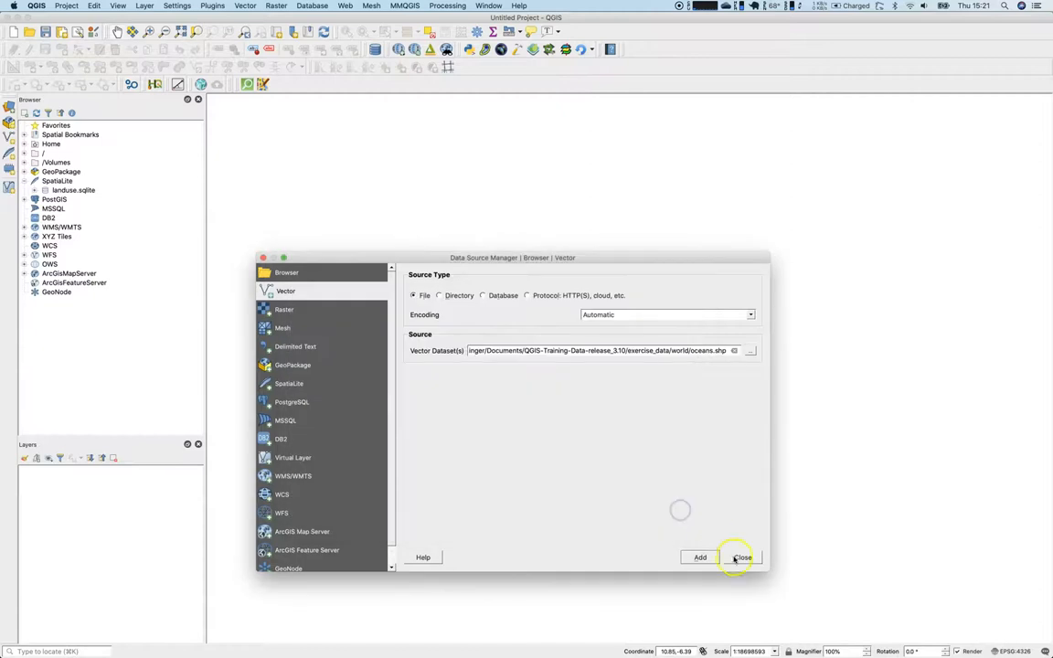
left_click(699, 558)
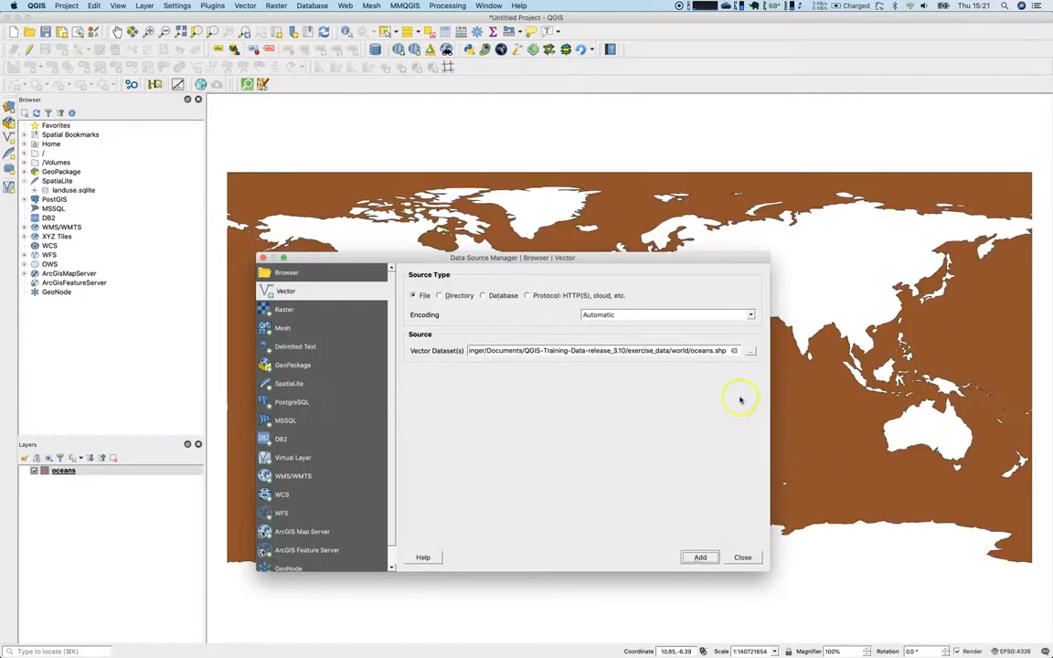
left_click(742, 557)
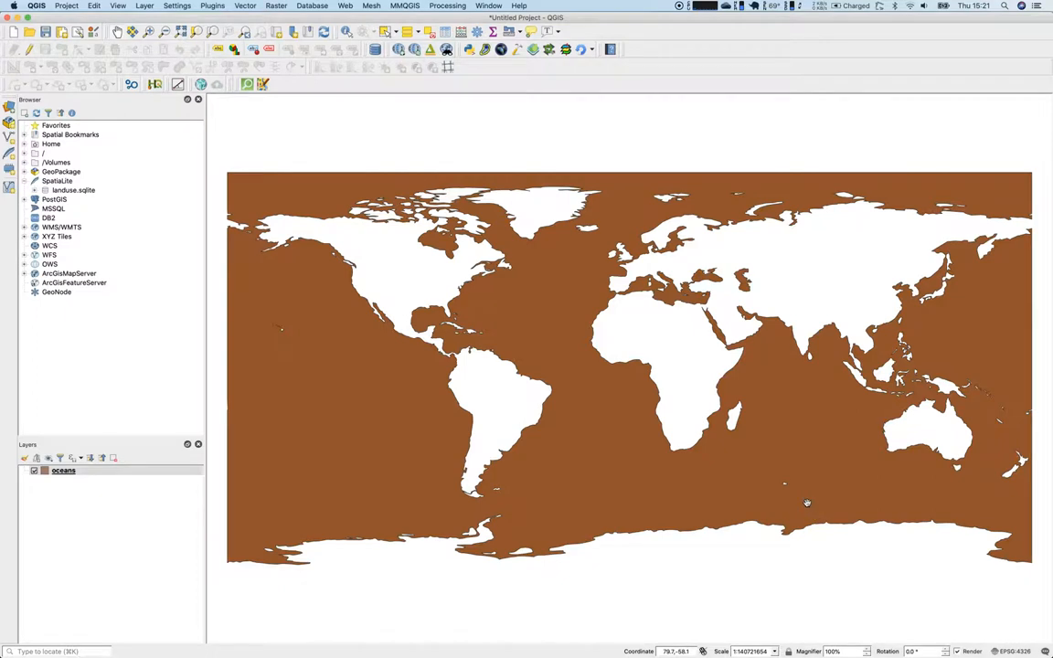
mouse_move(808, 496)
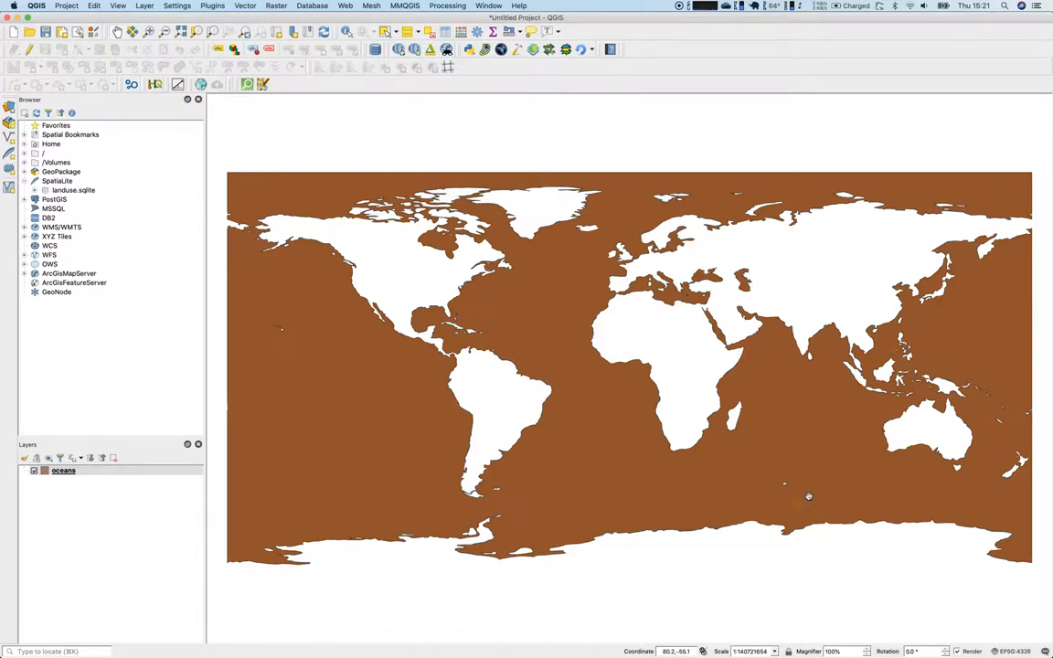
left_click(177, 5)
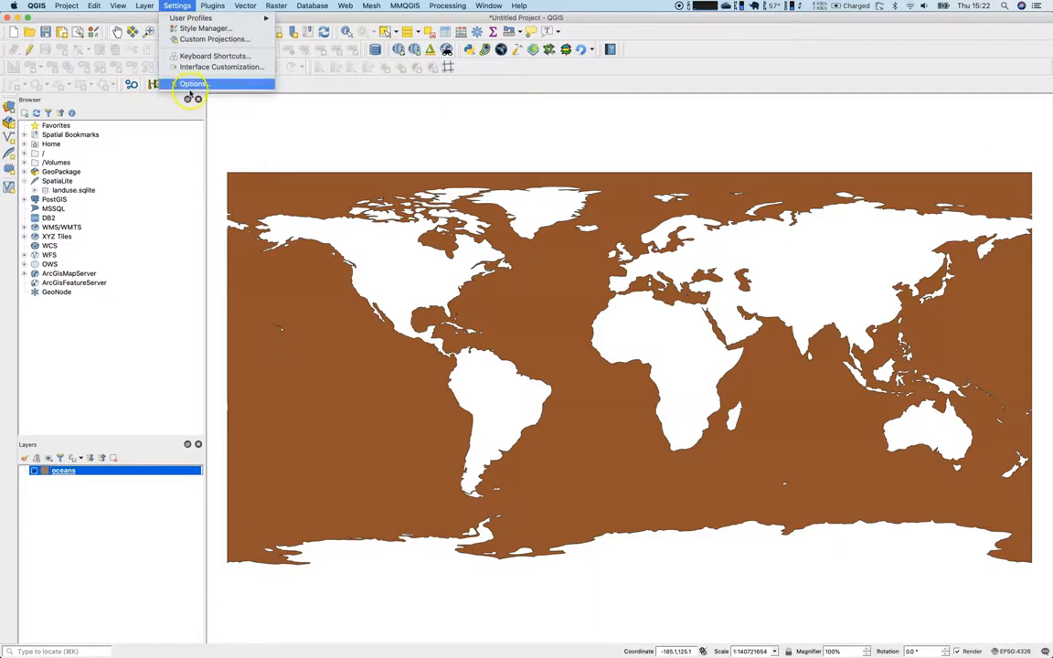
mouse_move(215, 39)
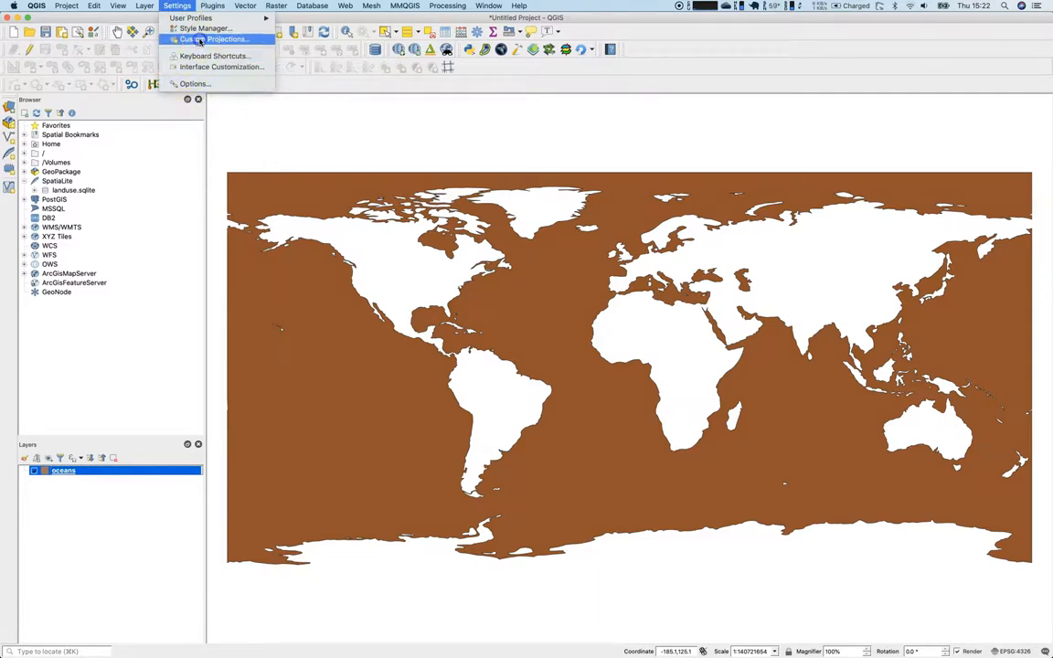
Attempt the custom Van der Grinten1 projection, dismiss the cannot-save warning, and cancel
left_click(216, 40)
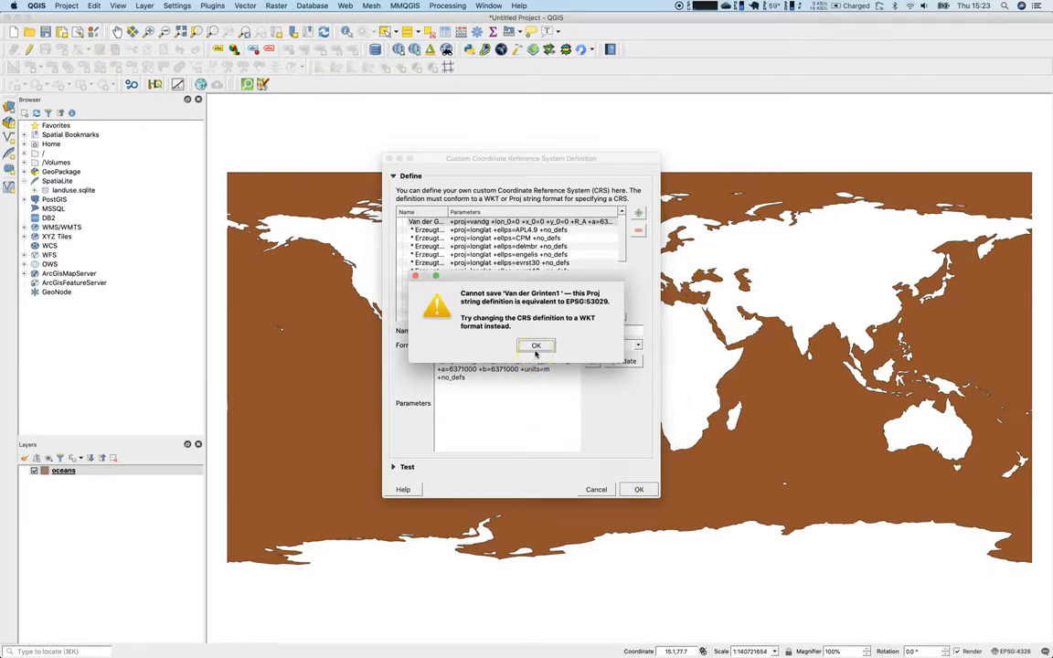
left_click(536, 345)
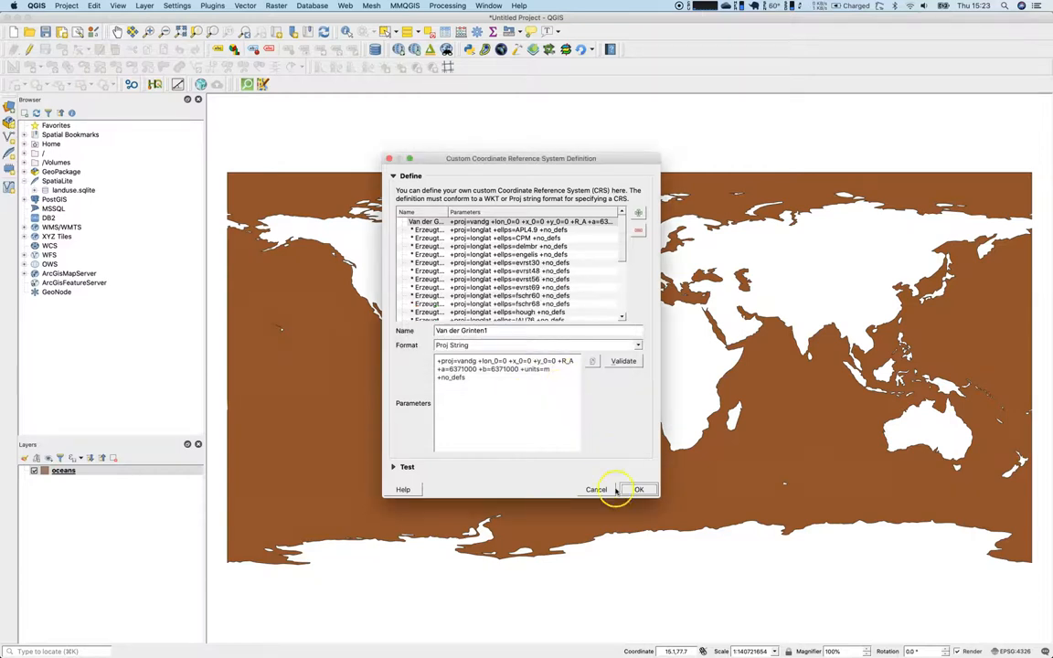
left_click(639, 489)
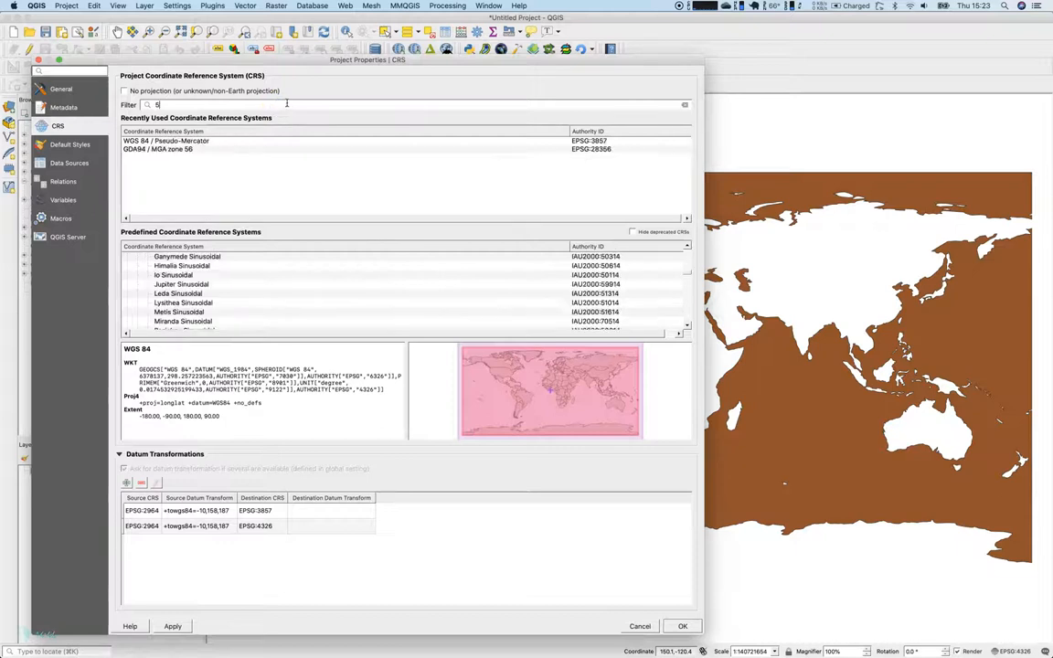
Filter for 53029 and apply Sphere_Van_der_Grinten_I as the project CRS
type("3029")
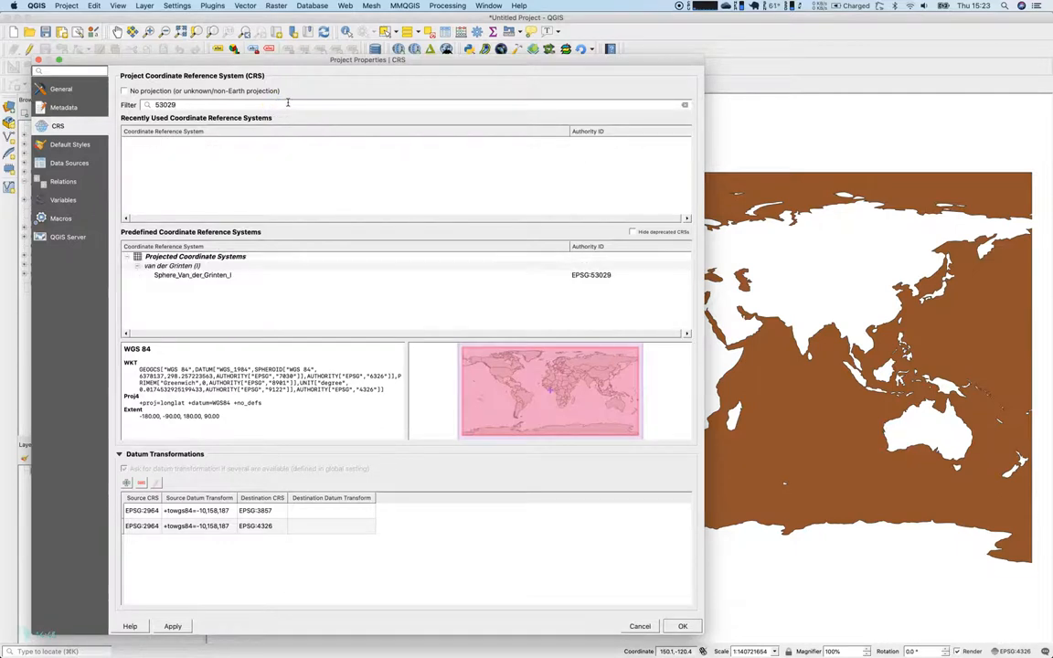
left_click(192, 274)
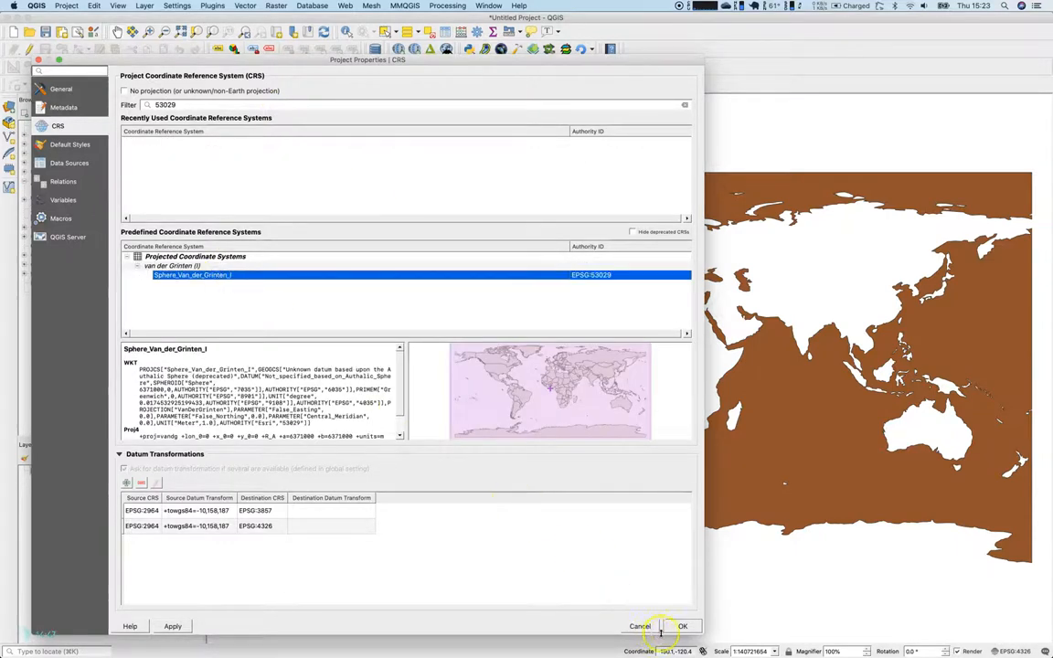
left_click(681, 626)
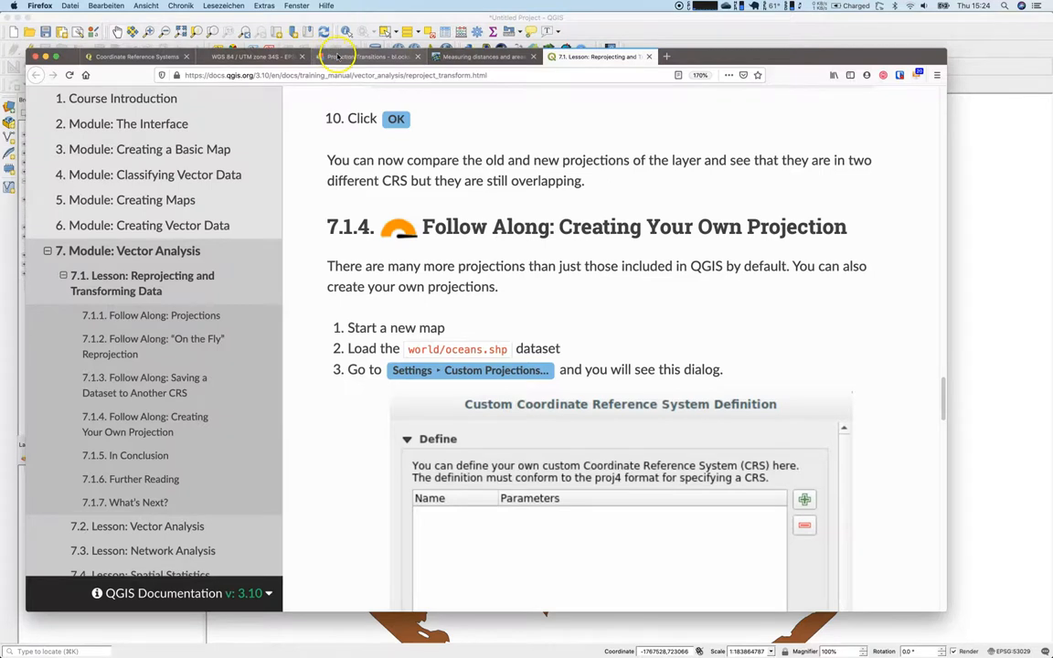
On the Projection Transitions demo, view the world in Loximuthal, Goode Homolosine and Aitoff projections
left_click(366, 55)
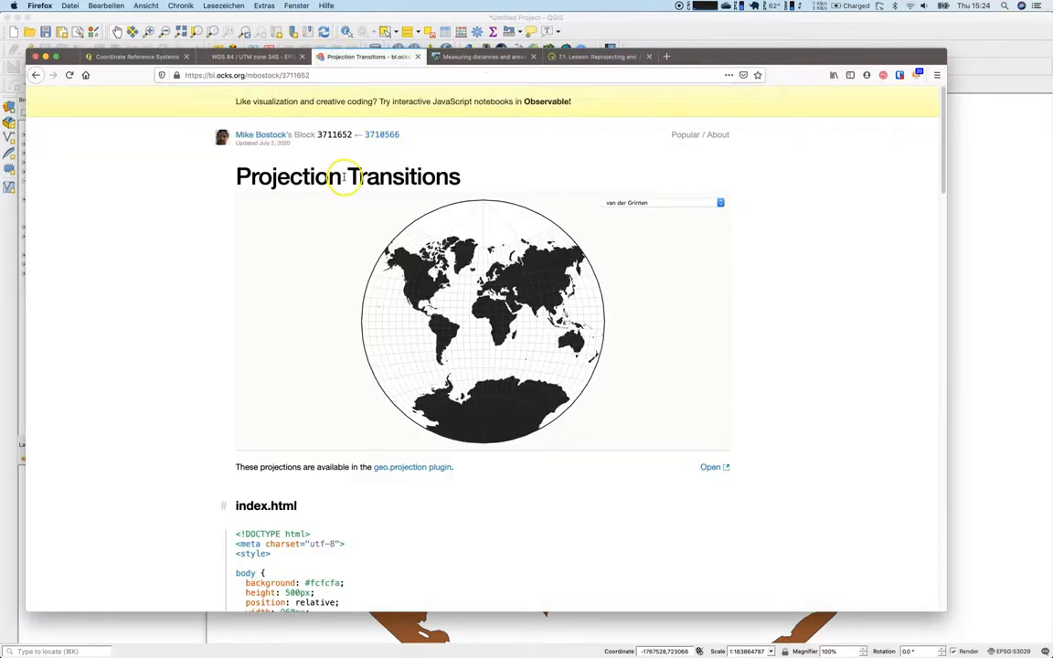
mouse_move(470, 176)
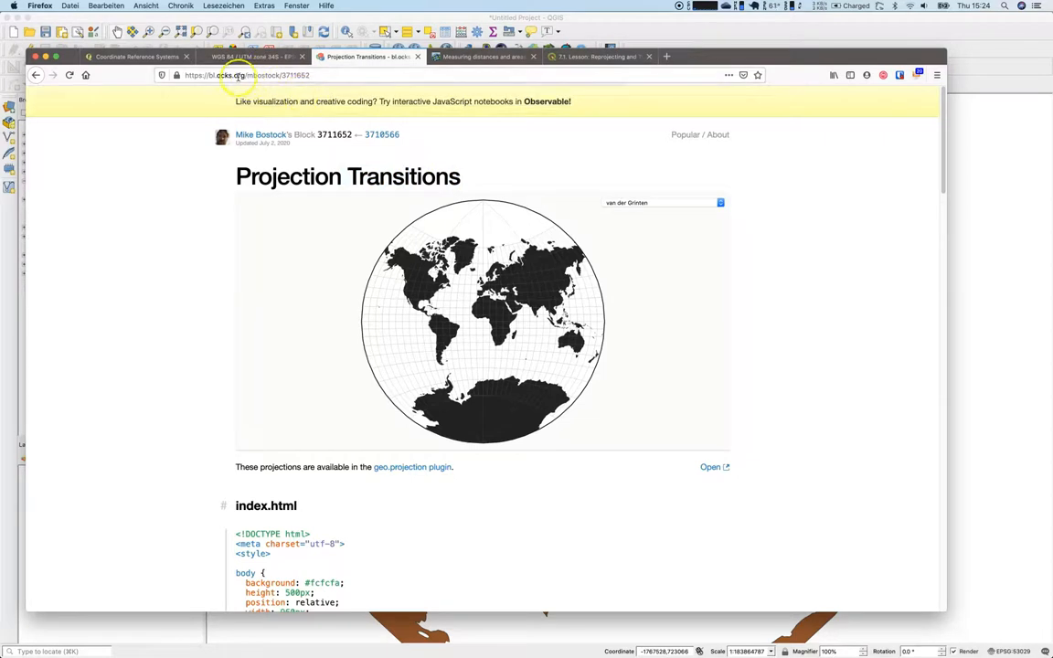
left_click(660, 202)
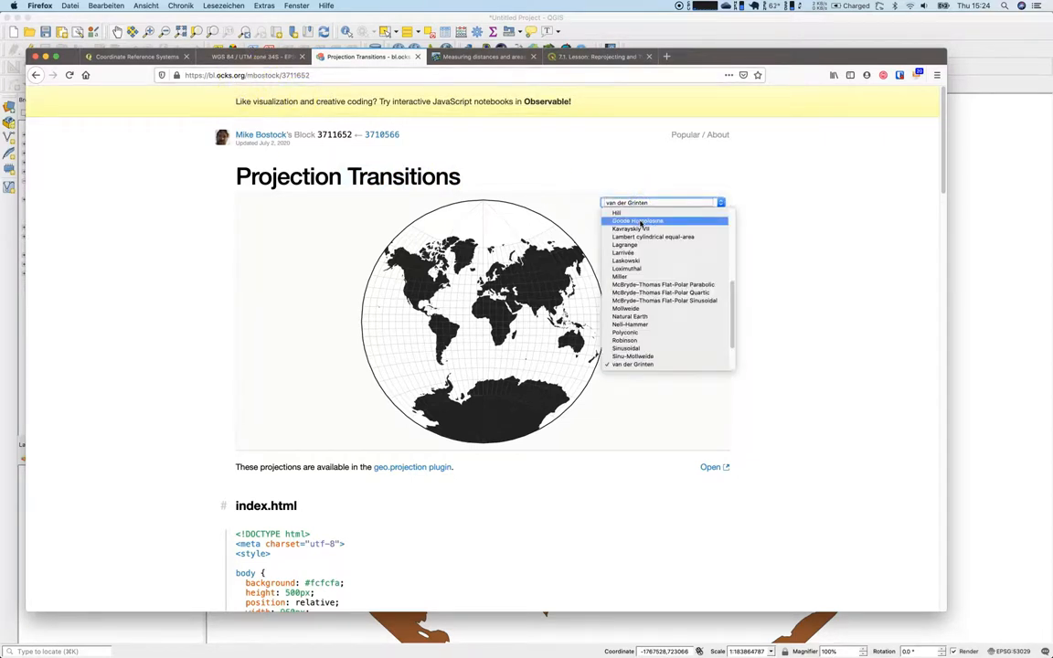
left_click(632, 268)
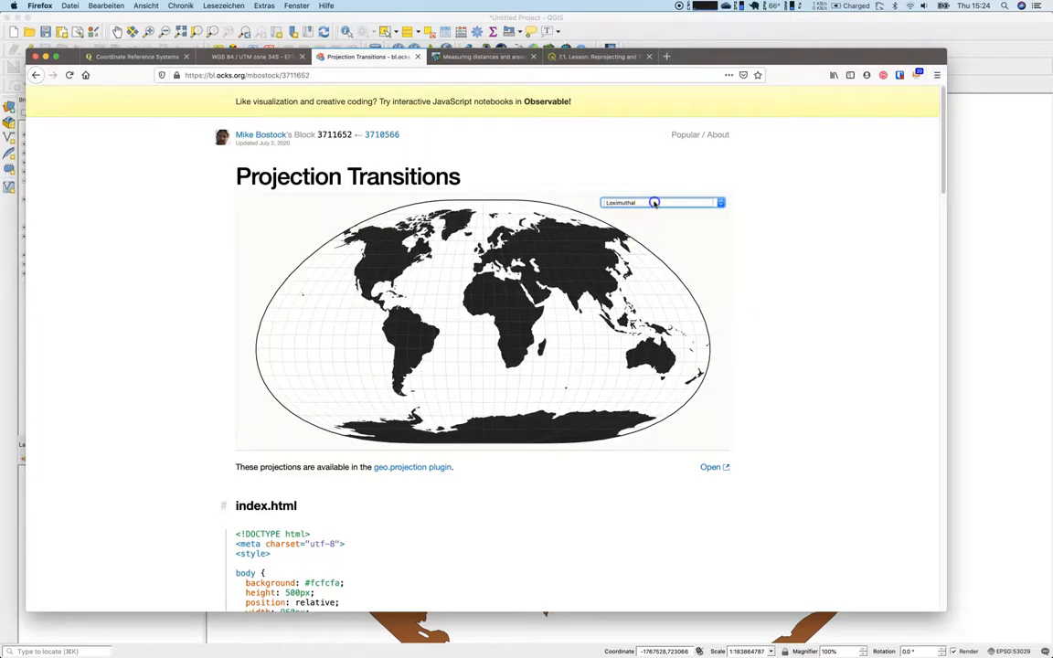
left_click(658, 202)
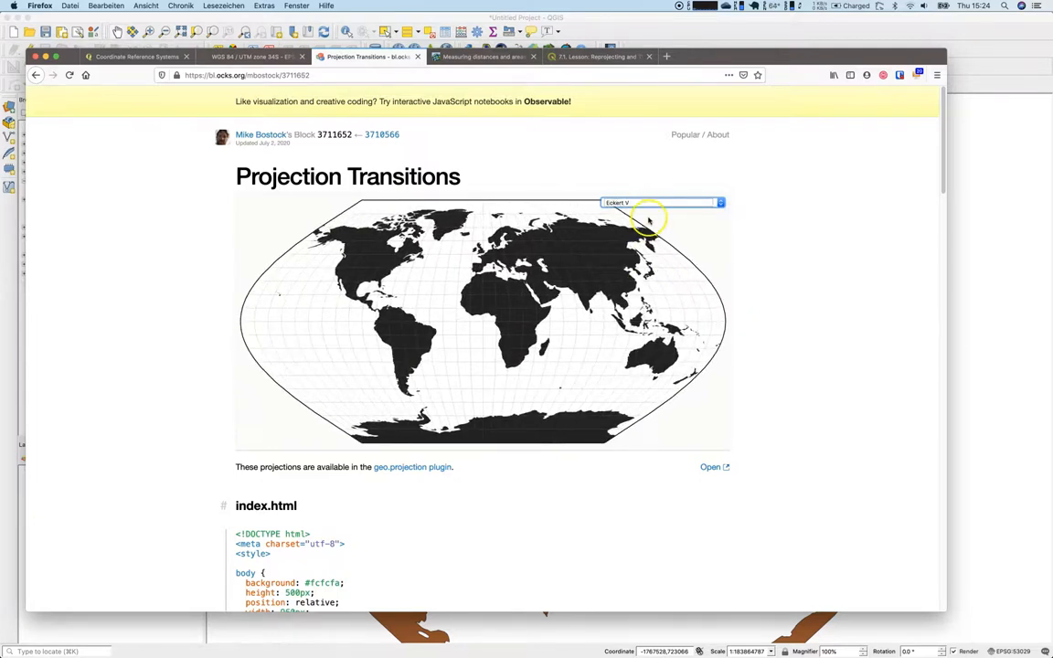
left_click(658, 202)
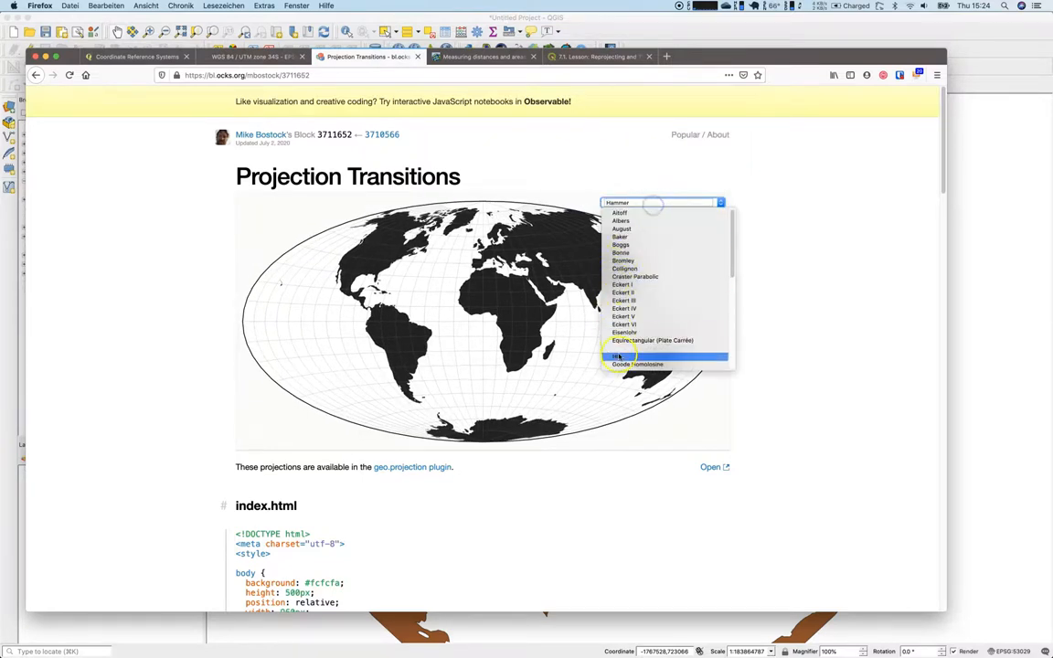
left_click(637, 356)
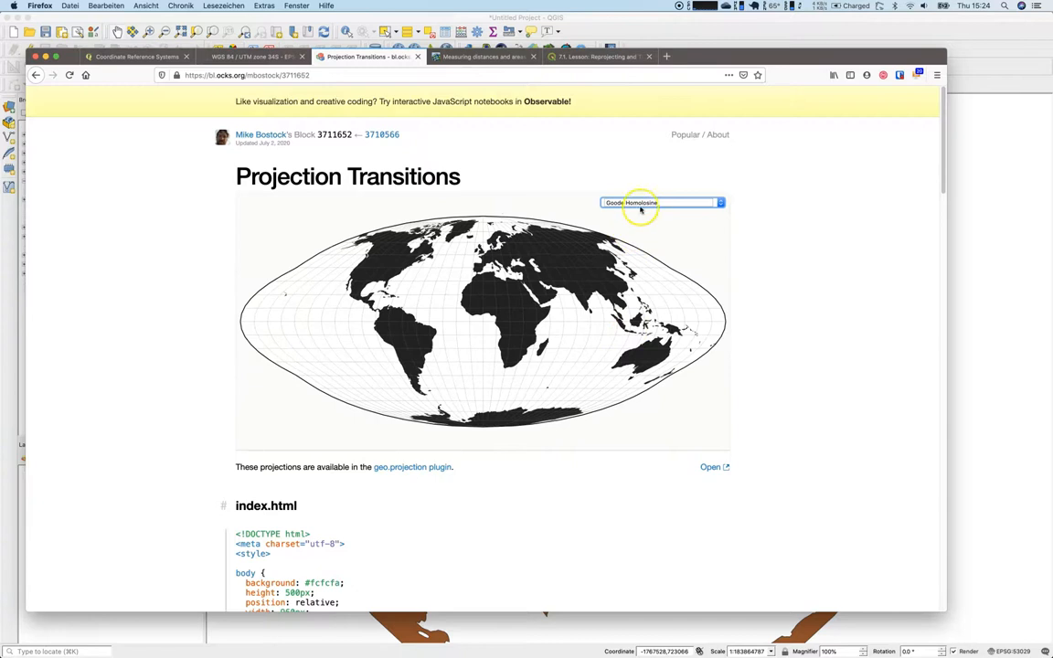
left_click(660, 202)
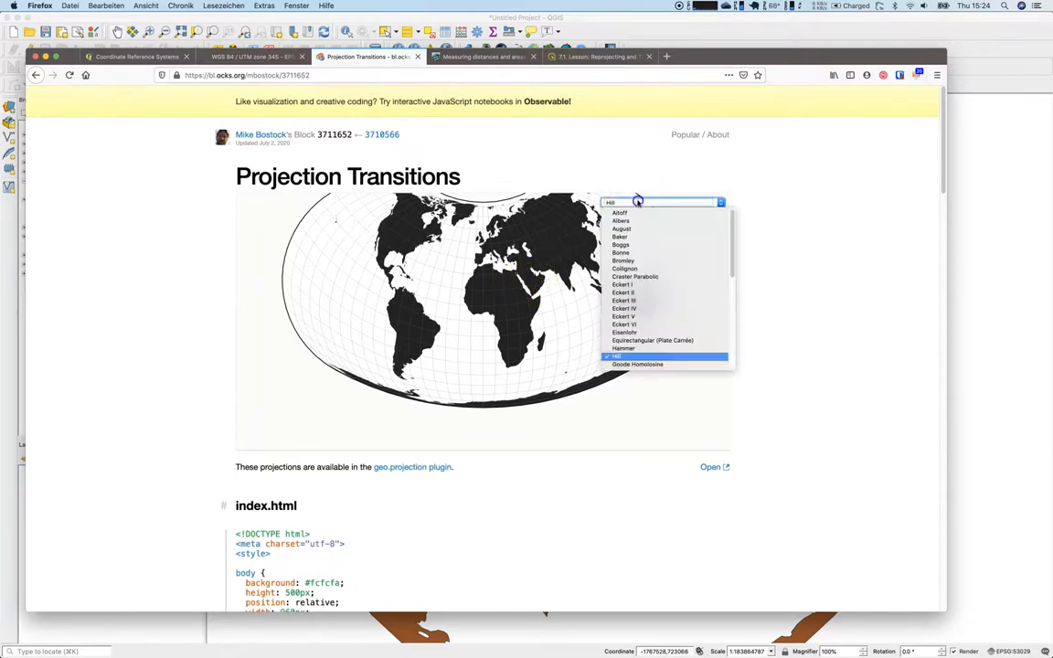
left_click(621, 220)
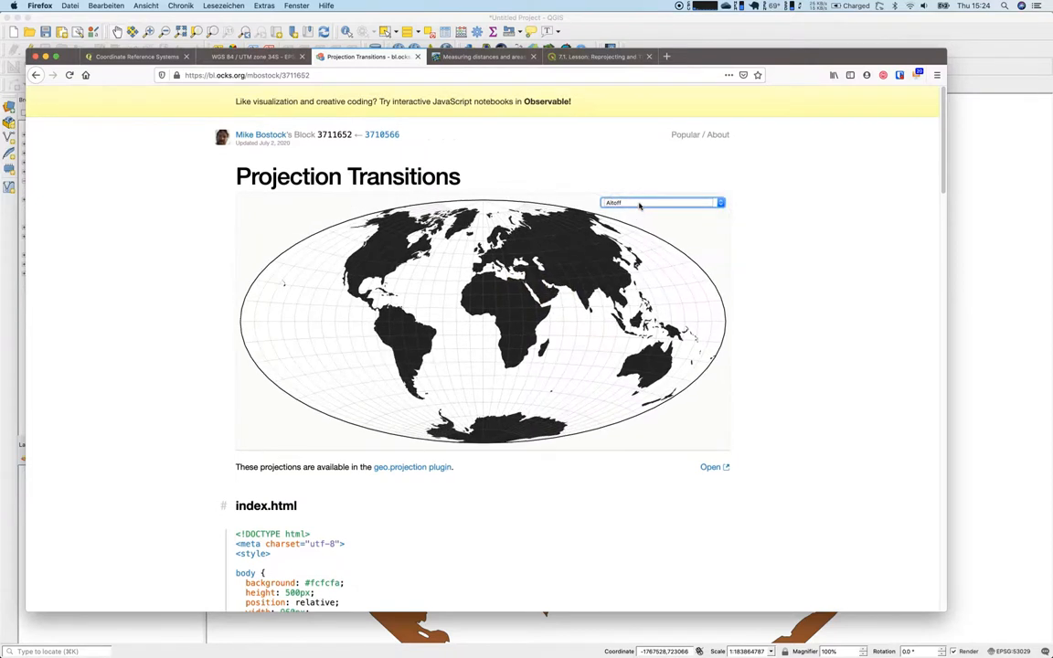
left_click(660, 202)
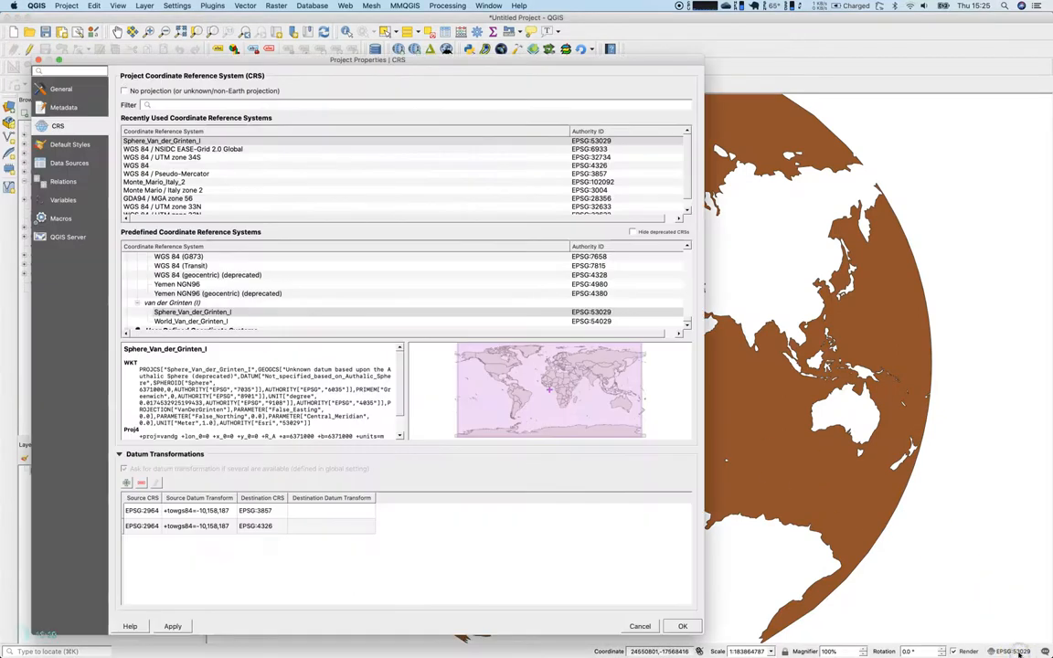
Apply the Sphere_Van_der_Grinten_I project CRS and drag across the reprojected oceans map
left_click(682, 626)
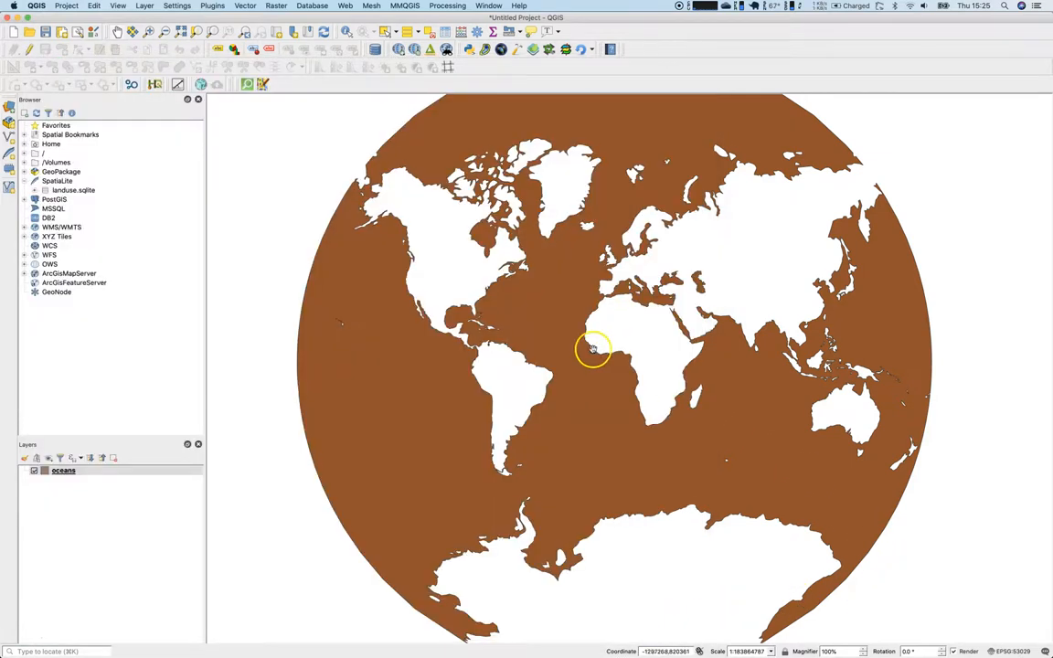
left_click_drag(593, 349, 638, 484)
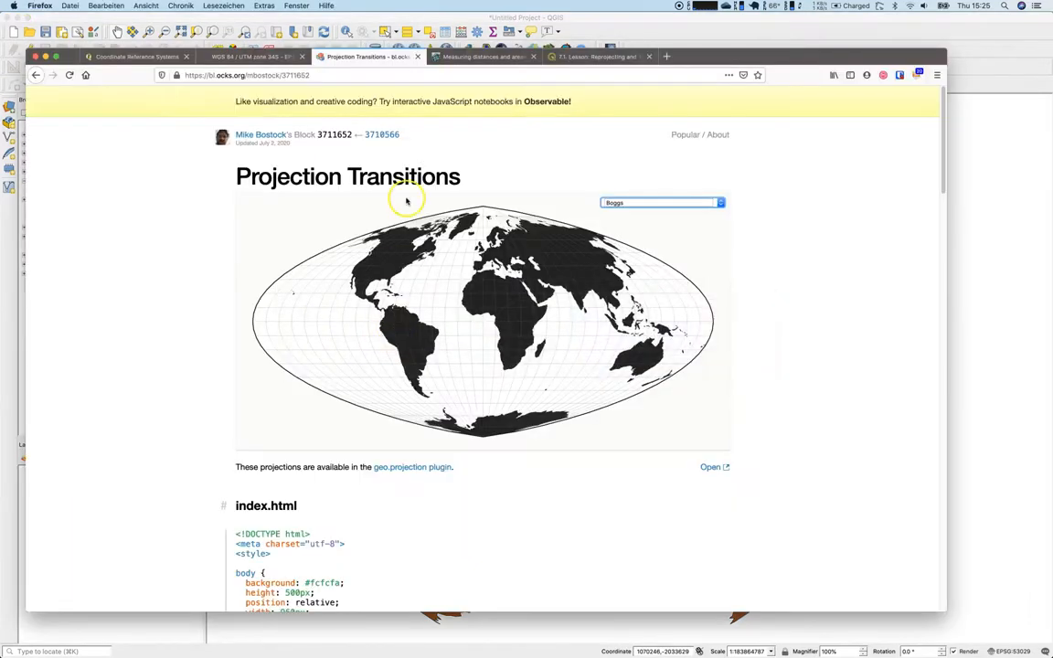
Go to Esri's Mercator distances-and-areas article and select its title
left_click(483, 57)
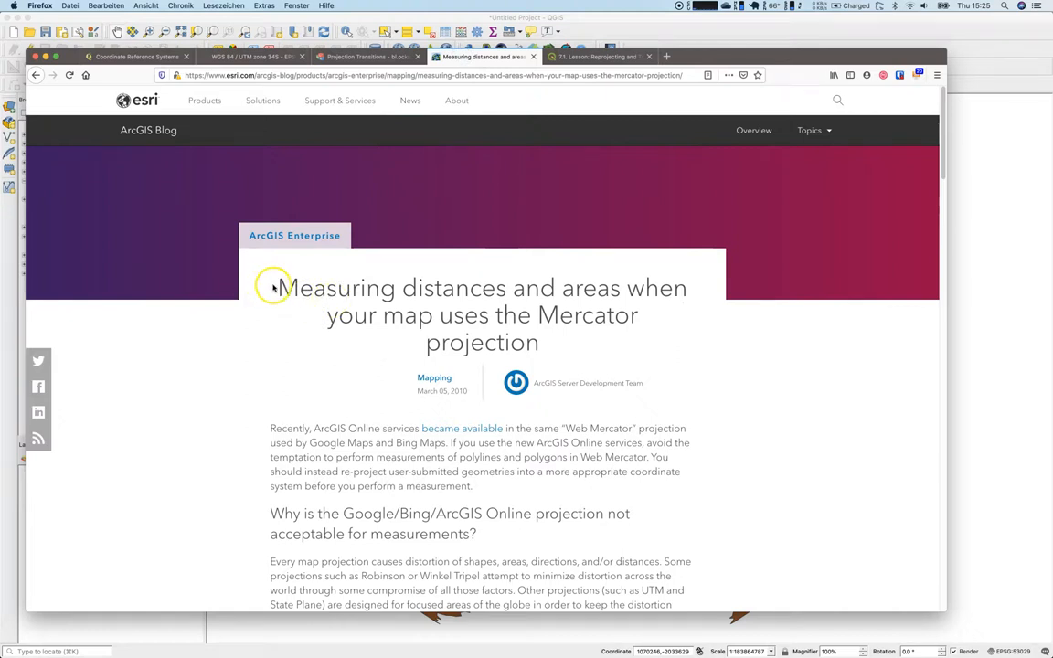
left_click_drag(279, 287, 646, 336)
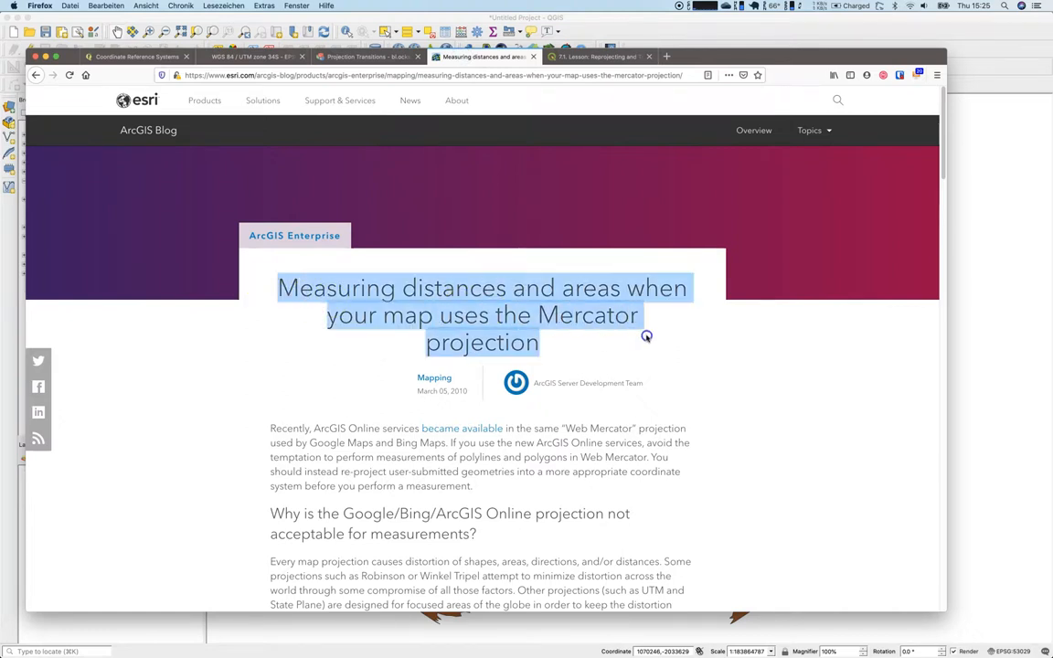
left_click(647, 340)
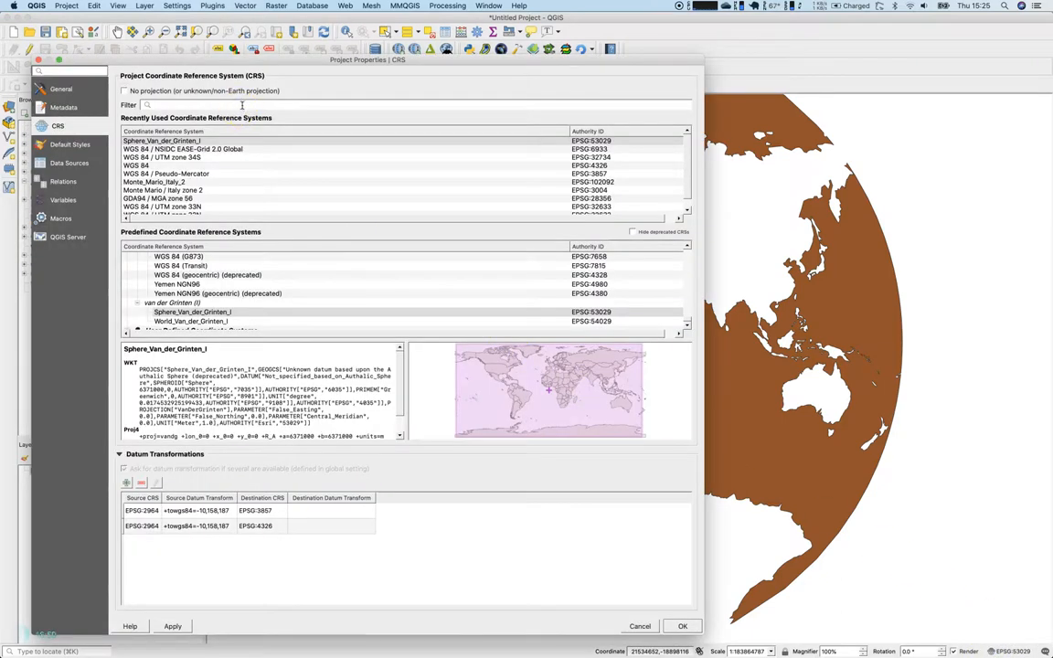
Filter the project CRS list for 3857 and select WGS 84 / Pseudo-Mercator
type("3857")
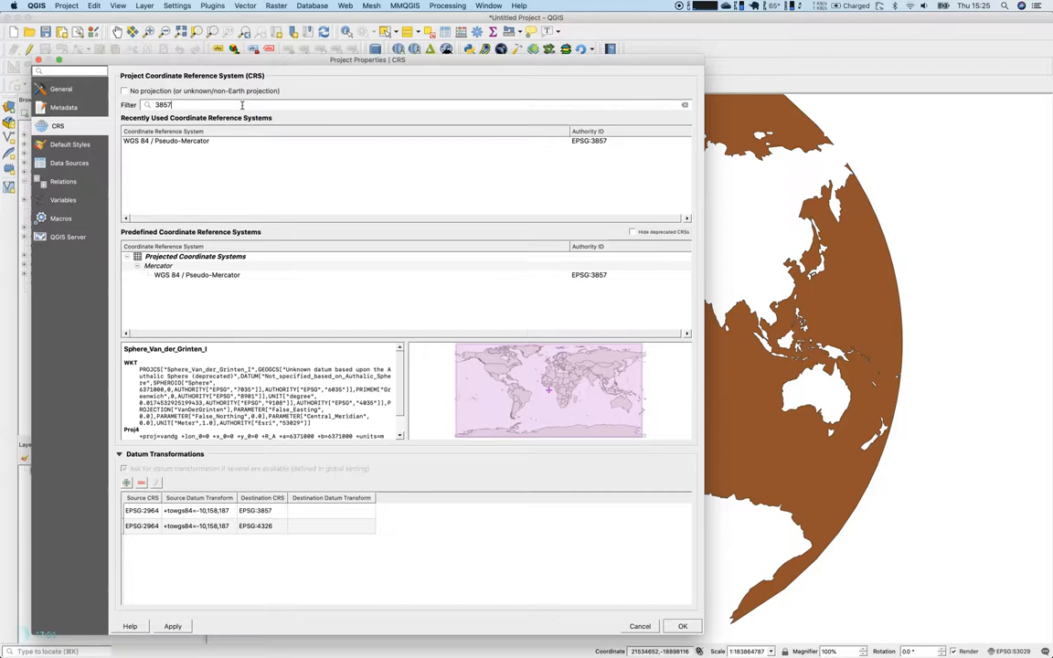
left_click(197, 274)
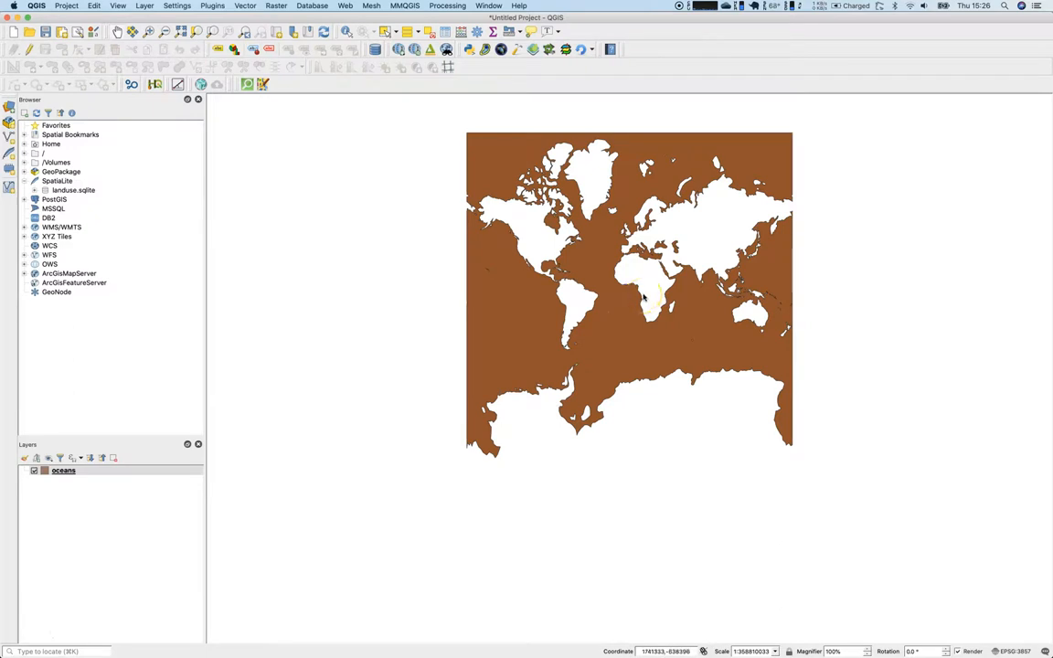
mouse_move(646, 296)
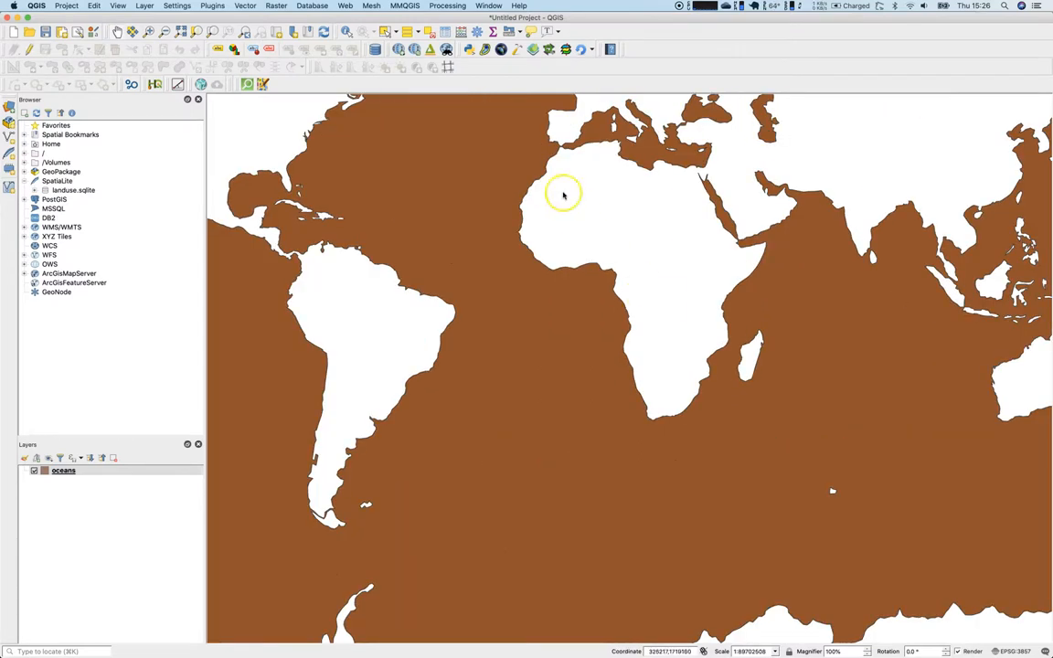
mouse_move(475, 77)
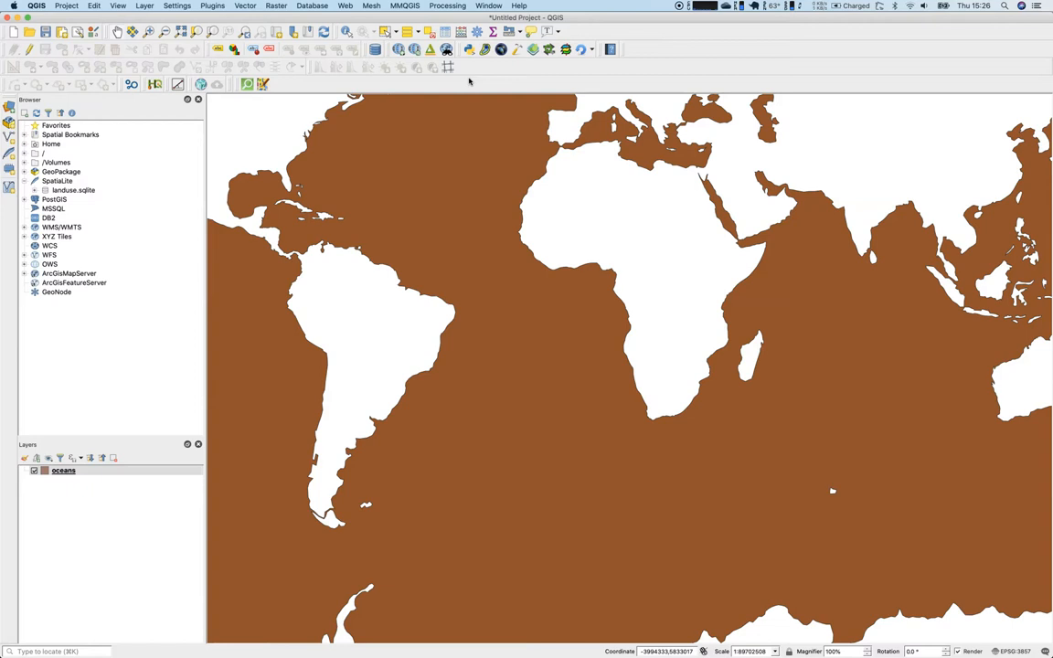
mouse_move(489, 83)
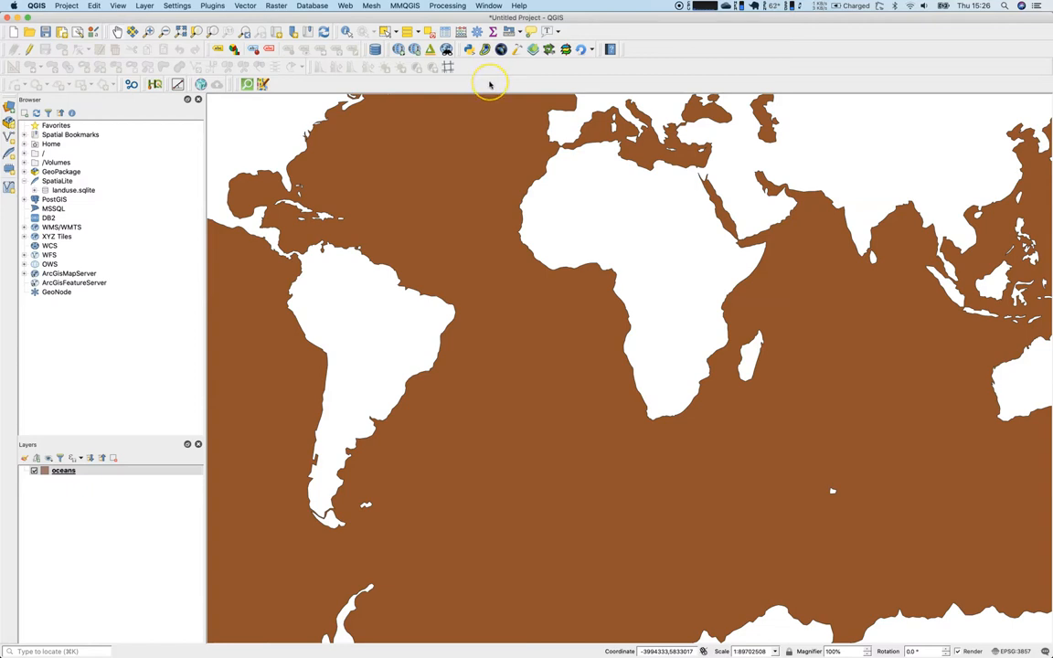
mouse_move(519, 75)
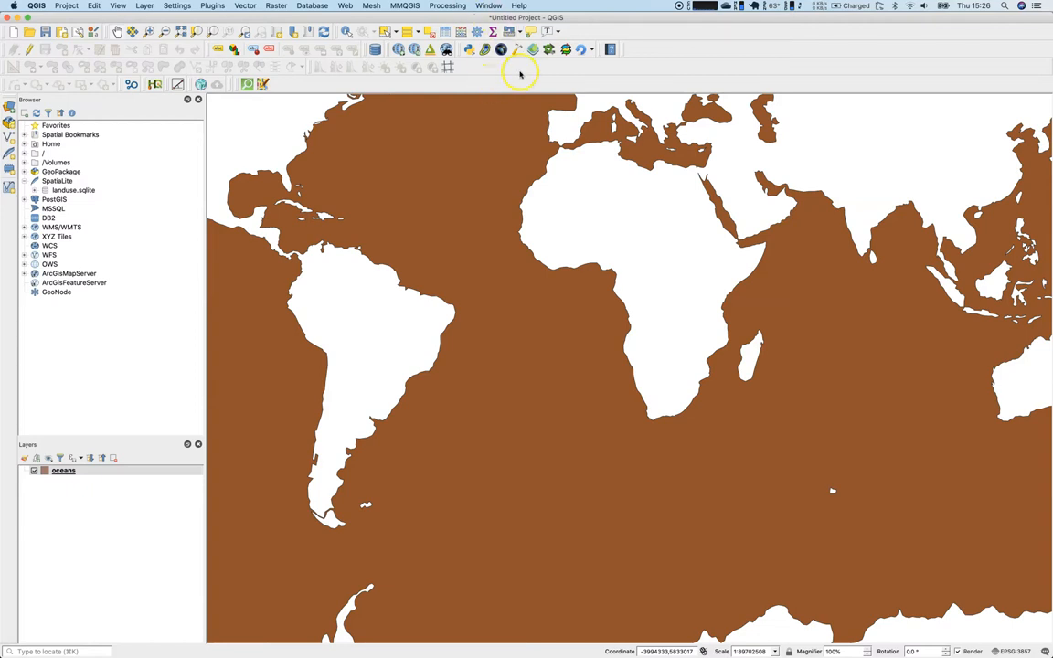
mouse_move(521, 73)
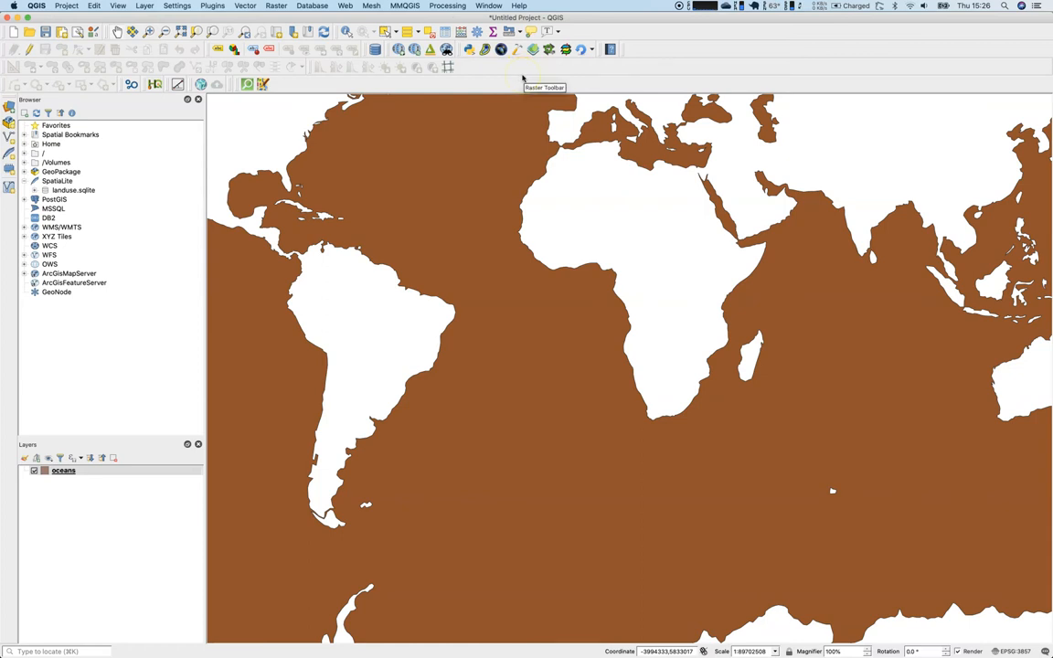